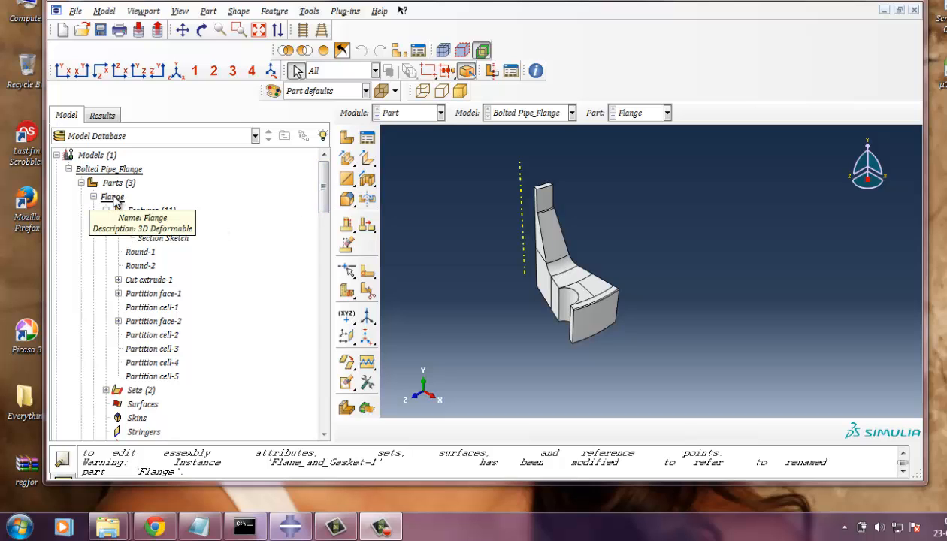
Step: Edit the Section Sketch under the Flange part's Solid revolve-1 to see its dimensioned profile
click(111, 197)
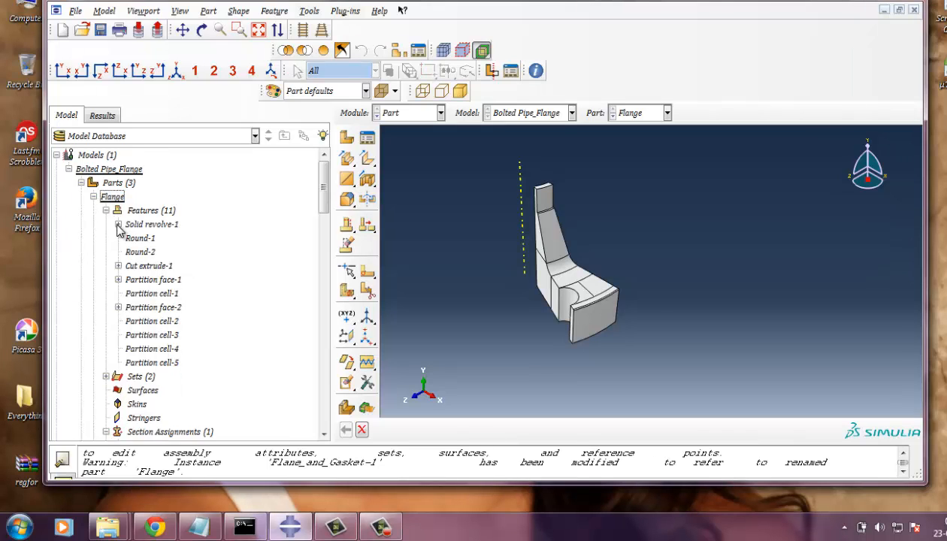
right_click(151, 224)
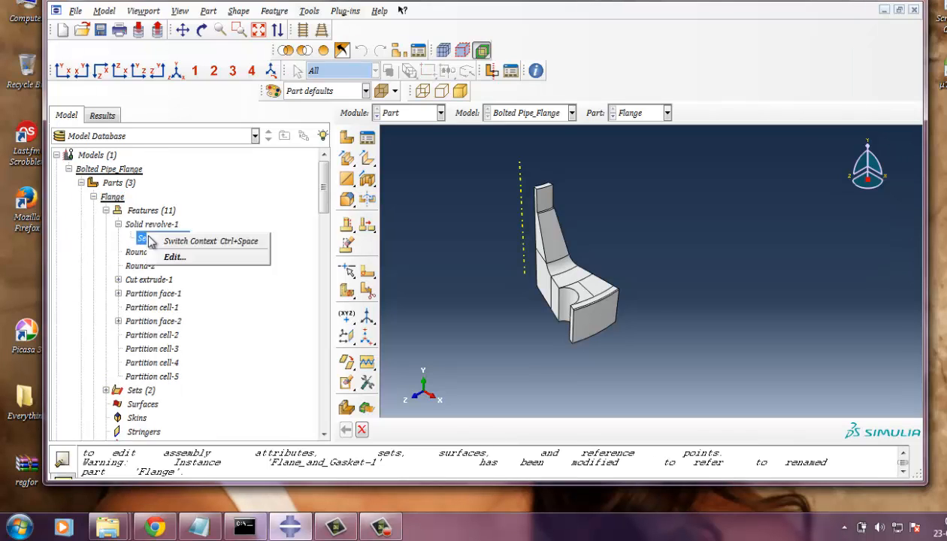
click(175, 255)
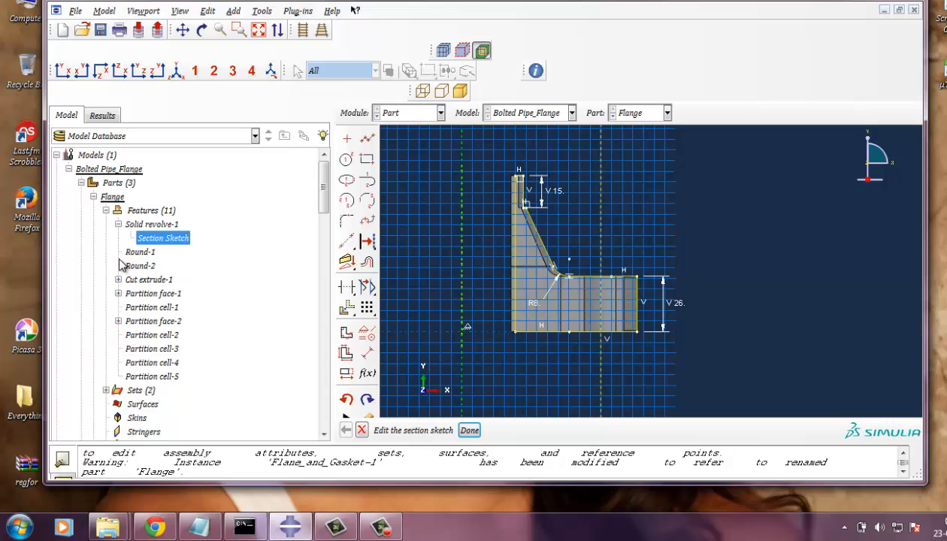
scroll(down, 3)
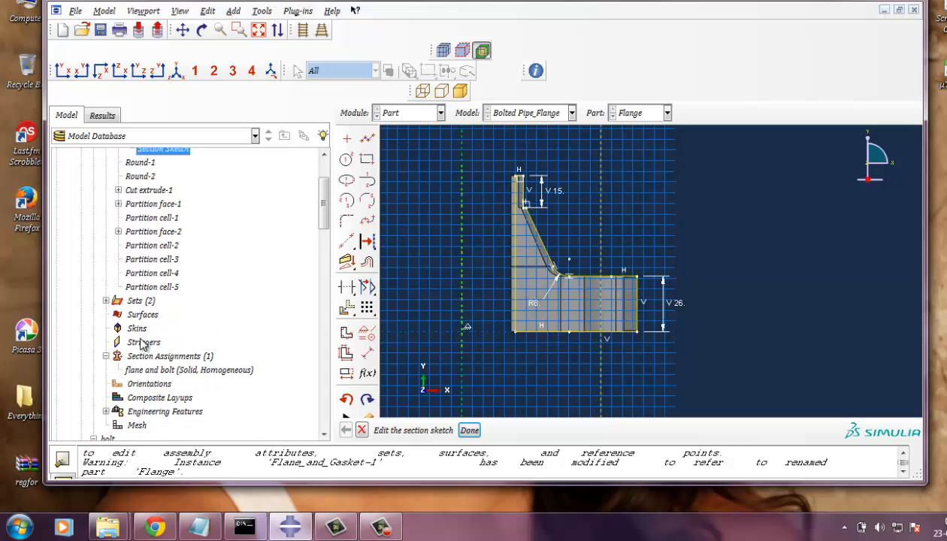
Step: Expand the bolt part's features, switch to the gasket part, and confirm cancelling the flange sketch edit
click(94, 211)
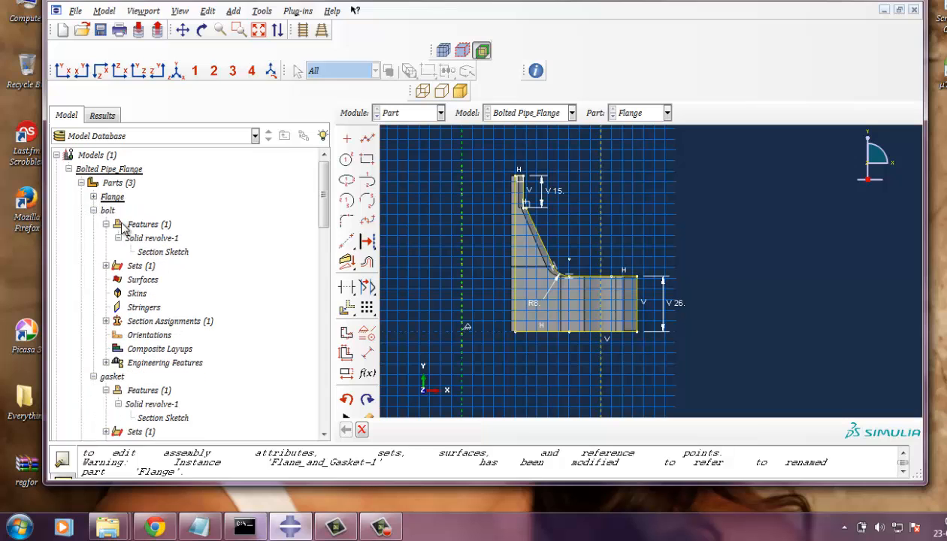
mouse_move(108, 211)
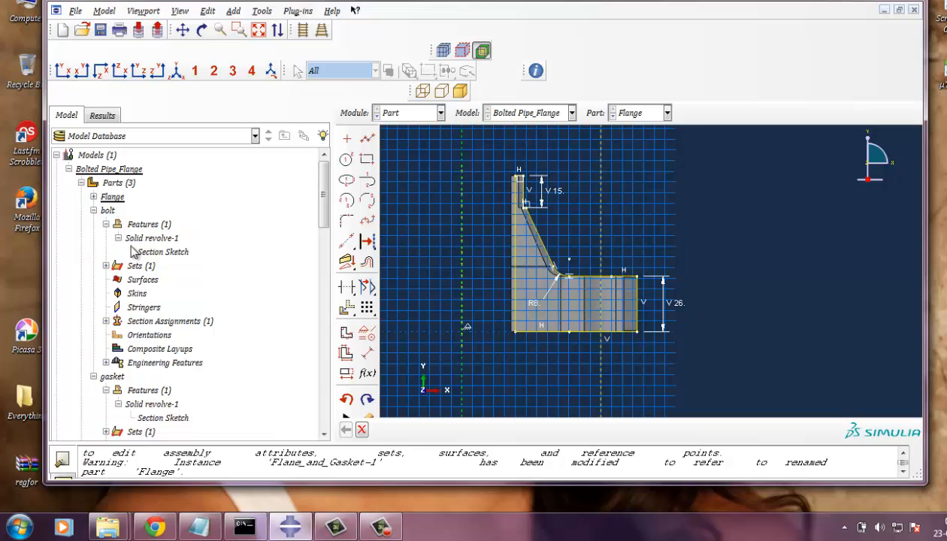
mouse_move(157, 248)
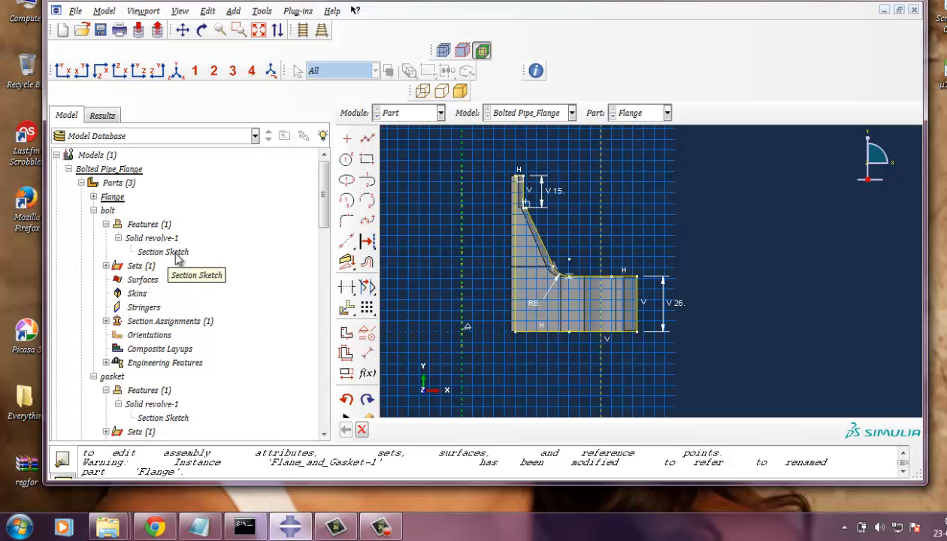
right_click(163, 253)
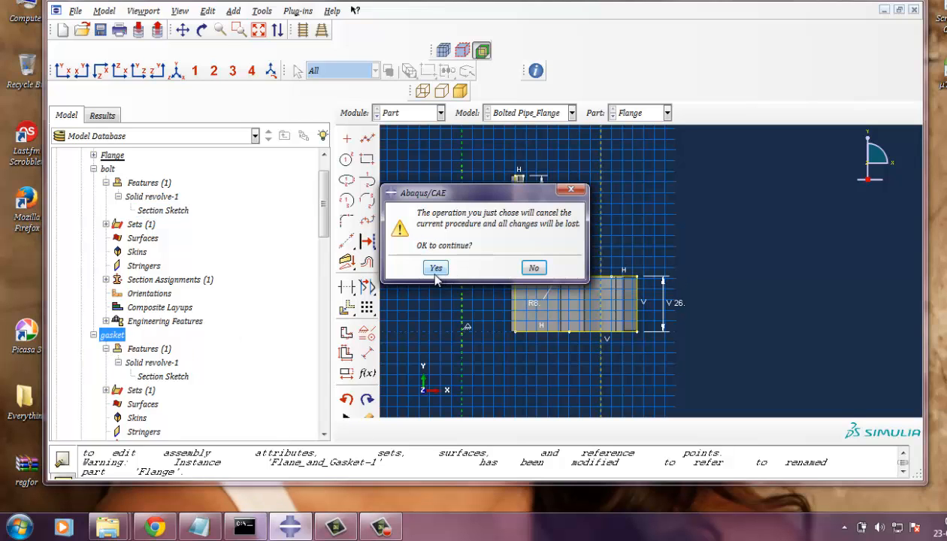
click(436, 268)
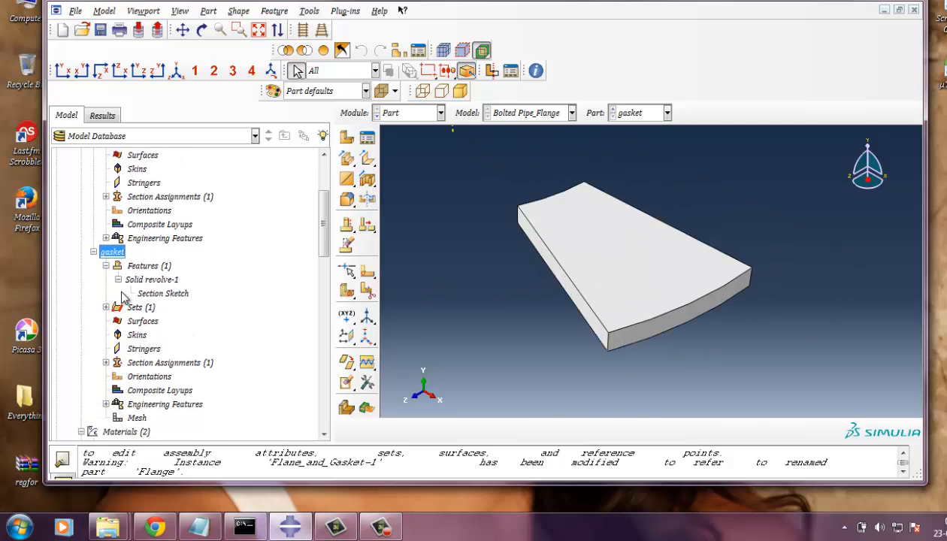
click(151, 279)
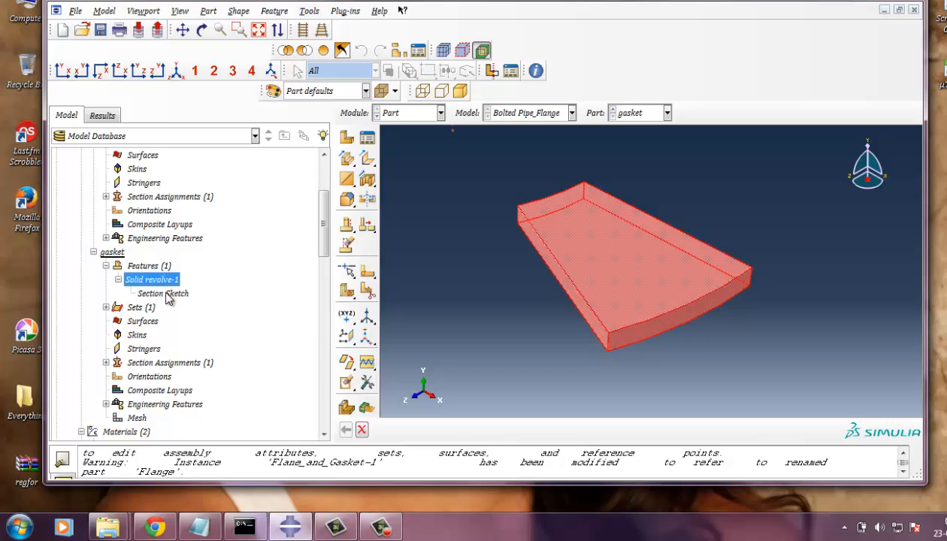
double_click(162, 293)
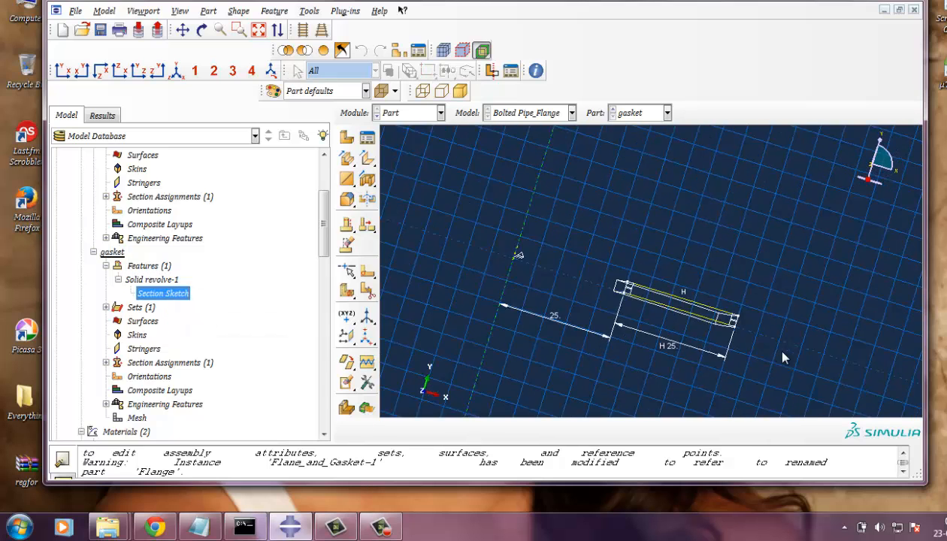
double_click(163, 293)
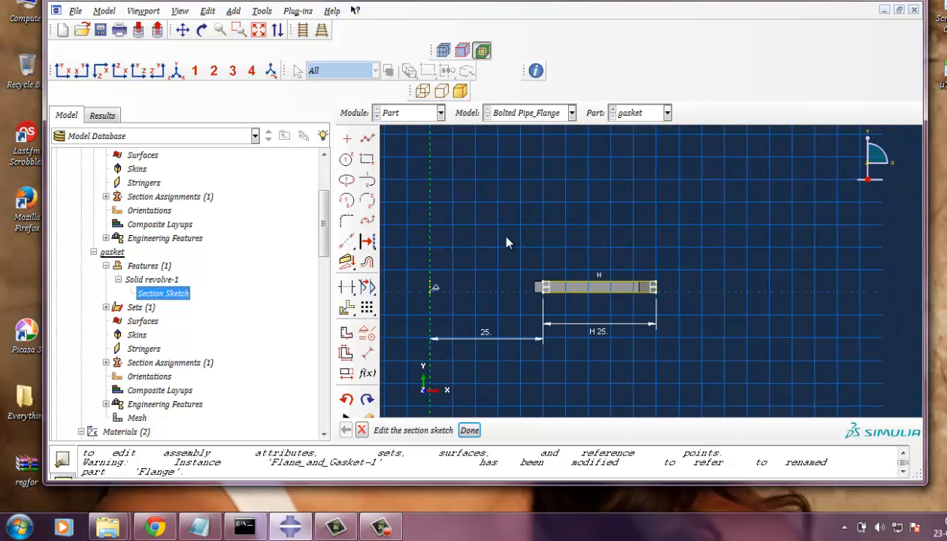
scroll(down, 3)
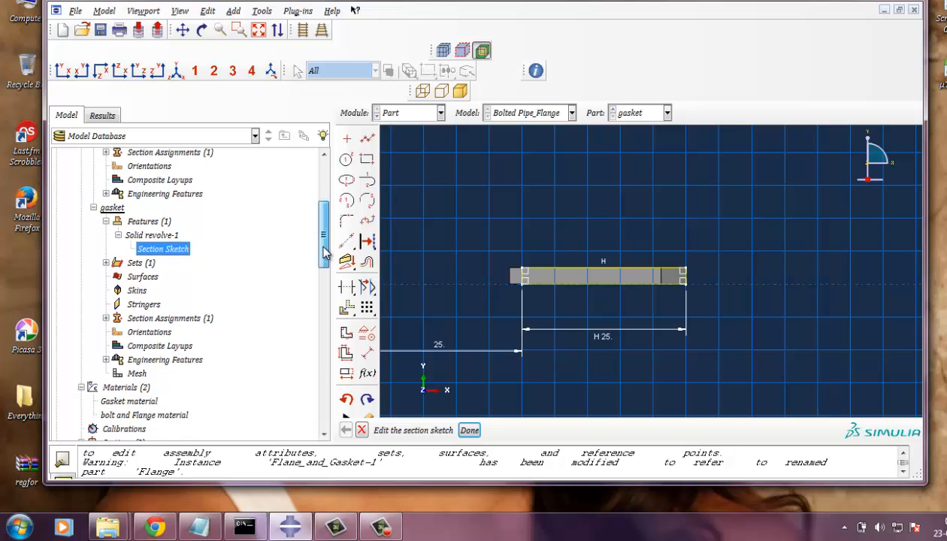
scroll(down, 3)
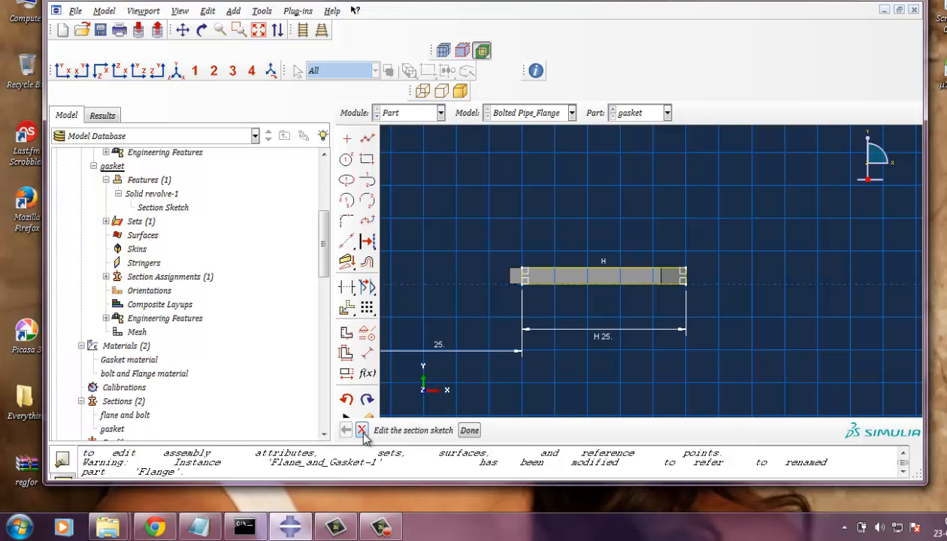
click(361, 430)
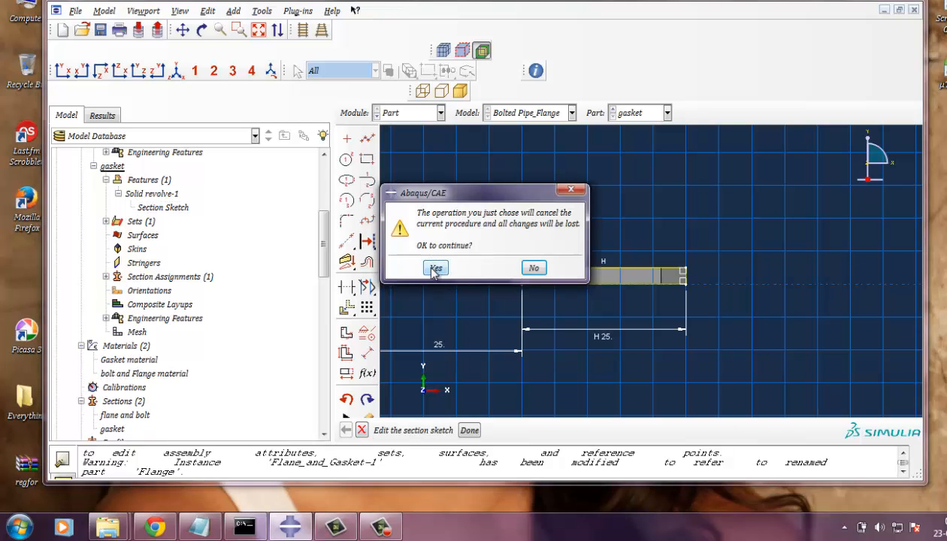
click(436, 268)
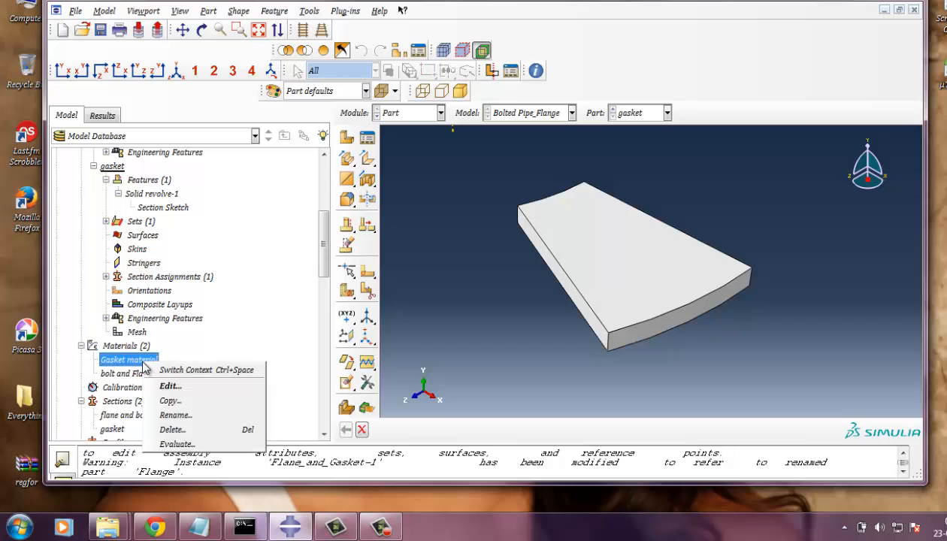
Step: Review Gasket material's elasticity (68700, 0.3) via Mechanical > Elasticity and close it unchanged
click(170, 385)
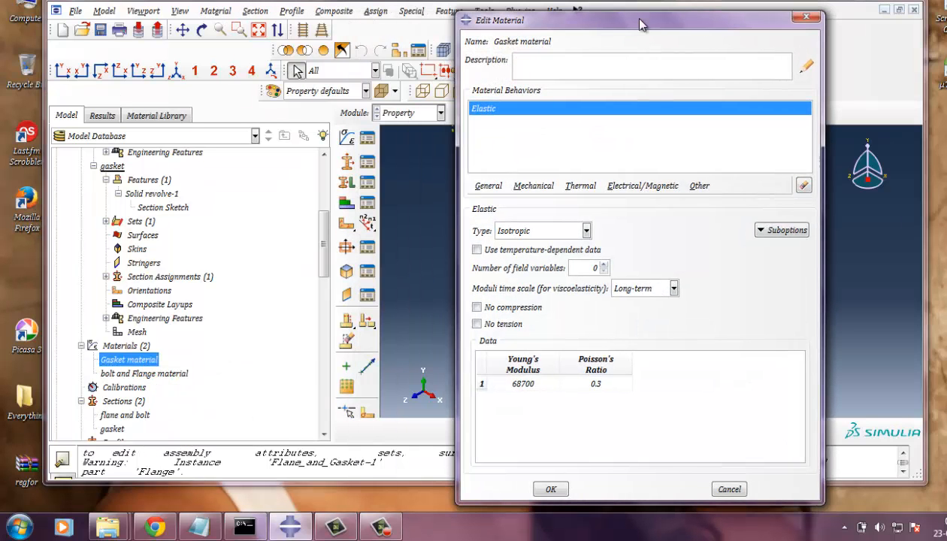
mouse_move(553, 202)
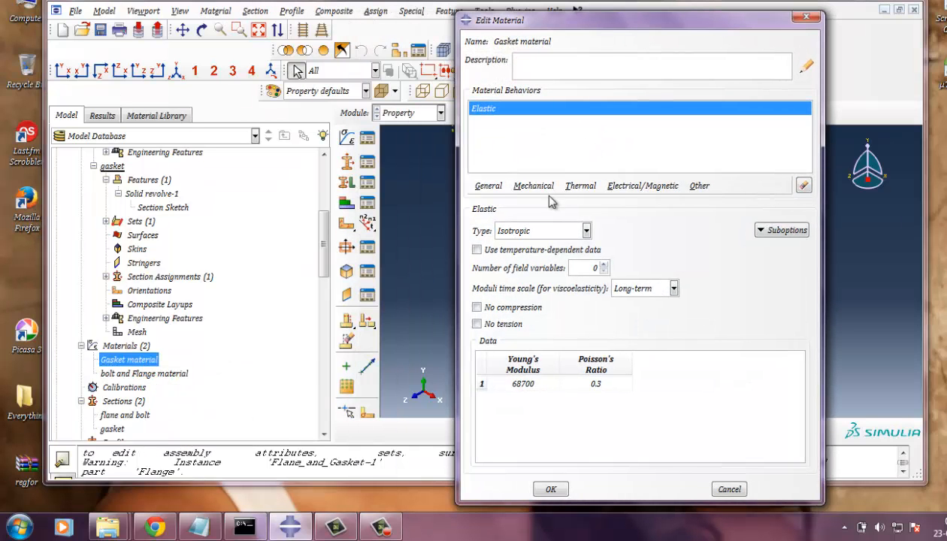
click(532, 187)
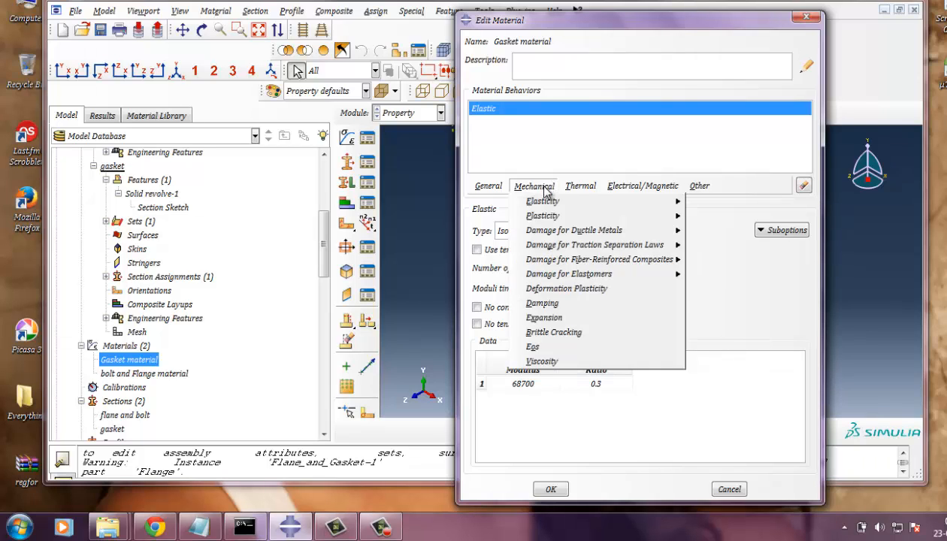
mouse_move(541, 201)
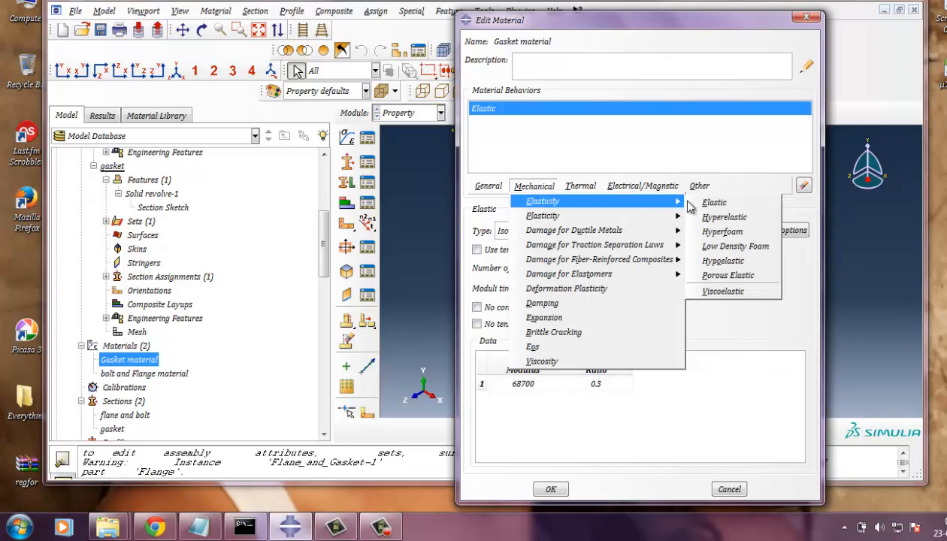
click(713, 201)
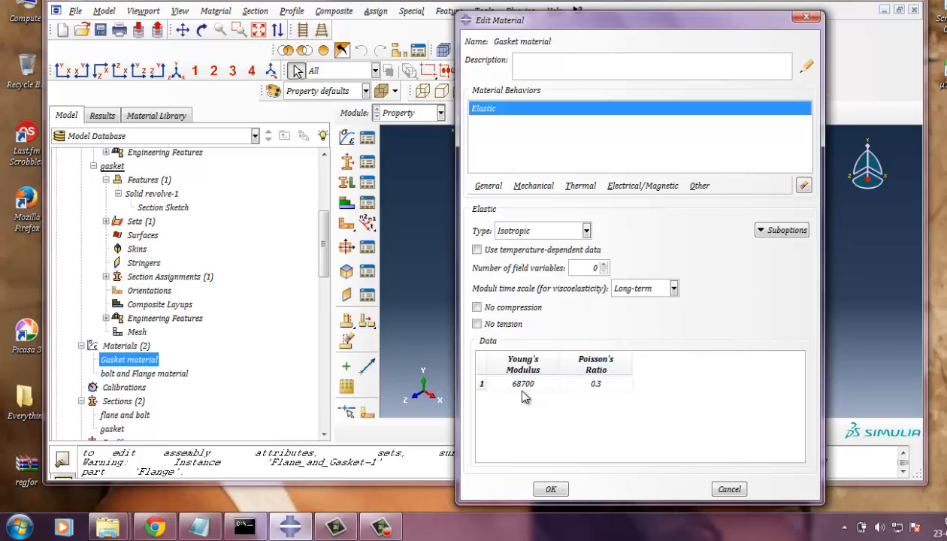
mouse_move(564, 391)
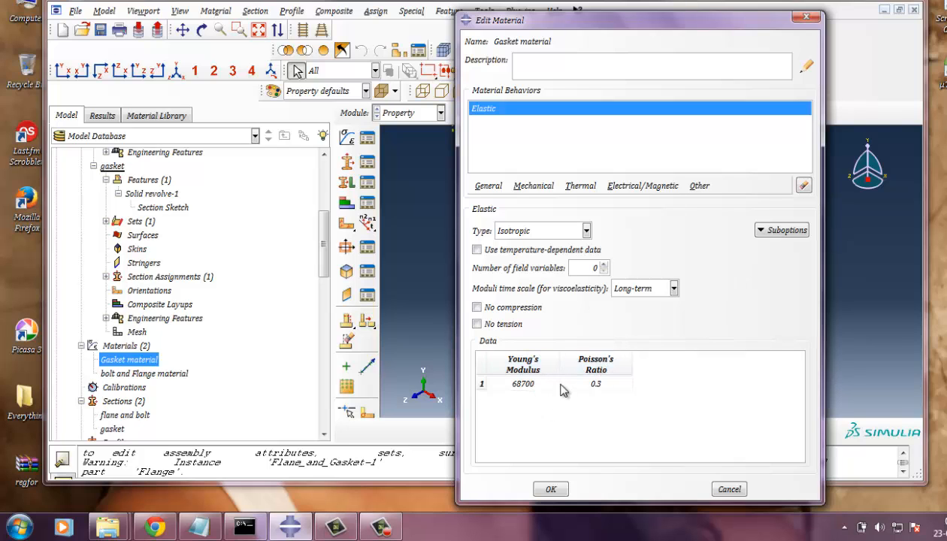
click(550, 490)
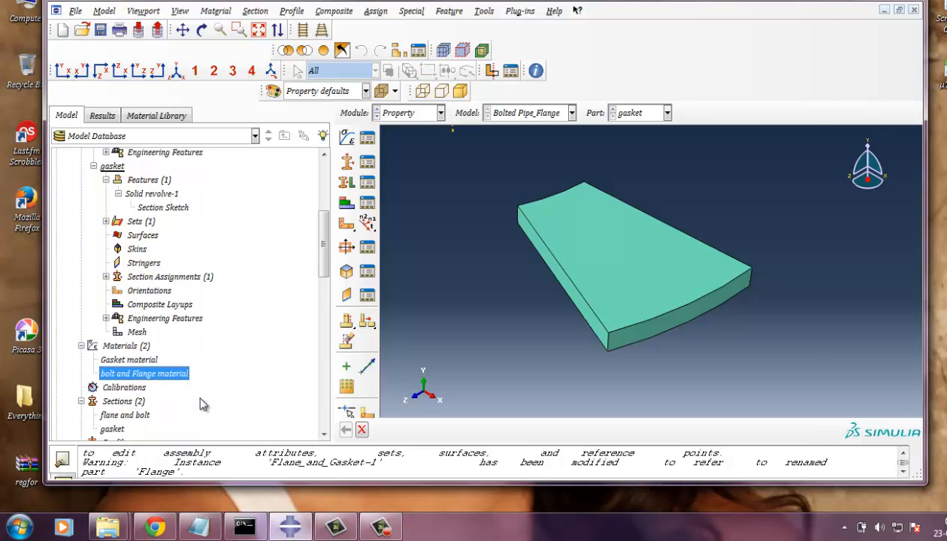
Step: Review bolt and Flange material's Young's modulus 206000 and Poisson's ratio 0.3, then close it
double_click(144, 373)
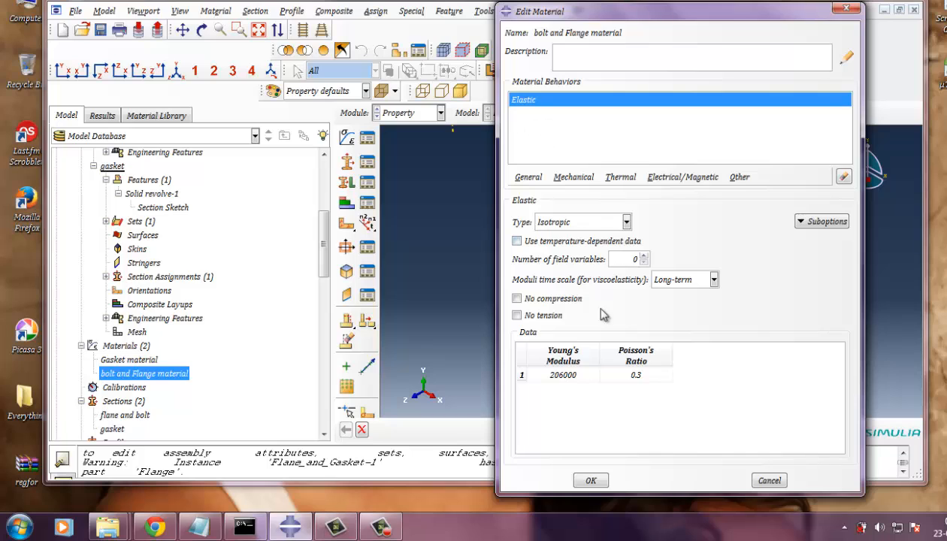
double_click(562, 375)
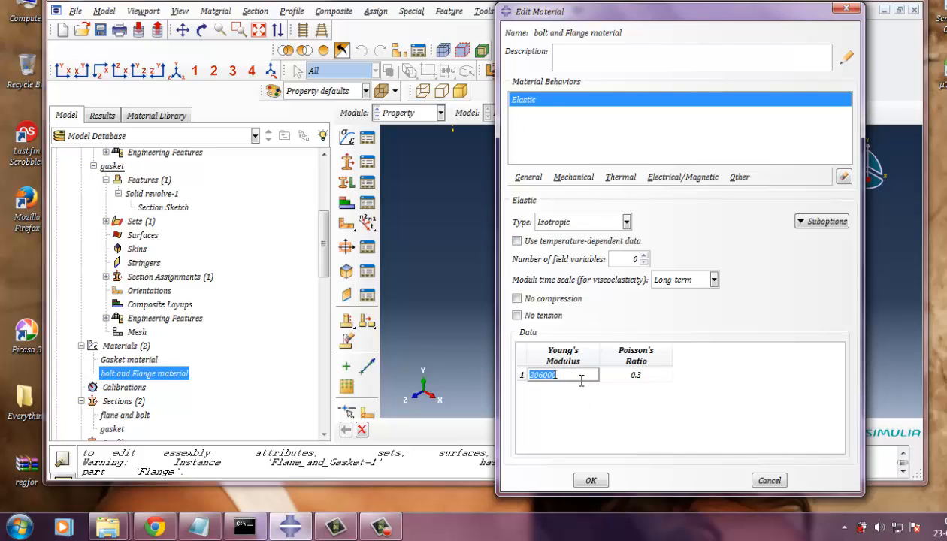
click(636, 376)
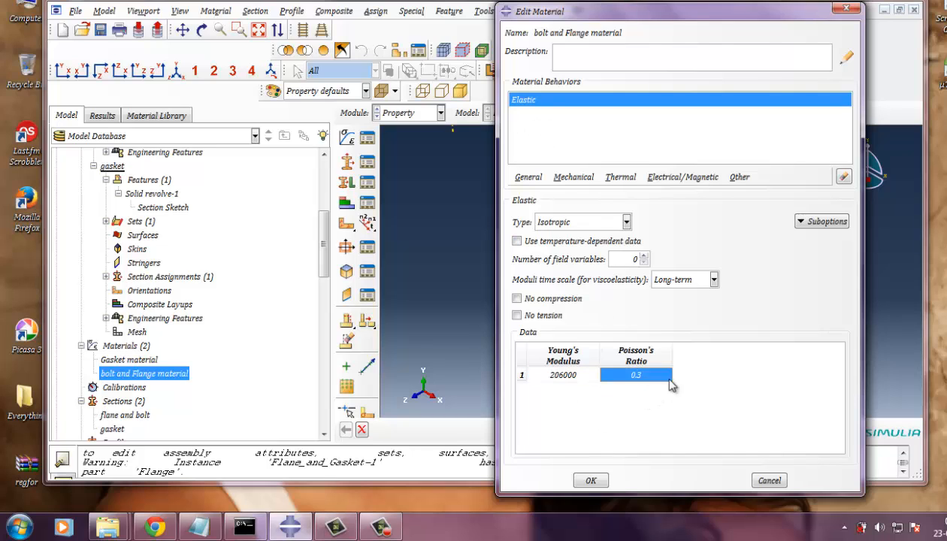
click(589, 481)
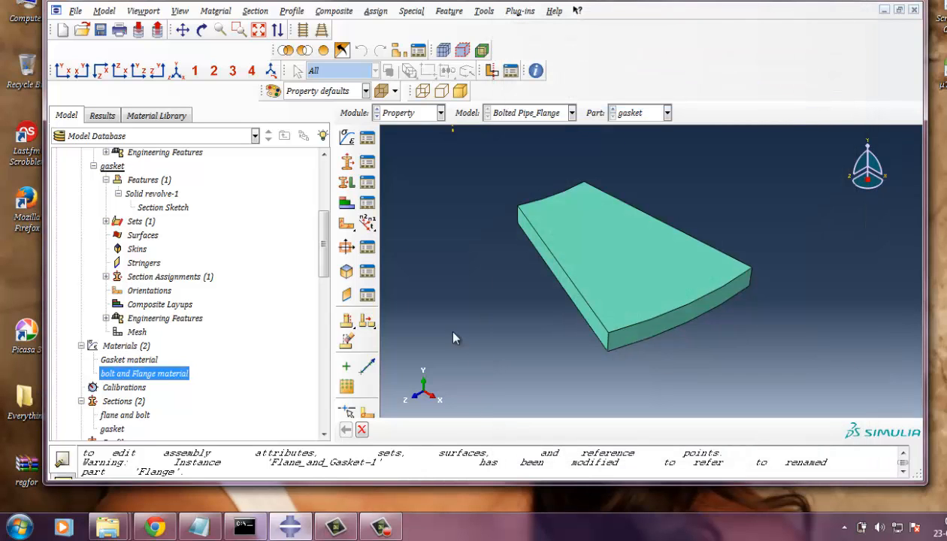
scroll(down, 3)
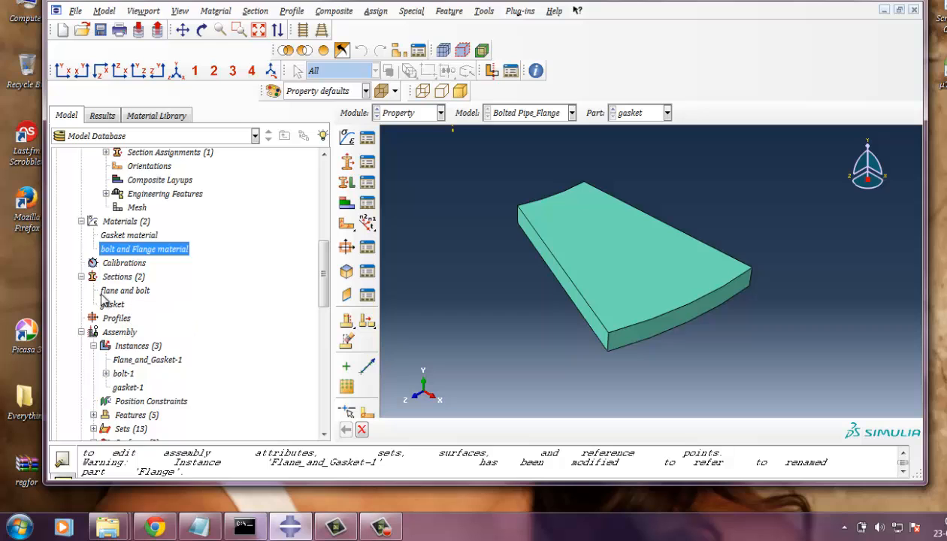
Step: Check the 'flange and bolt' and 'gasket' sections each reference their matching material and close them
double_click(125, 291)
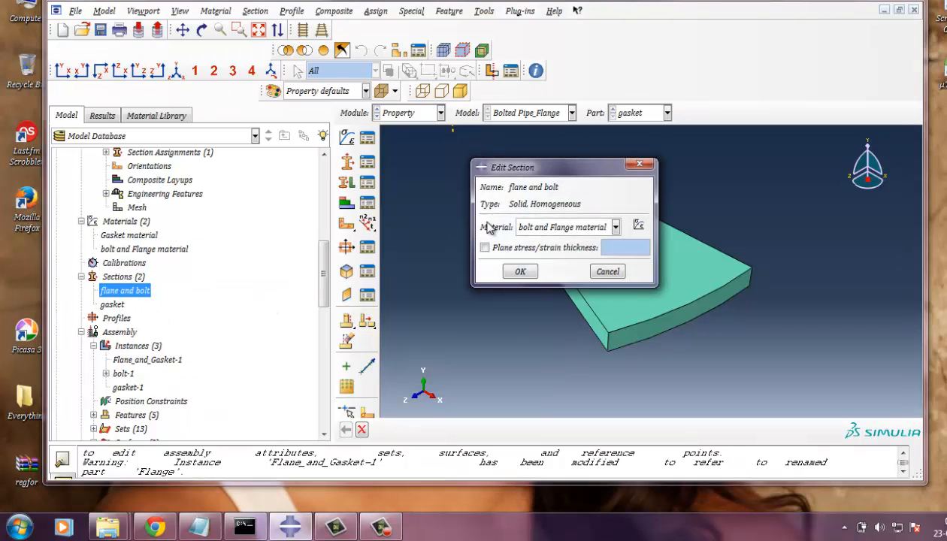
mouse_move(545, 214)
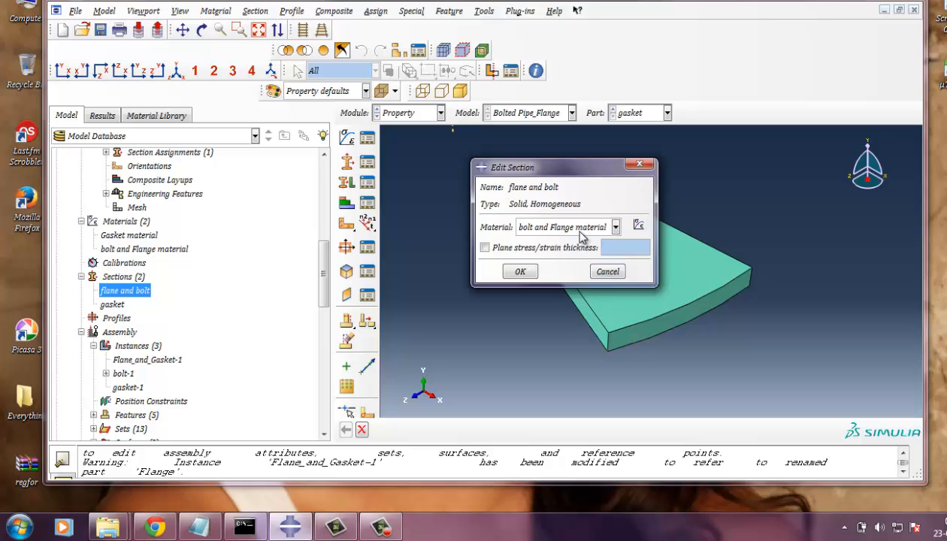
click(521, 271)
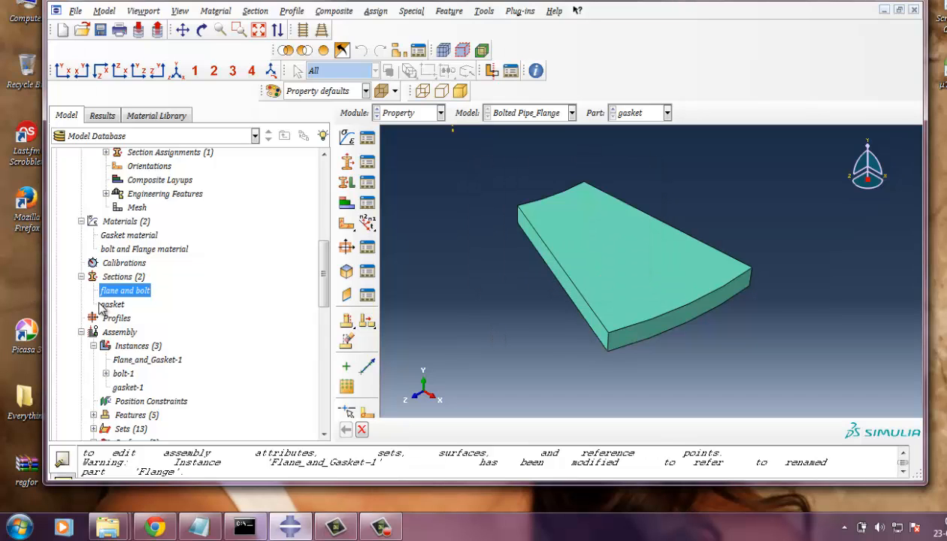
double_click(111, 303)
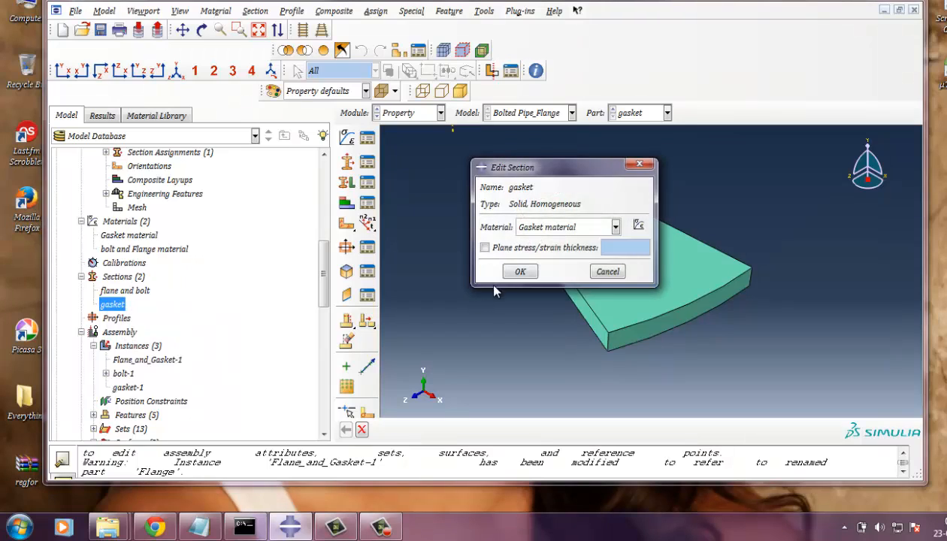
mouse_move(550, 217)
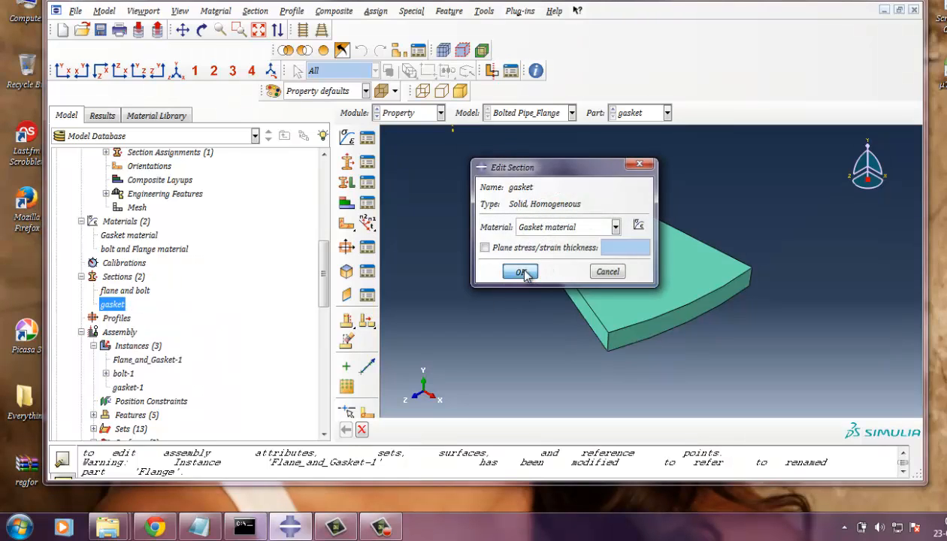
click(520, 271)
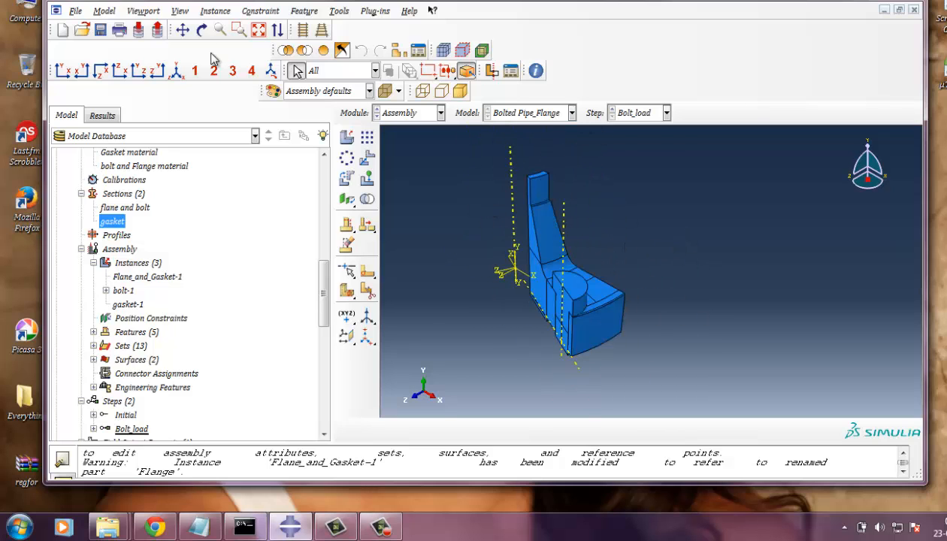
Step: Convert the instances' position constraints, then select the Flange_and_Gasket-1 instance
click(389, 71)
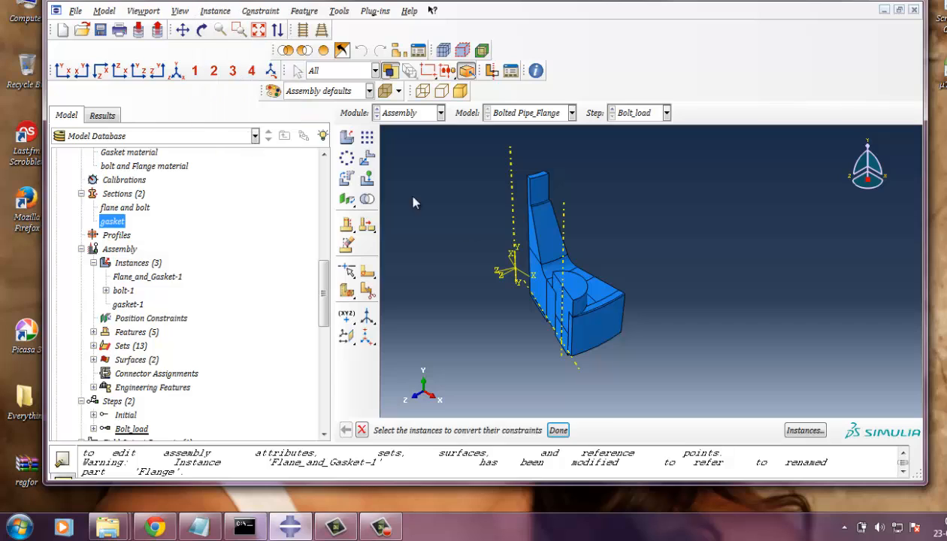
mouse_move(549, 485)
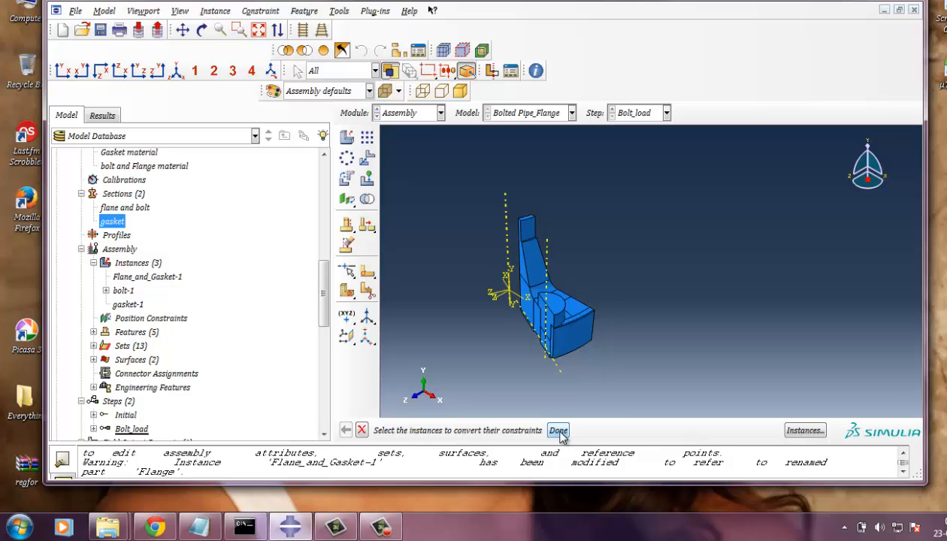
click(558, 430)
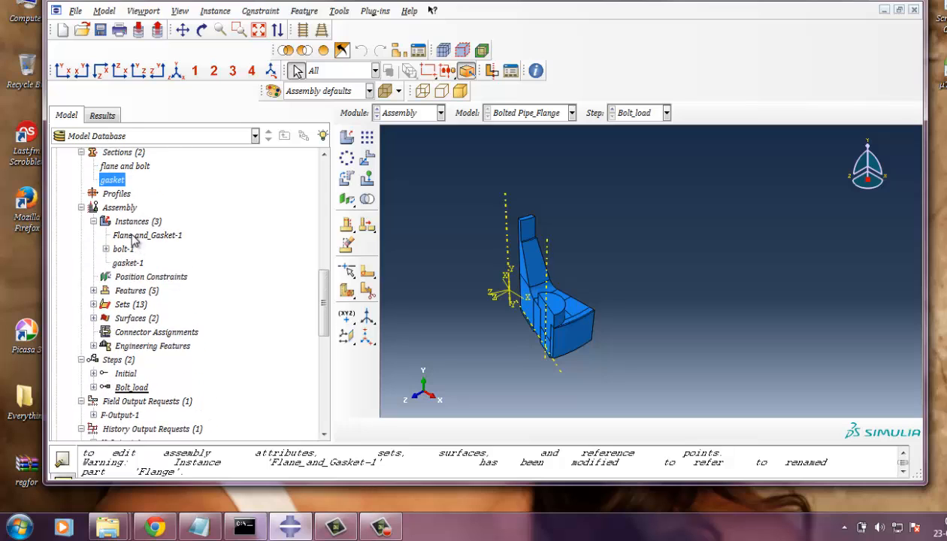
click(148, 235)
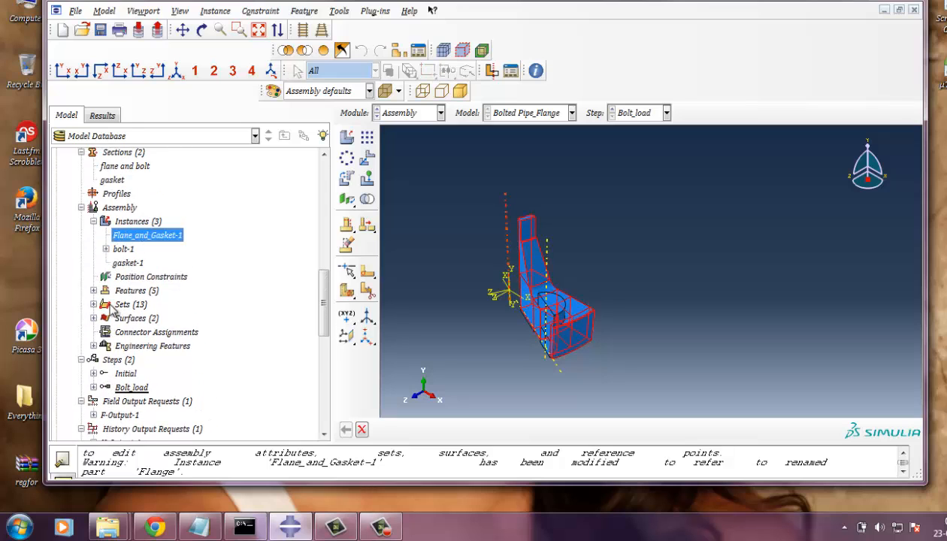
scroll(down, 3)
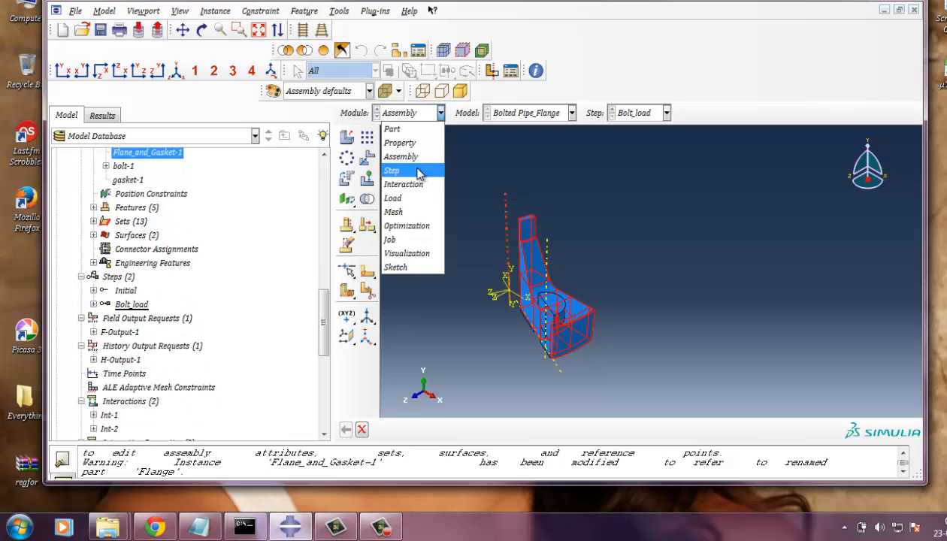
Step: In the Step module, review Bolt_load's static settings: period 1, automatic 0.1 increments up to 100
click(391, 170)
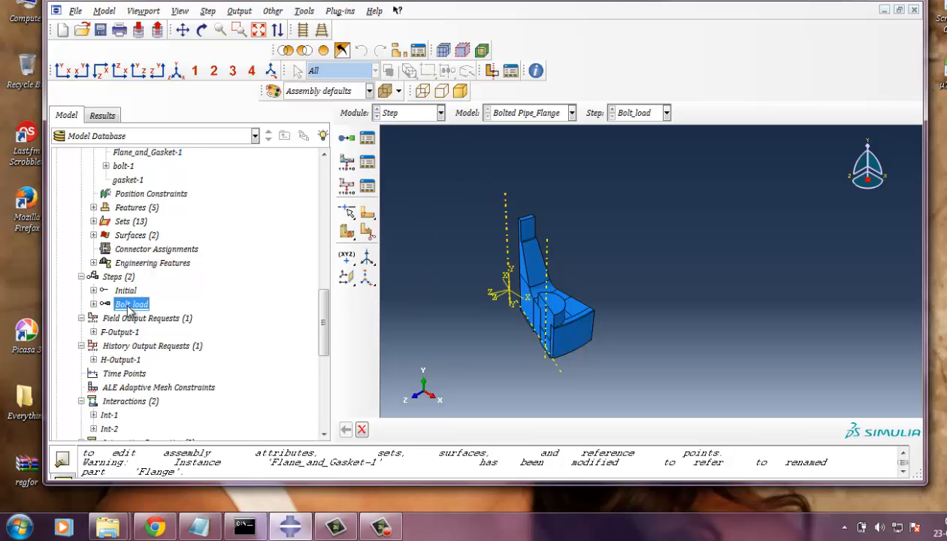
right_click(131, 303)
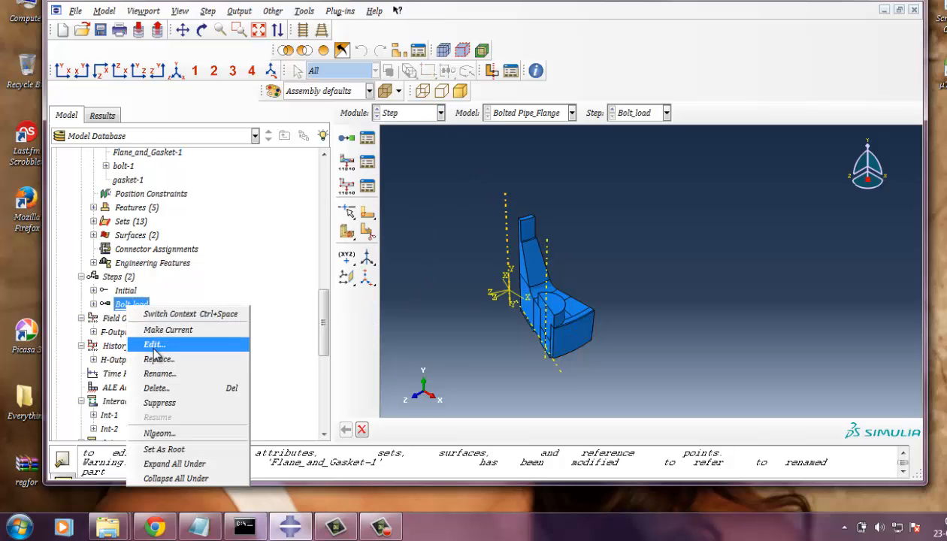
click(153, 345)
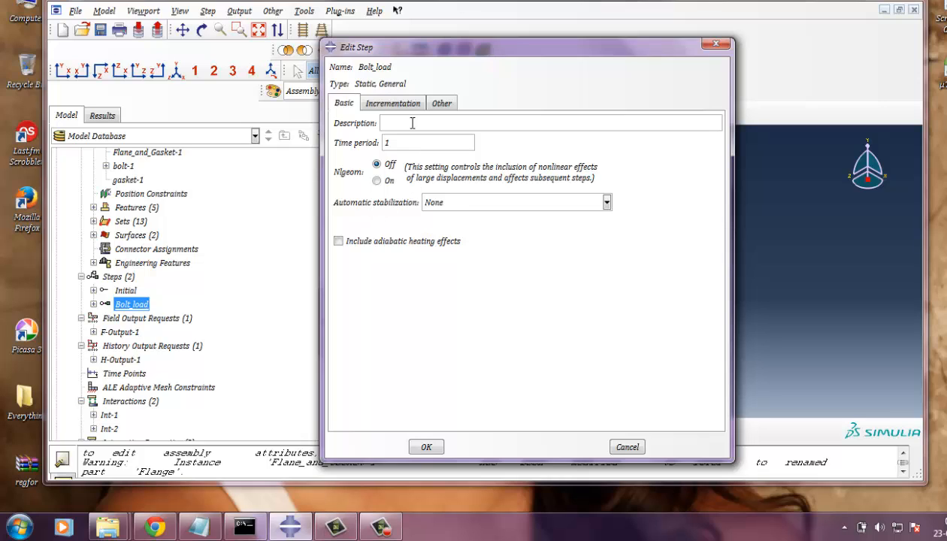
click(392, 102)
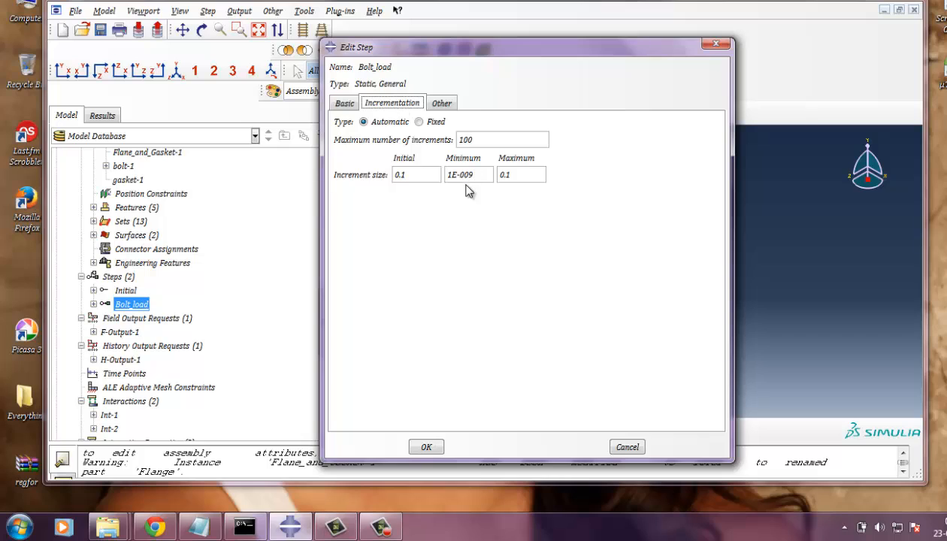
mouse_move(517, 159)
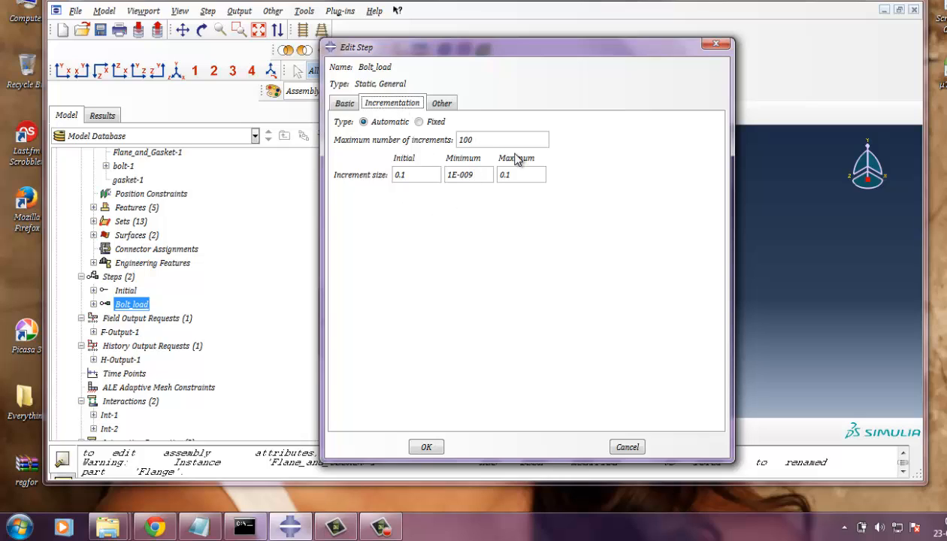
mouse_move(383, 272)
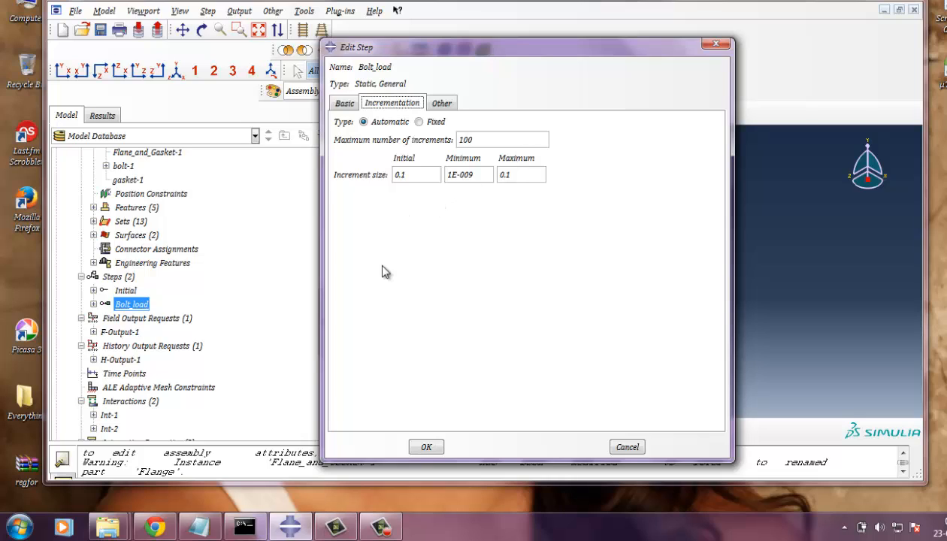
mouse_move(484, 193)
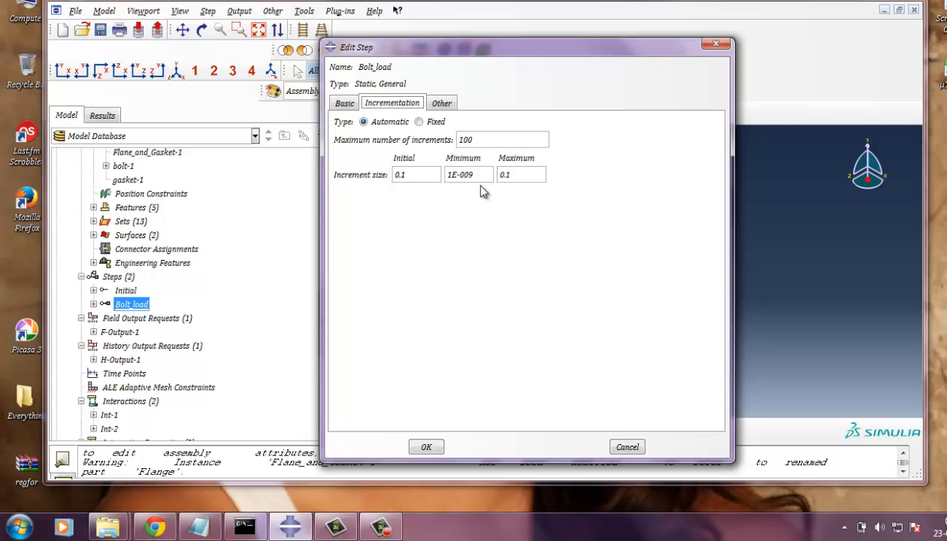
mouse_move(482, 209)
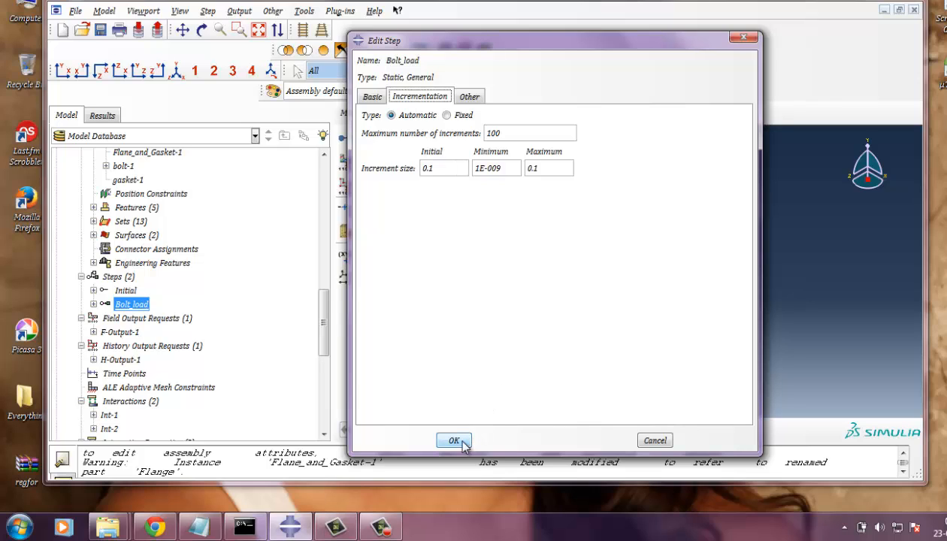
click(454, 440)
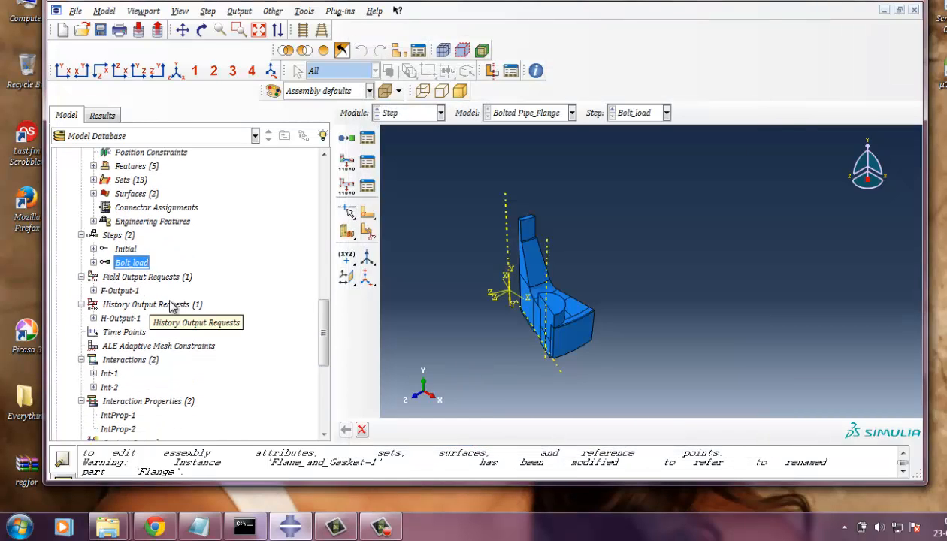
scroll(down, 3)
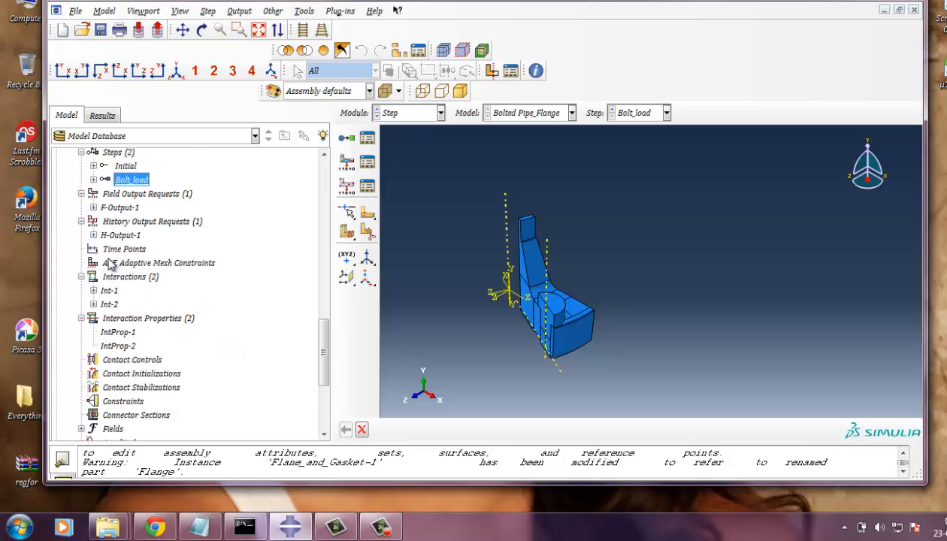
right_click(120, 333)
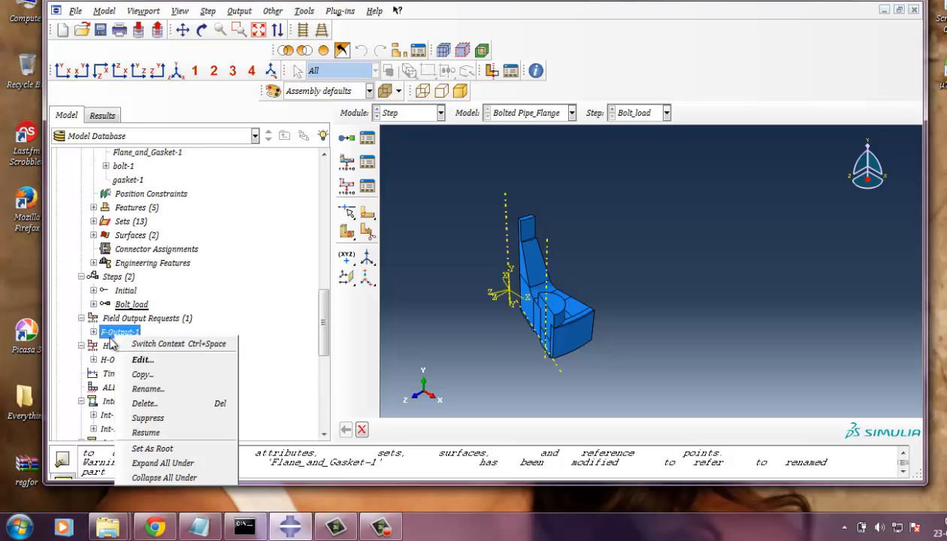
click(141, 359)
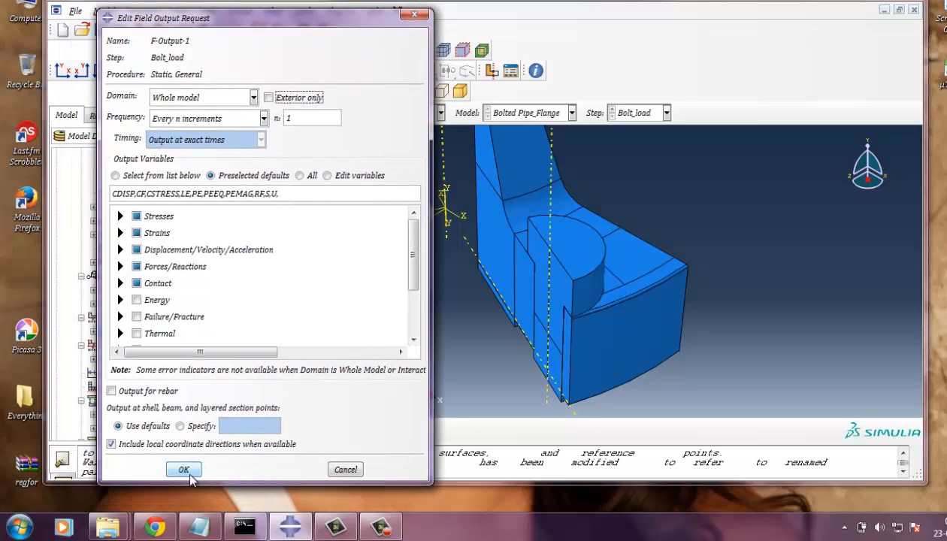
click(183, 469)
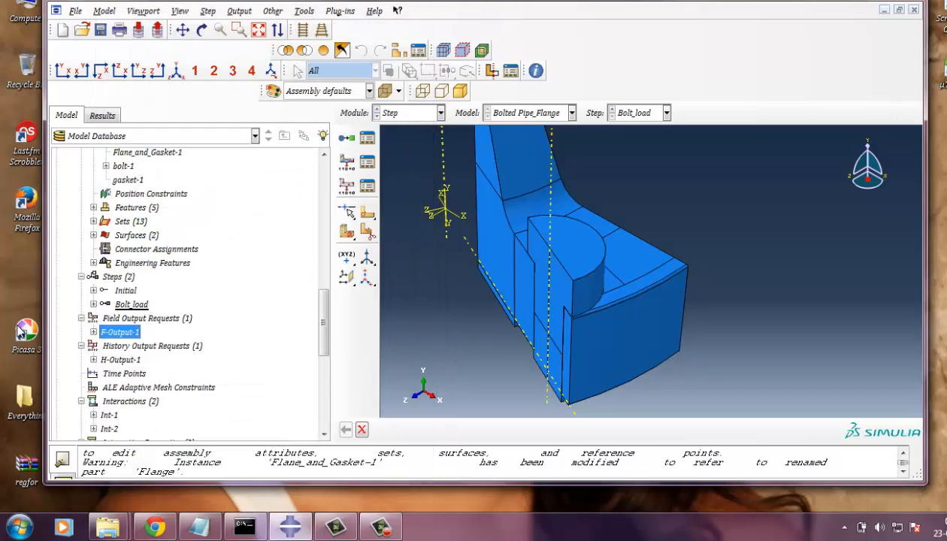
Step: Review H-Output-1 for Bolt_load, every 1 increment with preselected Energy totals, and close it
right_click(119, 360)
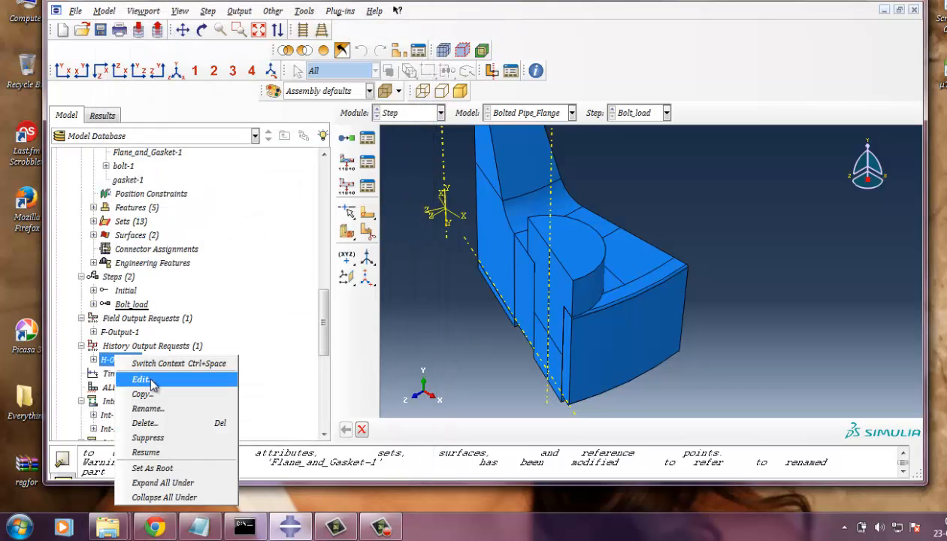
click(141, 379)
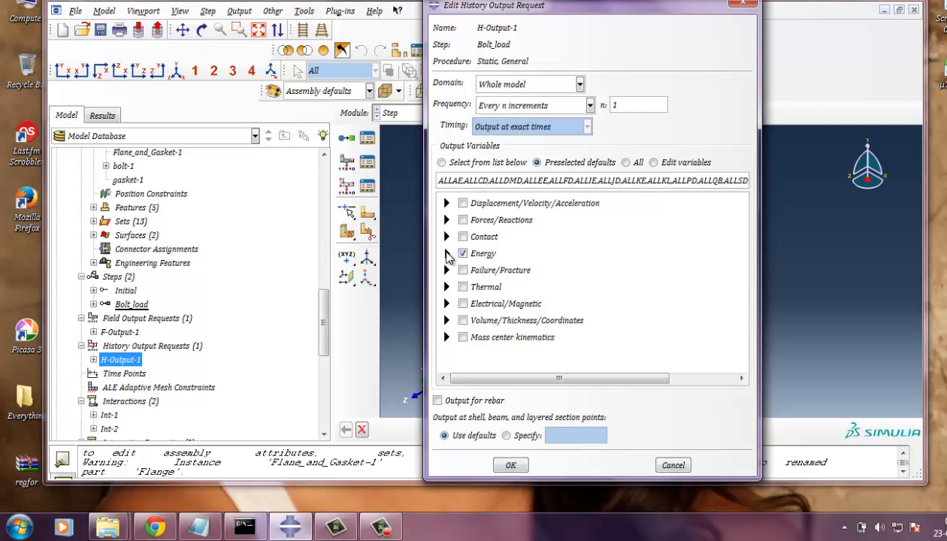
click(445, 253)
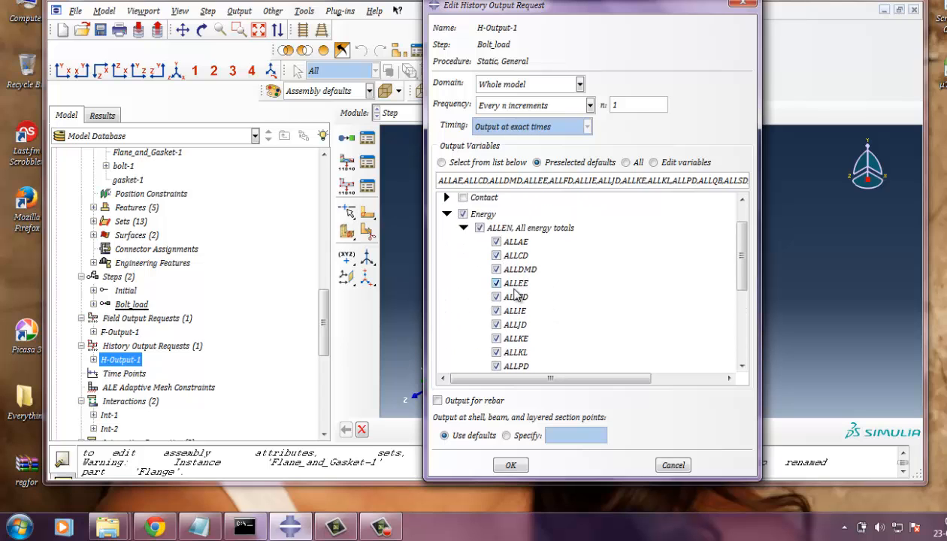
scroll(down, 3)
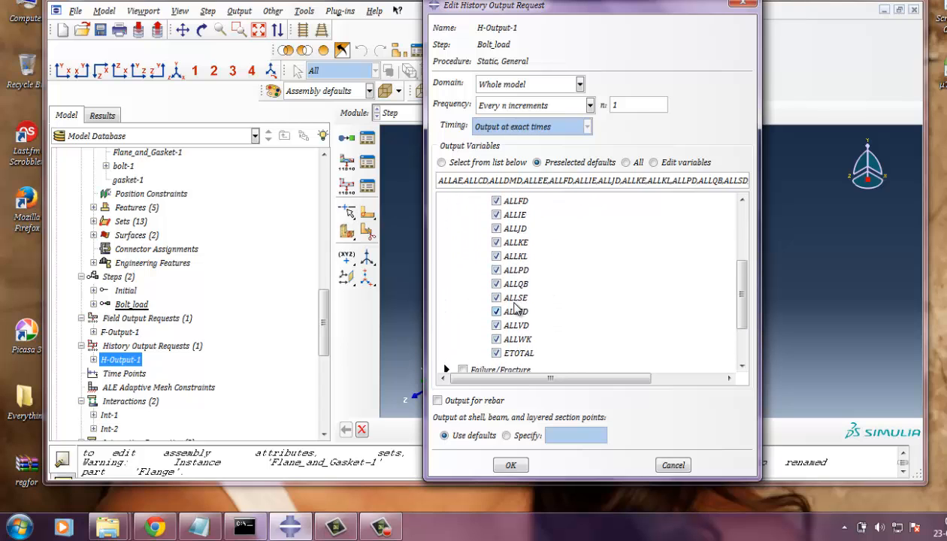
click(511, 464)
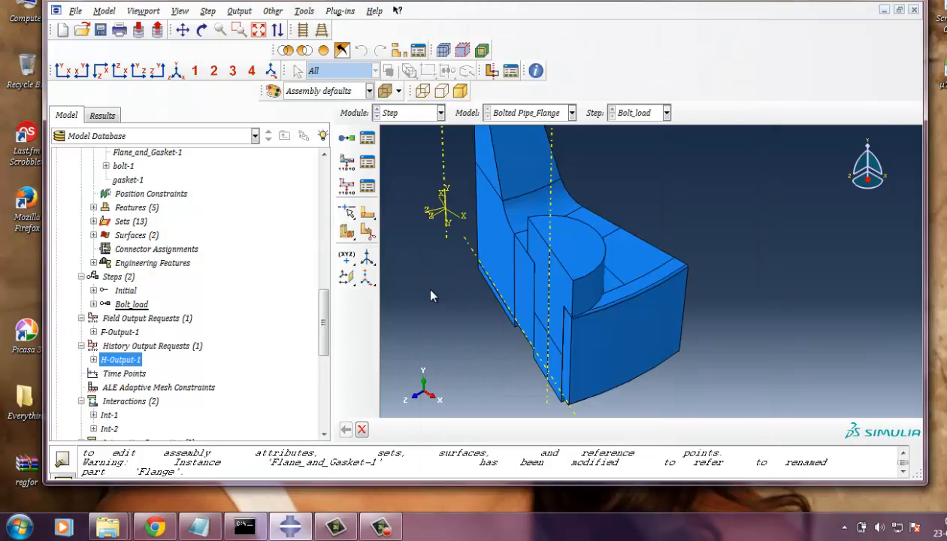
scroll(down, 3)
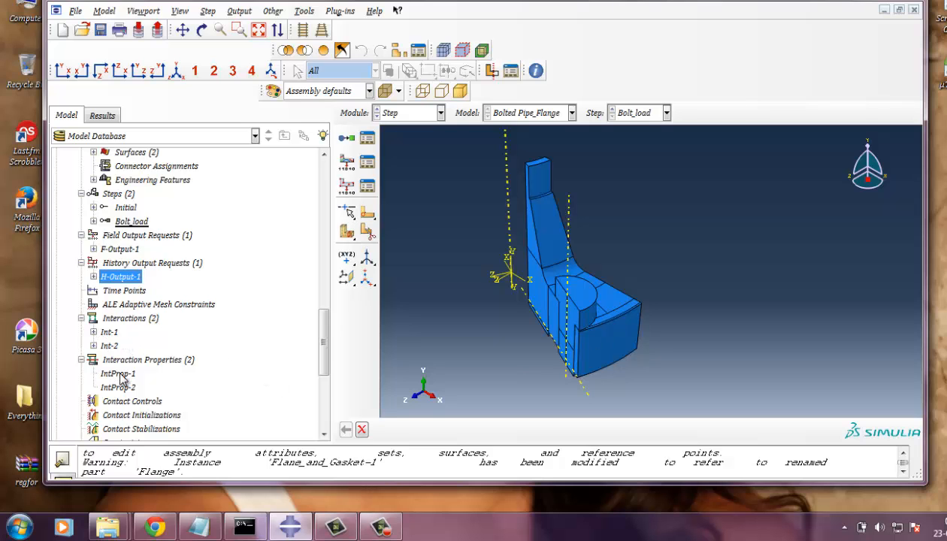
Step: In IntProp-1, view the Rough tangential friction and Hard Contact normal behaviour settings
double_click(117, 373)
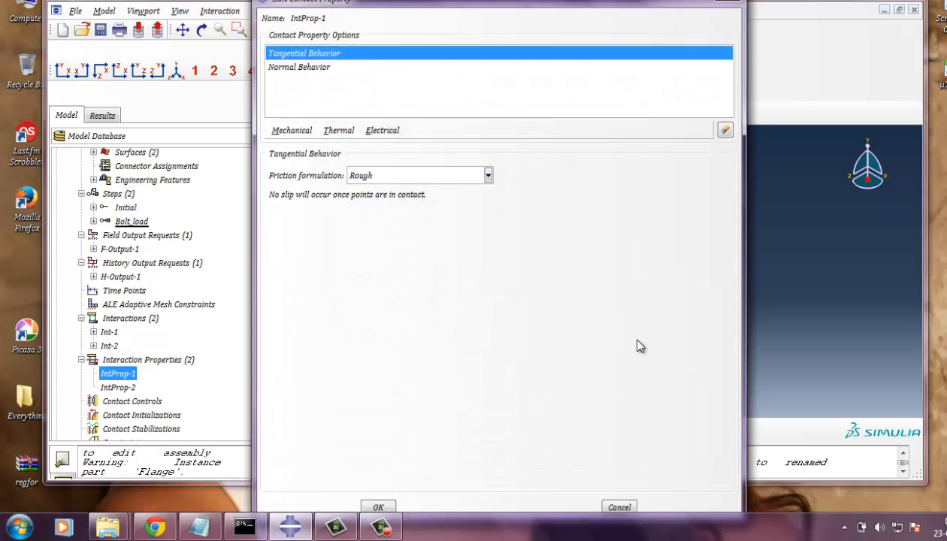
mouse_move(343, 81)
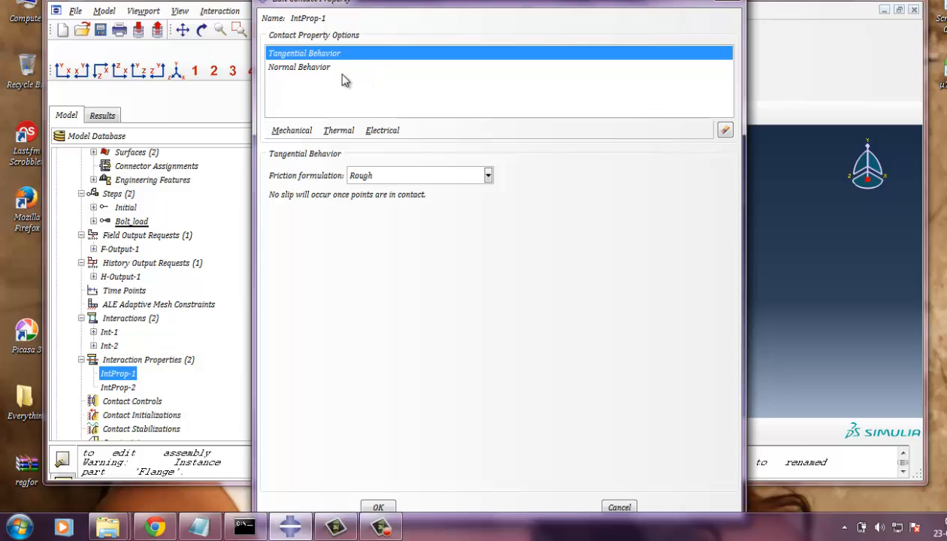
click(292, 129)
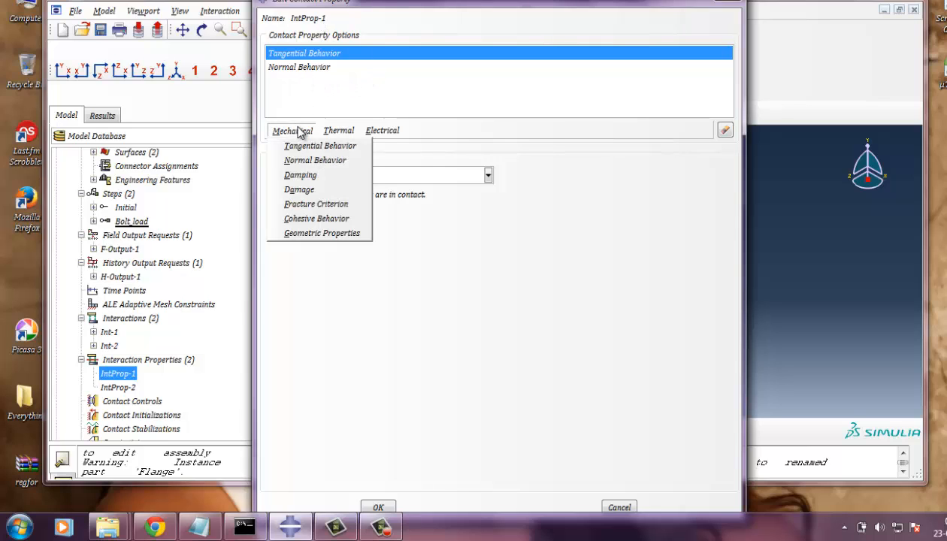
mouse_move(320, 145)
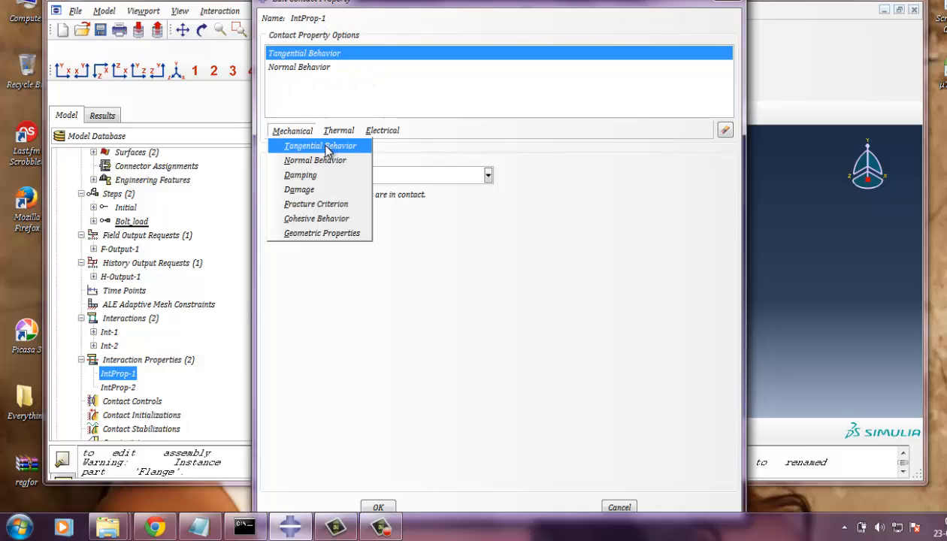
click(320, 144)
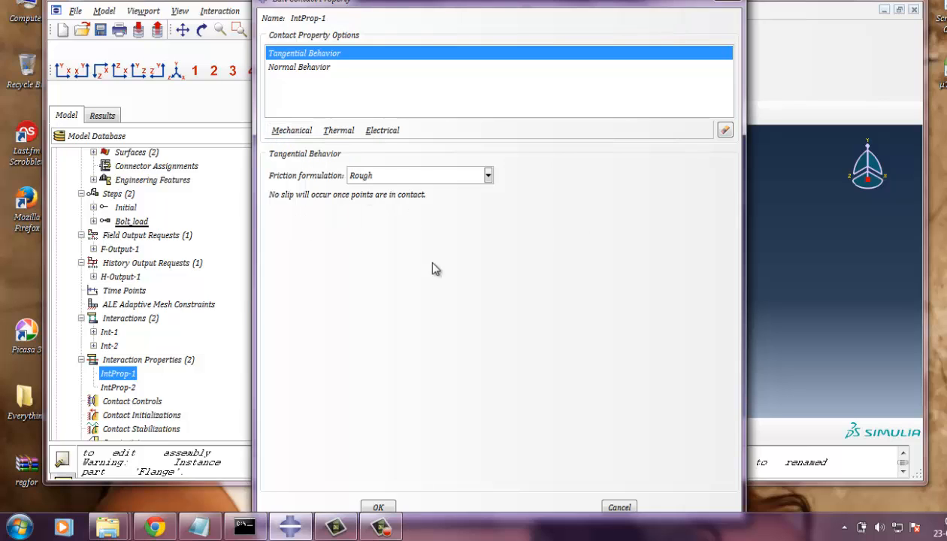
mouse_move(442, 260)
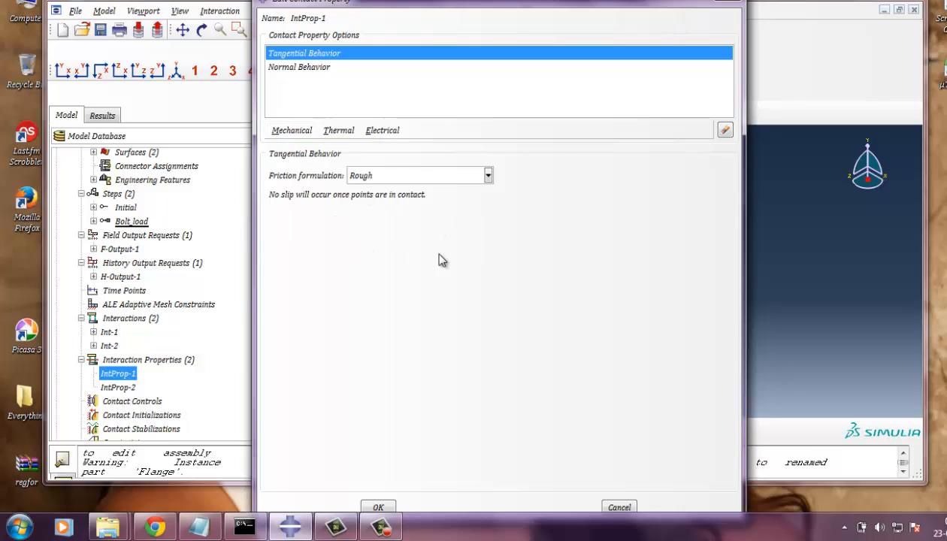
mouse_move(453, 204)
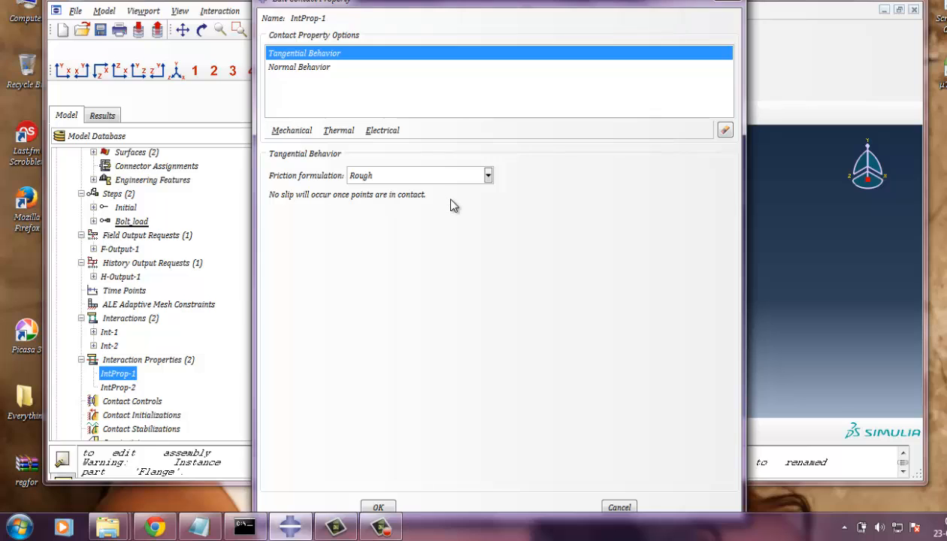
click(298, 66)
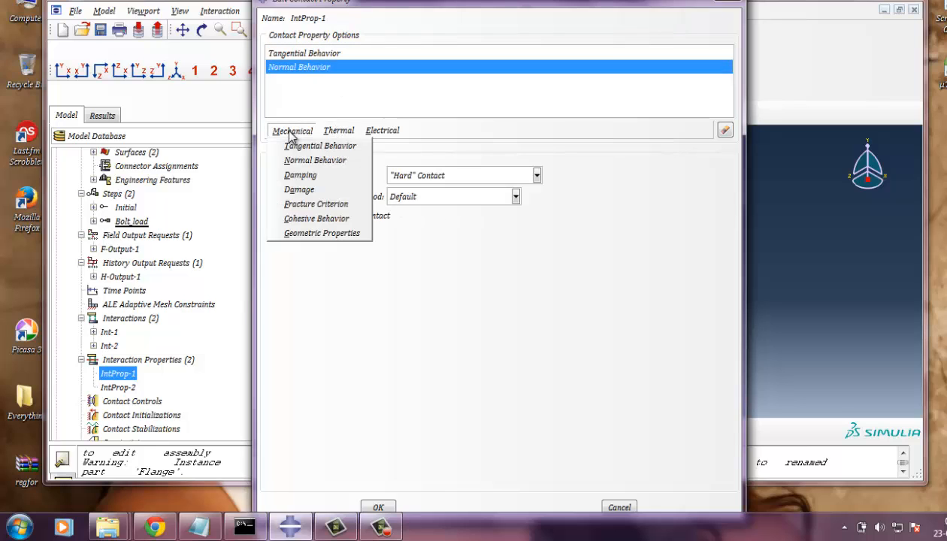
mouse_move(316, 160)
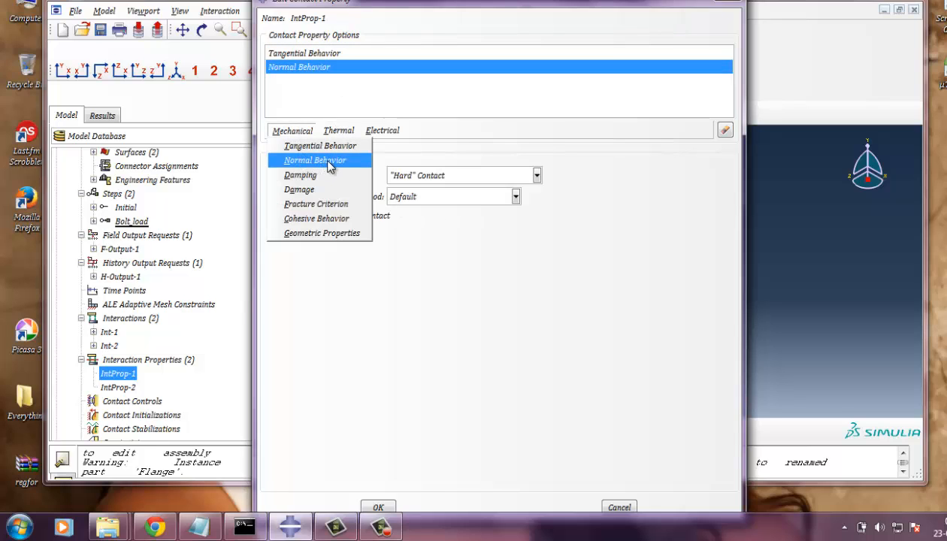
click(316, 159)
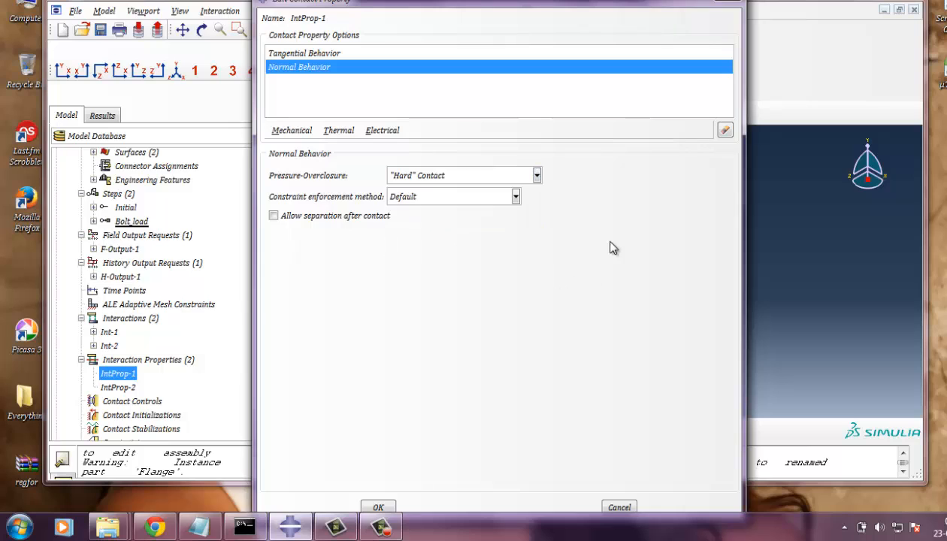
mouse_move(390, 304)
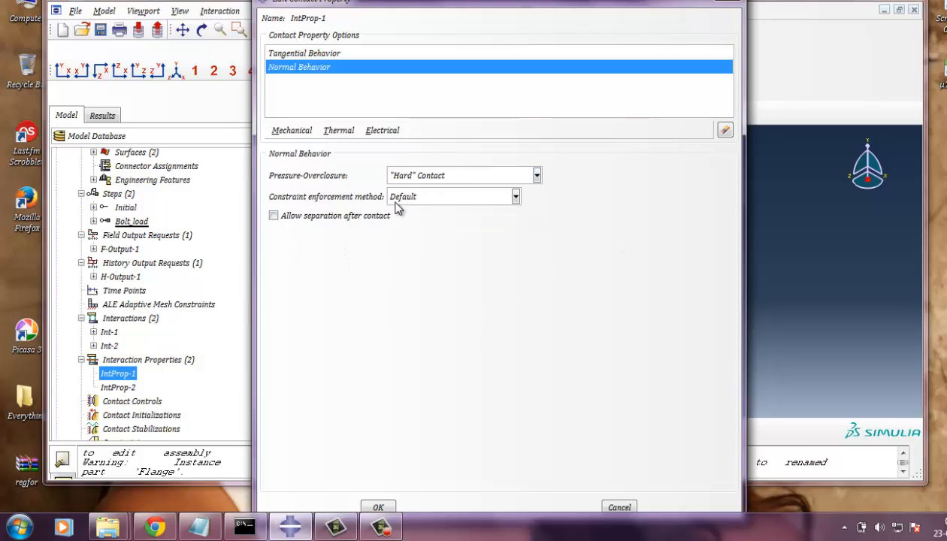
mouse_move(444, 292)
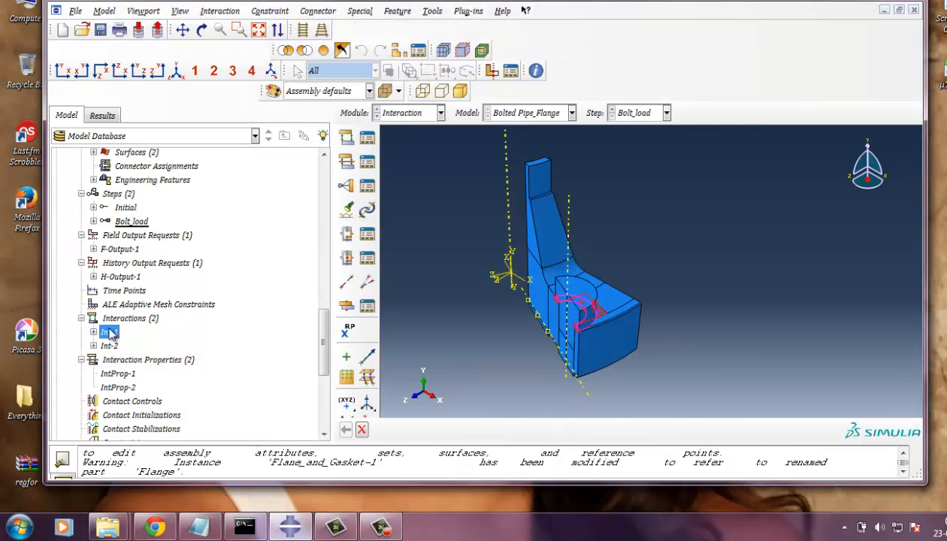
double_click(111, 332)
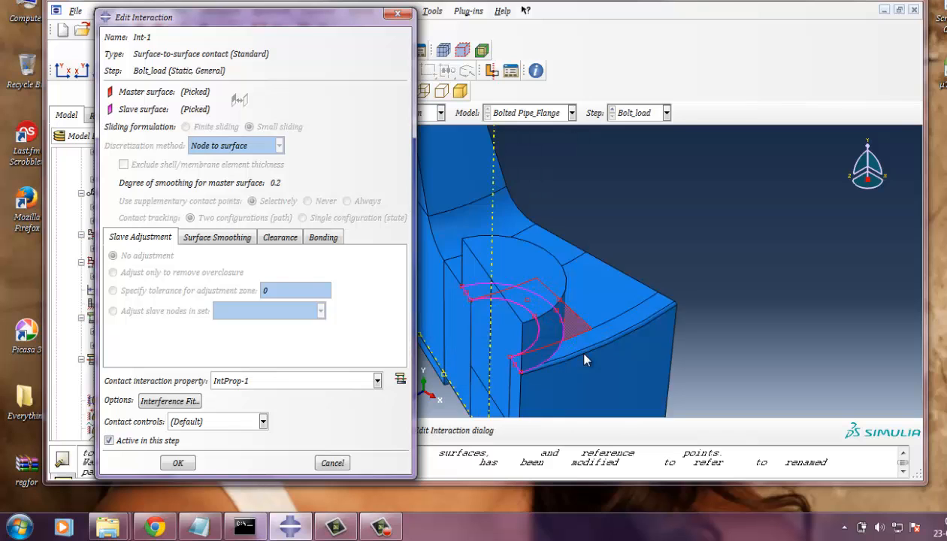
drag(586, 359, 569, 307)
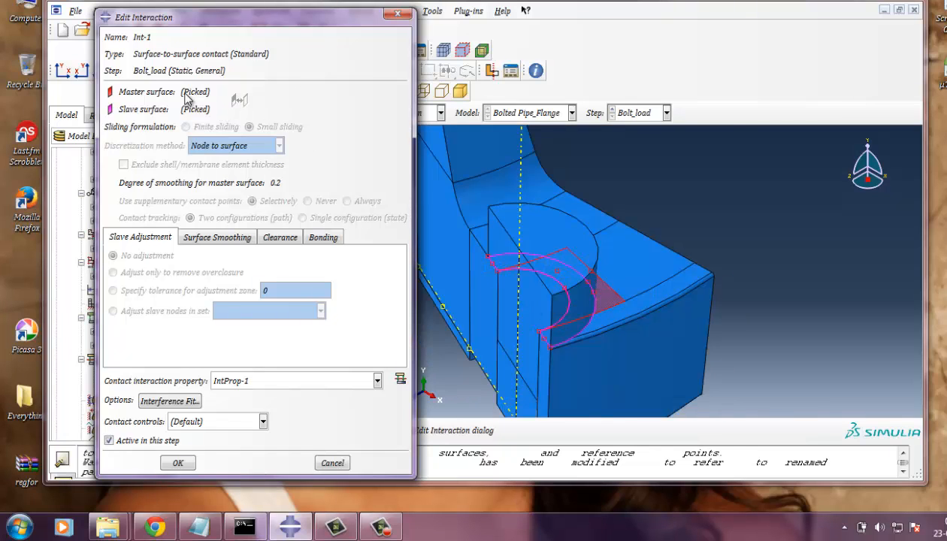
mouse_move(292, 27)
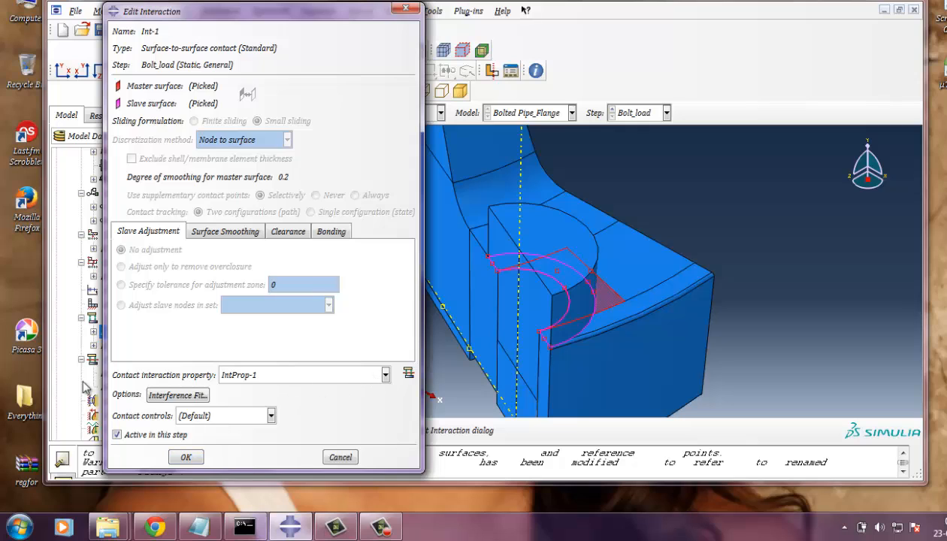
mouse_move(358, 382)
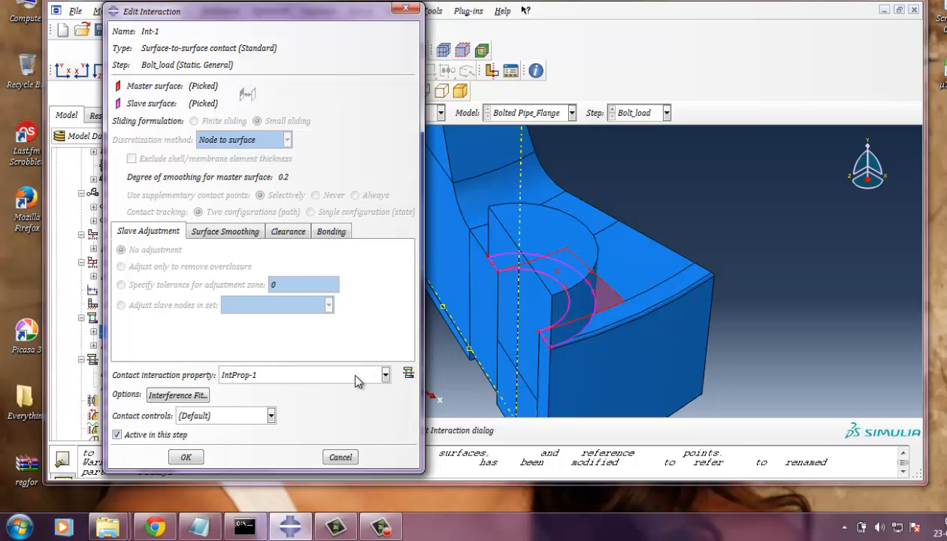
click(385, 375)
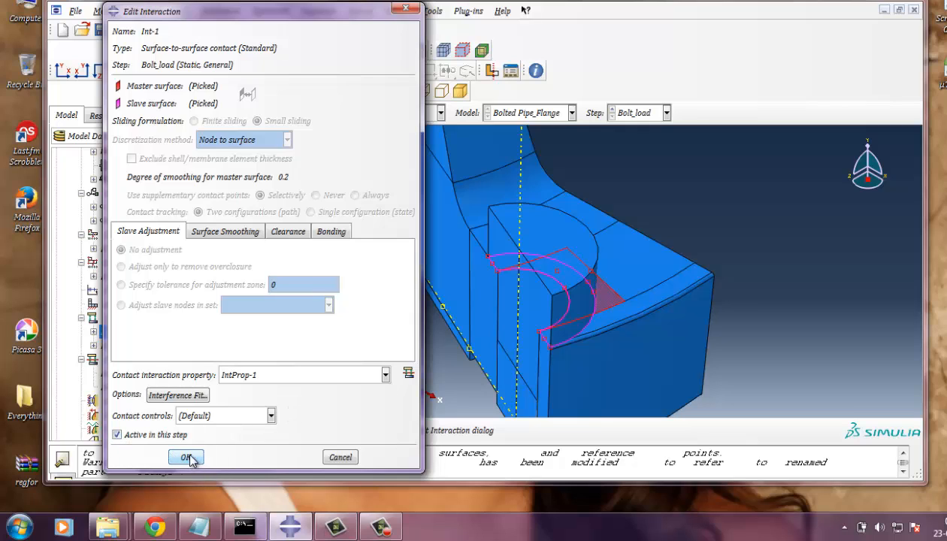
mouse_move(299, 409)
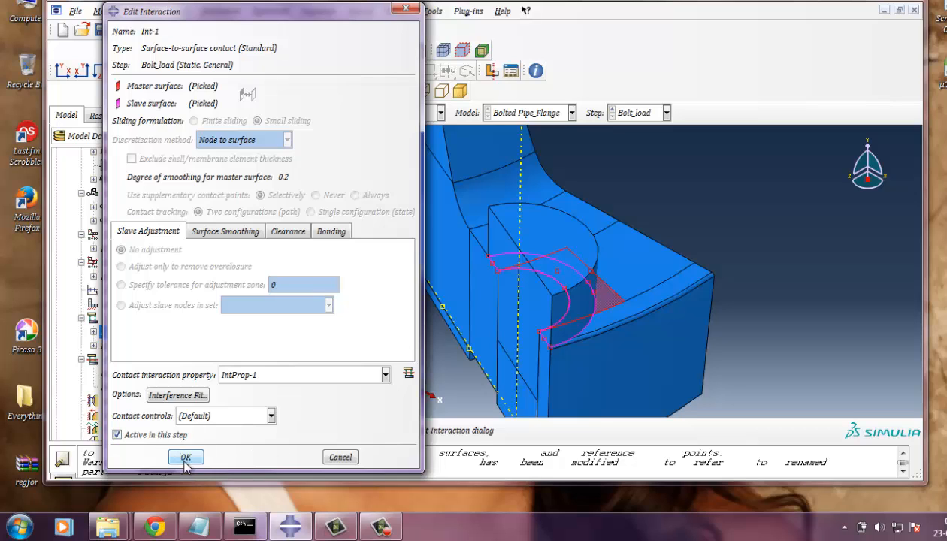
click(224, 232)
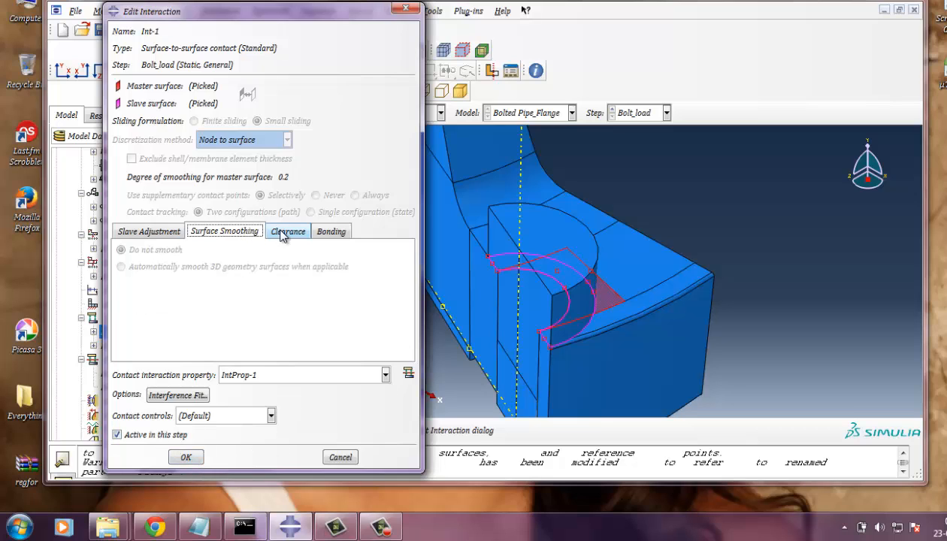
click(331, 232)
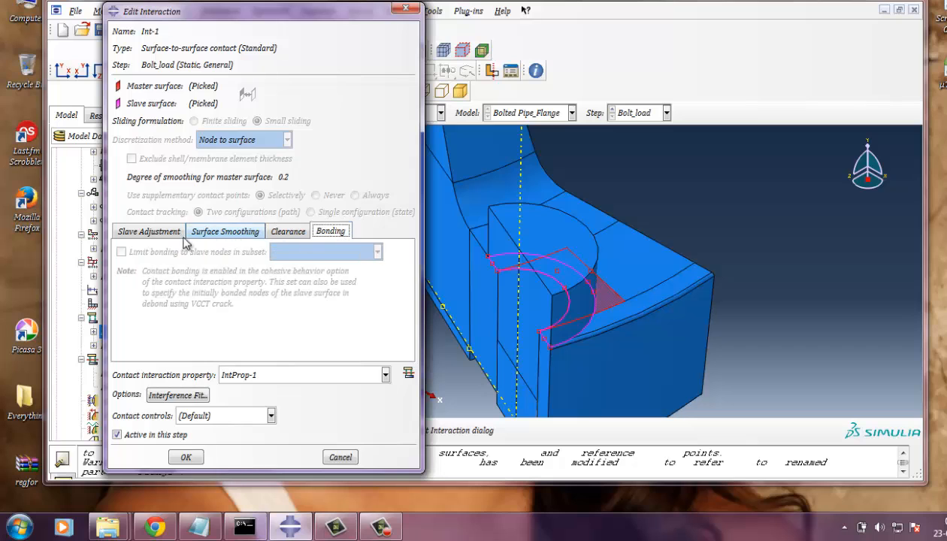
click(147, 232)
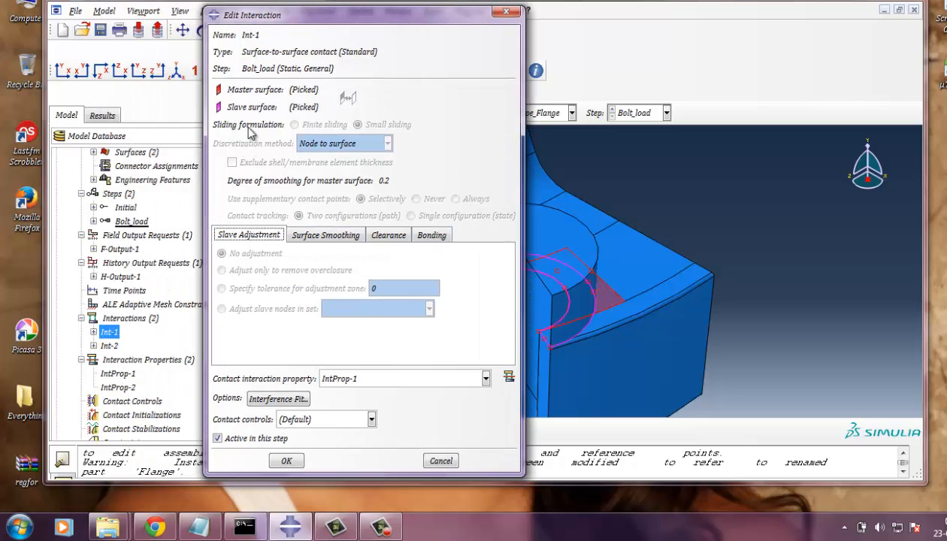
mouse_move(291, 174)
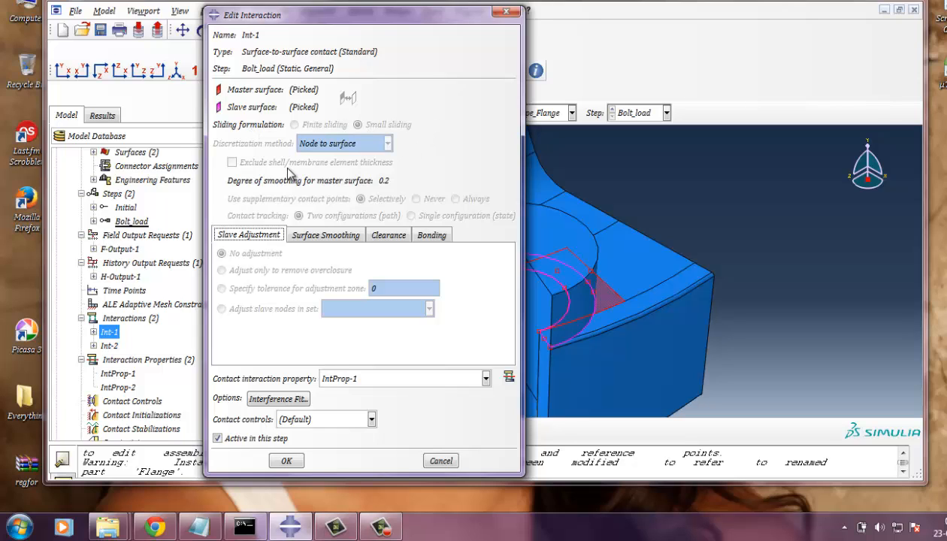
mouse_move(334, 445)
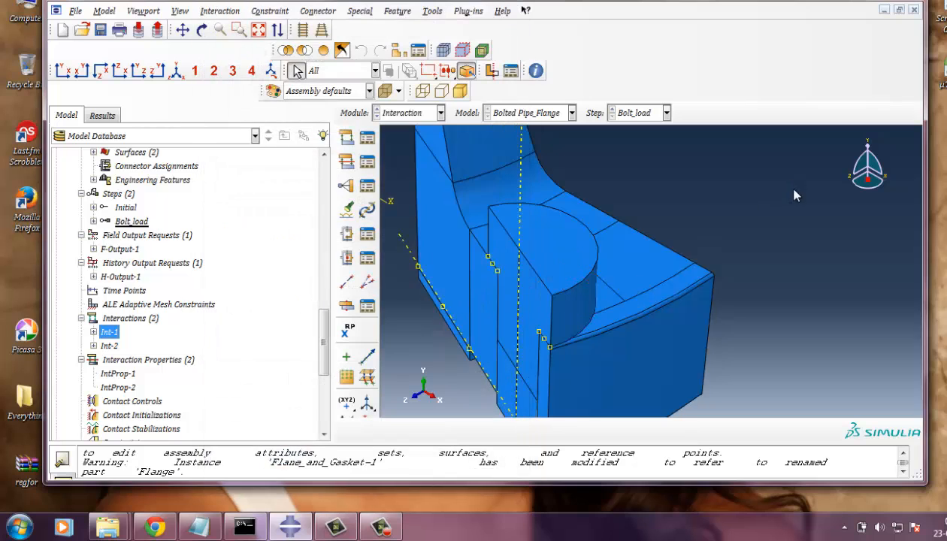
Step: Review Int-2 surface-to-surface contact, keeping IntProp-1 as its contact property, and close it
right_click(108, 345)
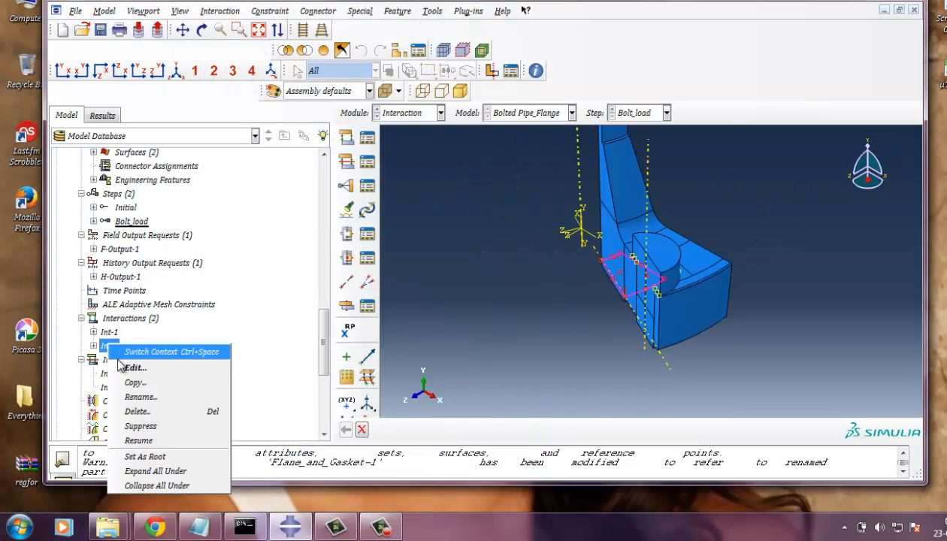
click(135, 367)
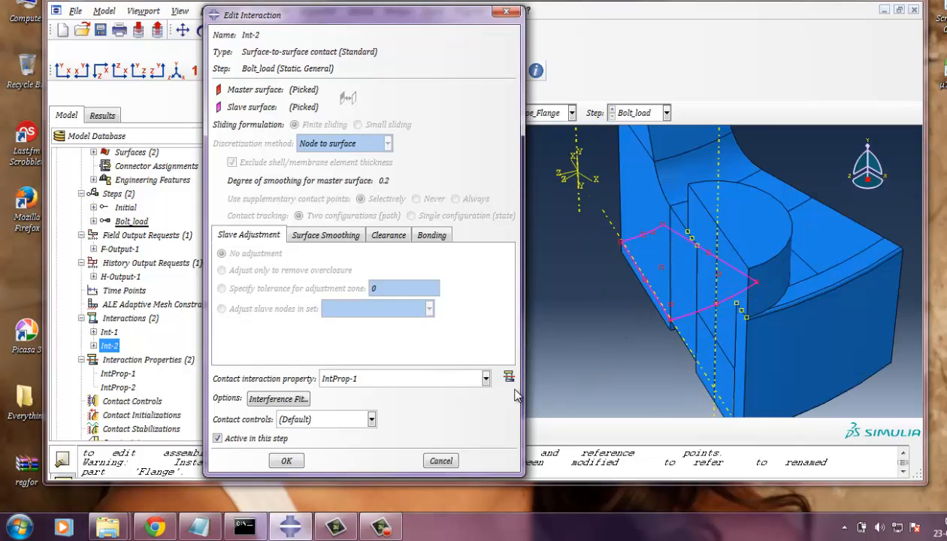
click(485, 379)
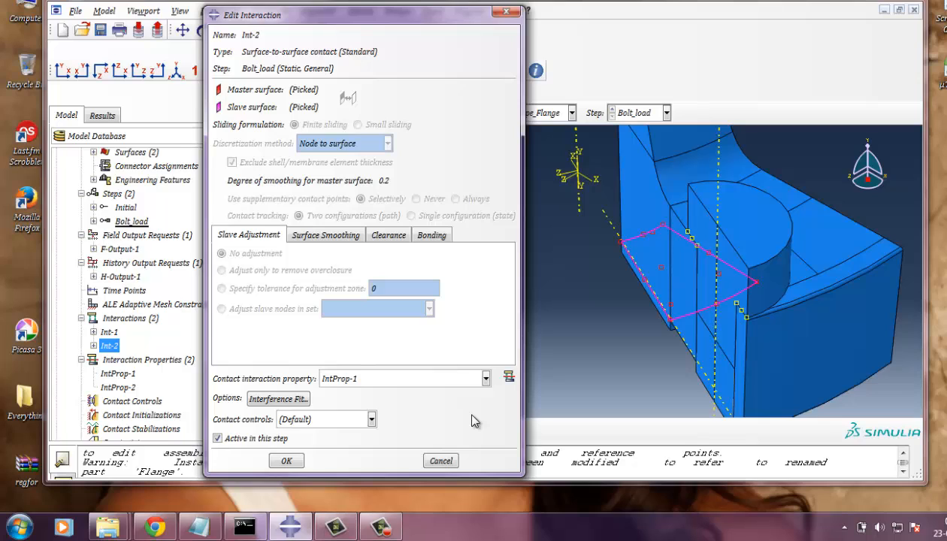
click(486, 379)
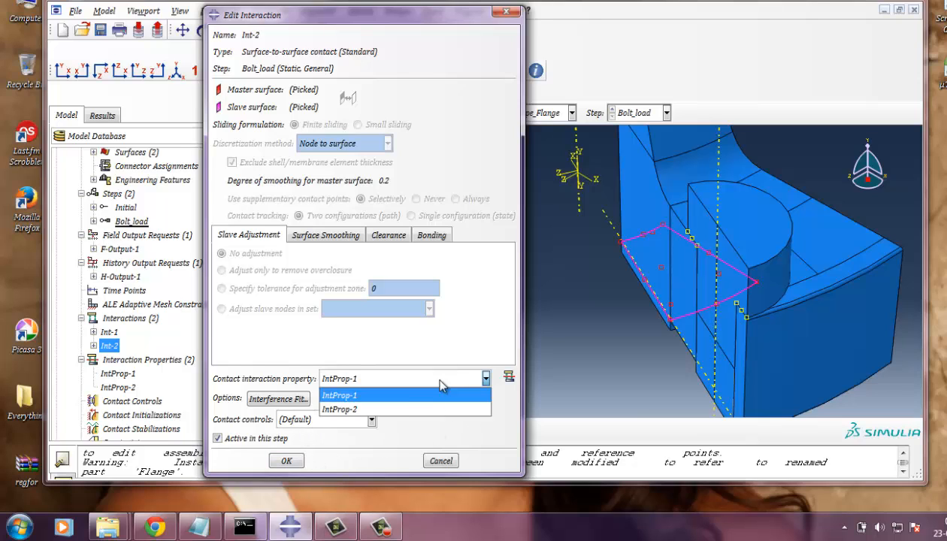
click(339, 394)
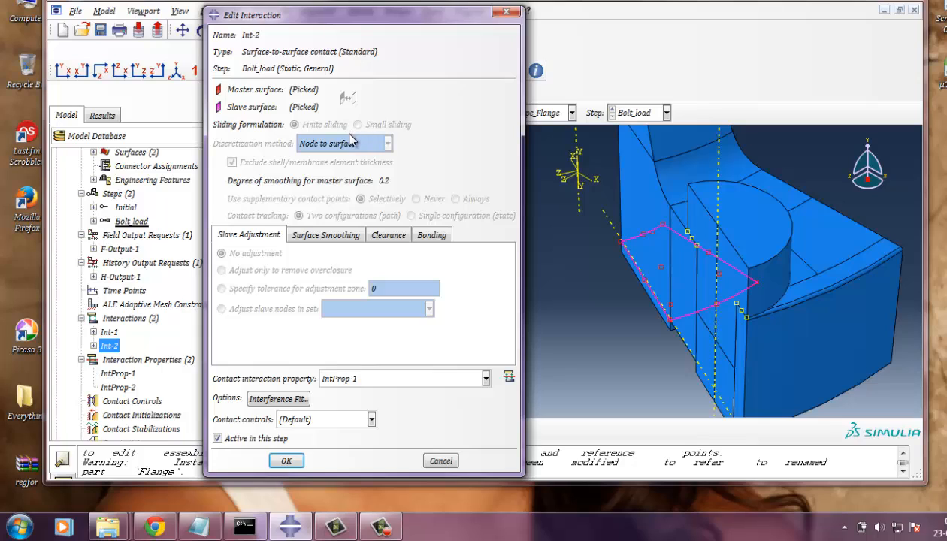
mouse_move(404, 137)
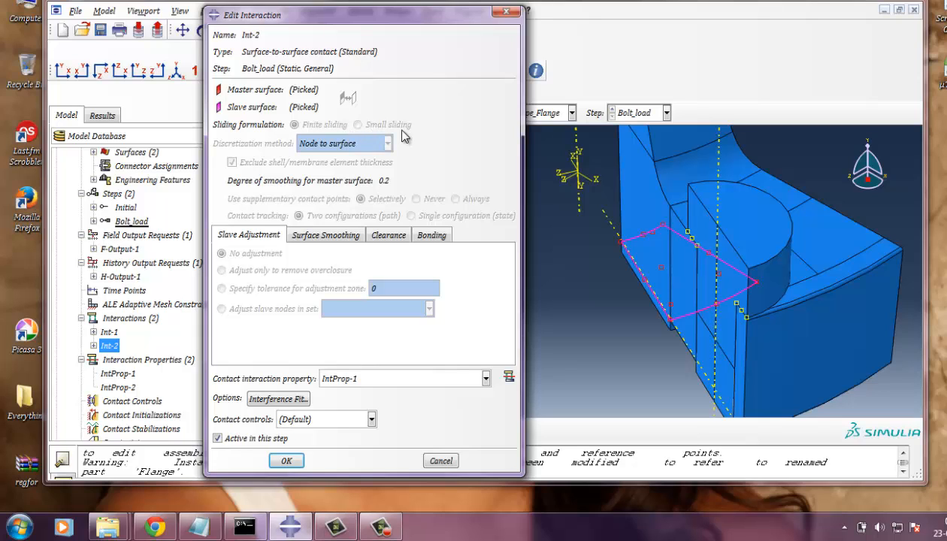
mouse_move(418, 180)
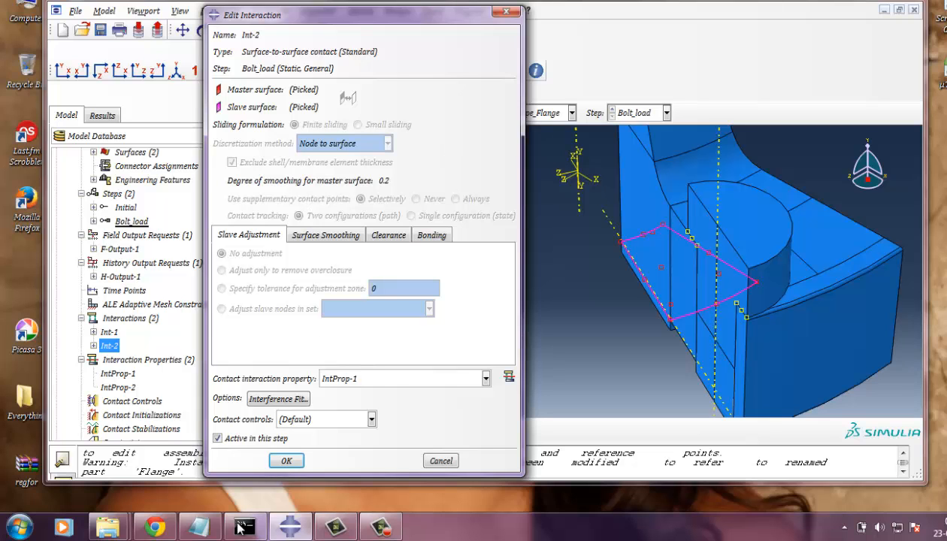
click(286, 460)
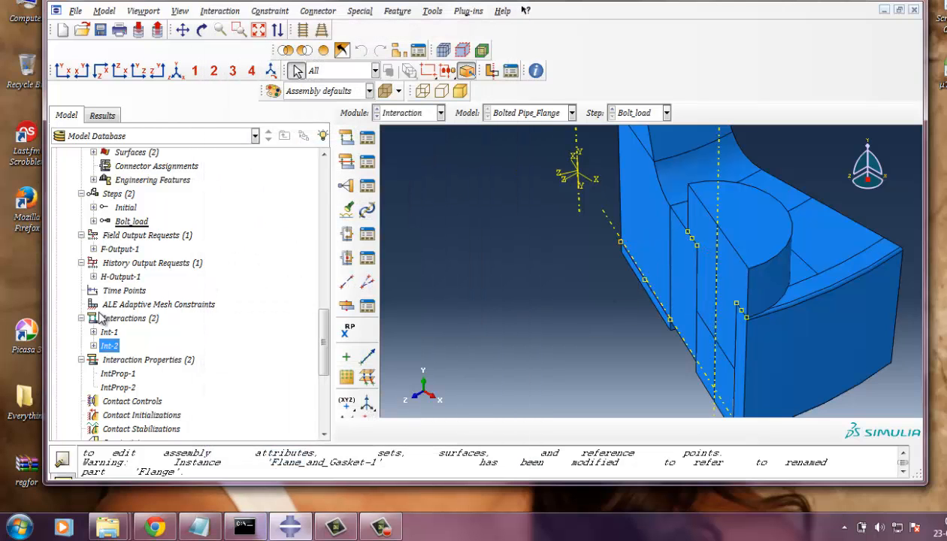
Step: Switch the Module to Mesh to show the meshed bolted flange assembly
scroll(down, 3)
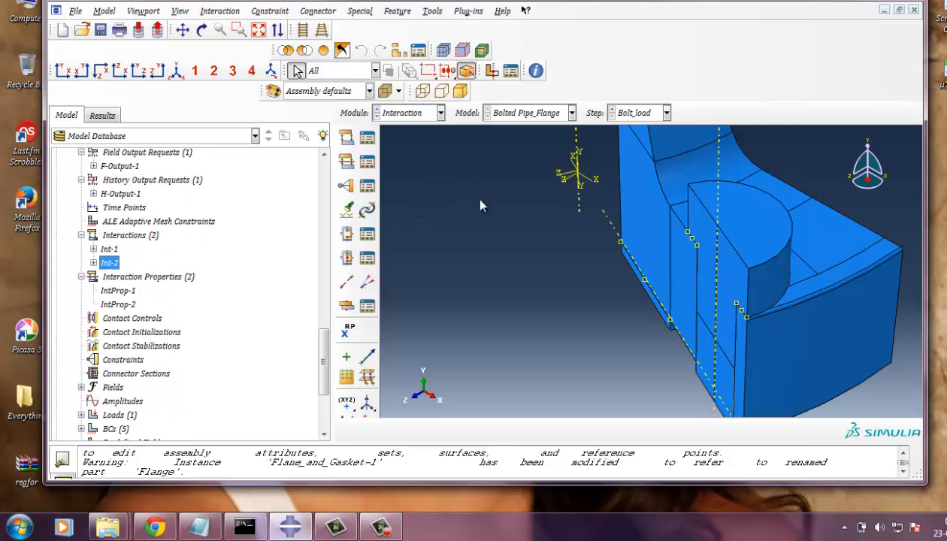
click(442, 111)
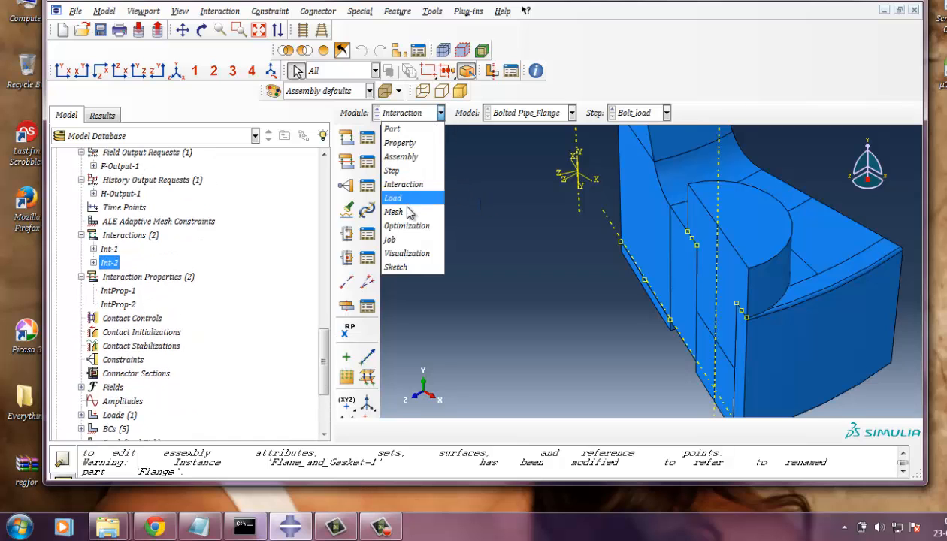
click(394, 210)
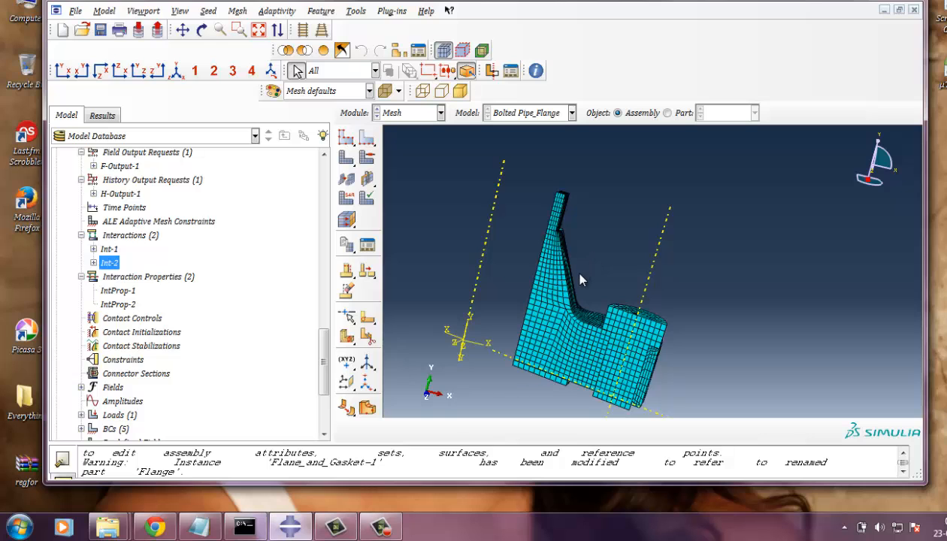
mouse_move(576, 294)
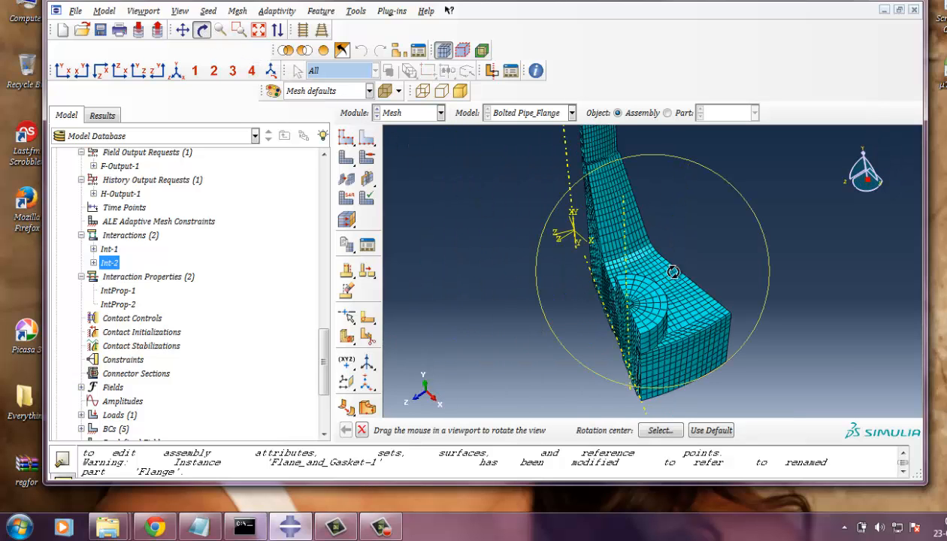
drag(674, 272, 716, 258)
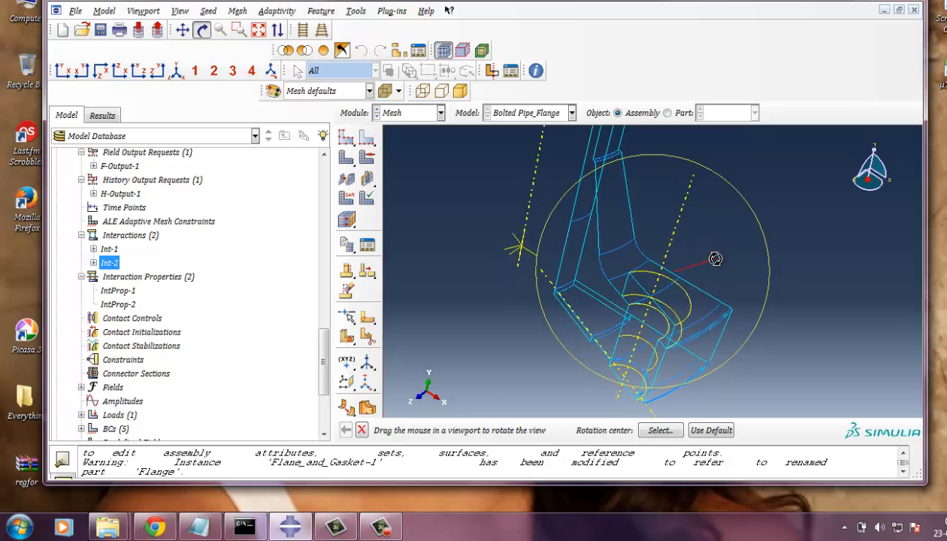
drag(716, 259, 709, 263)
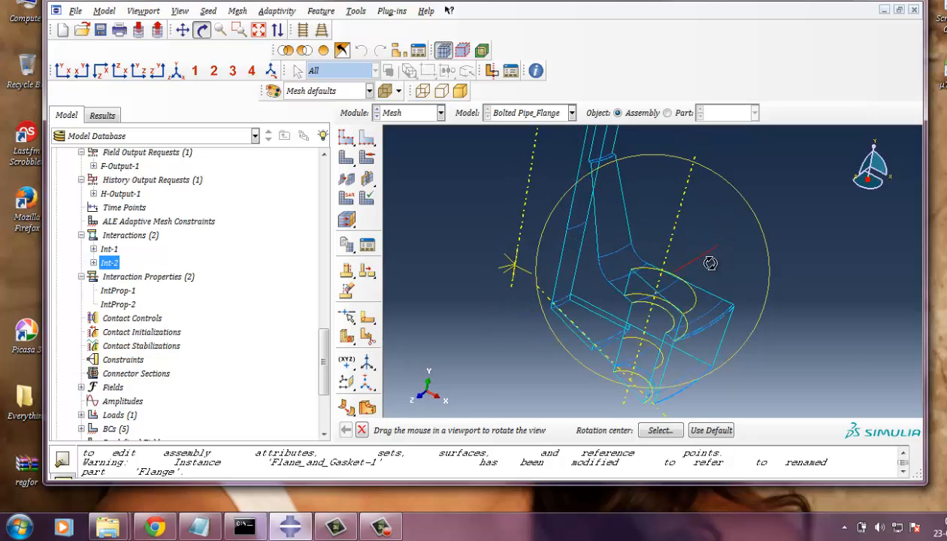
drag(709, 263, 646, 218)
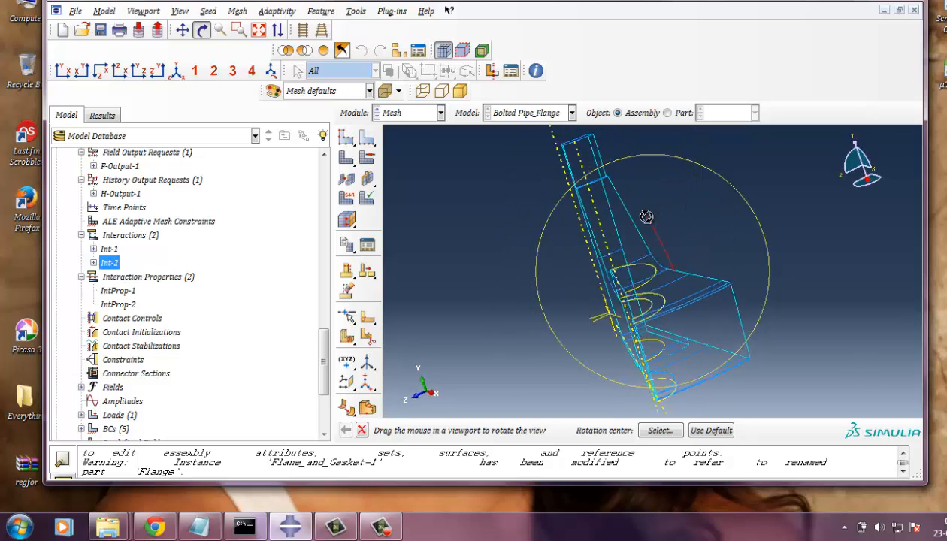
drag(646, 218, 743, 240)
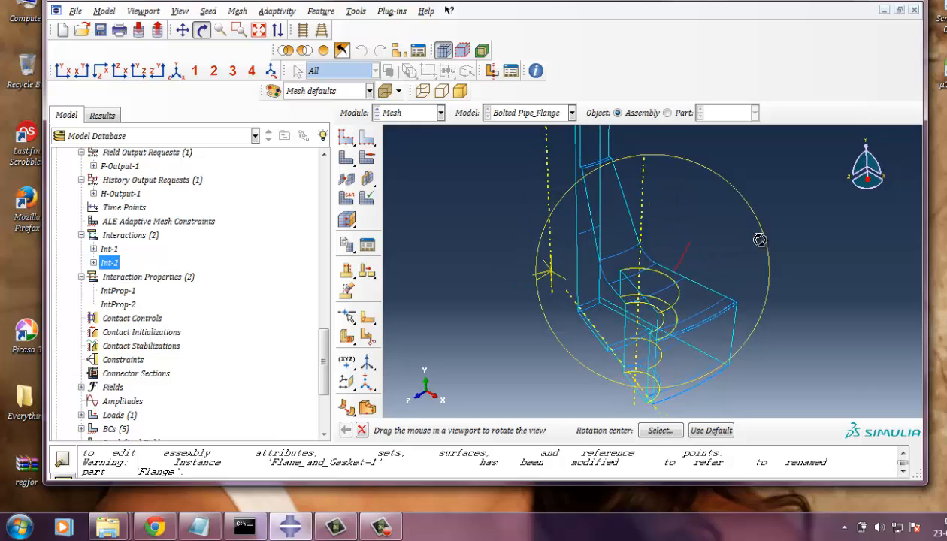
drag(760, 239, 656, 344)
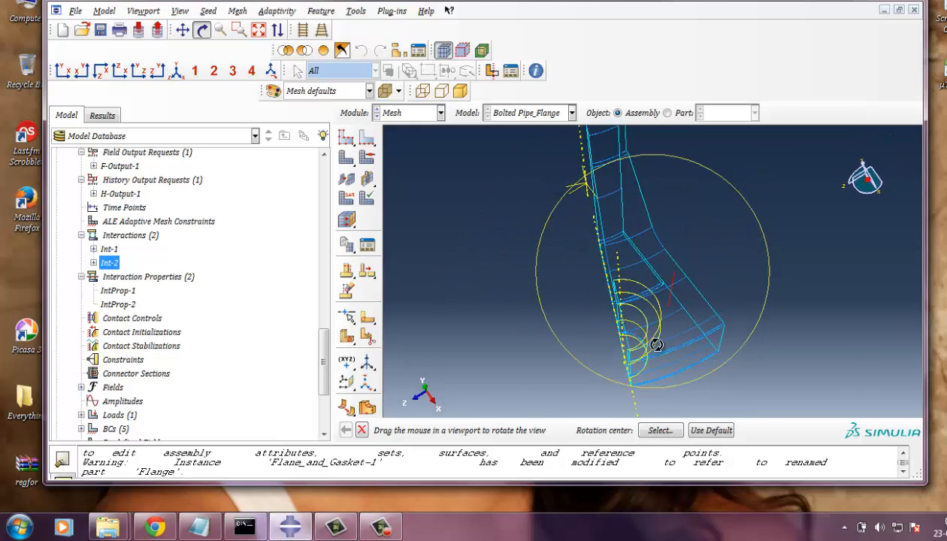
drag(656, 344, 559, 282)
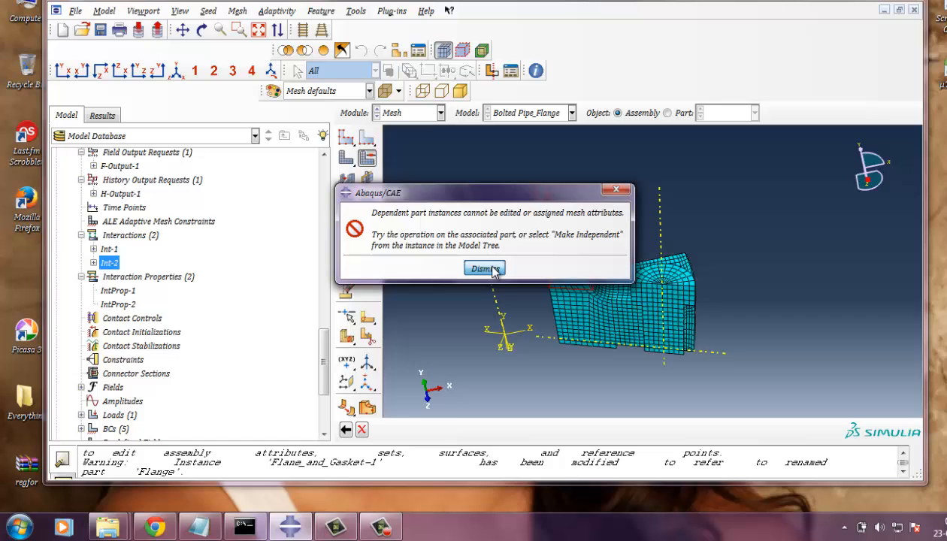
Step: Dismiss the dependent-instance warning, inspect the gasket part's mesh and return to the meshed assembly
click(485, 268)
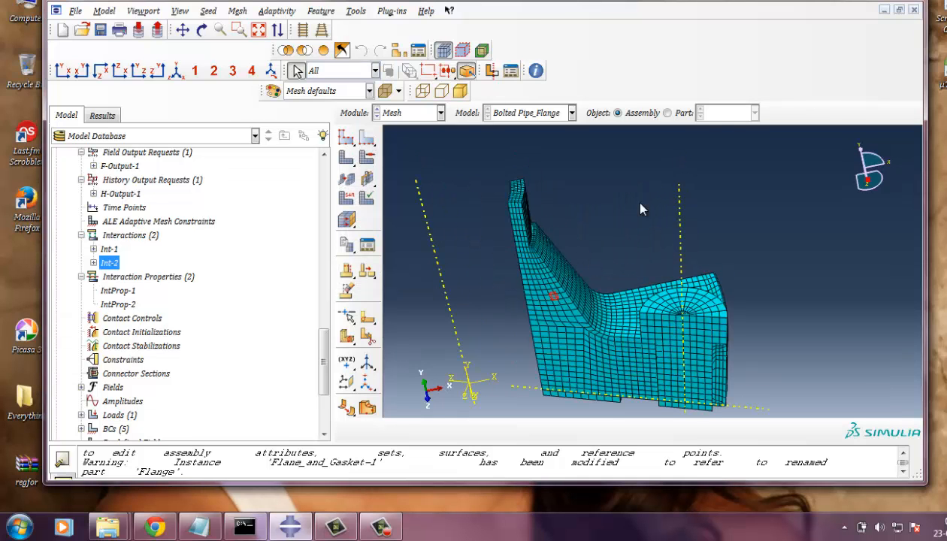
mouse_move(600, 262)
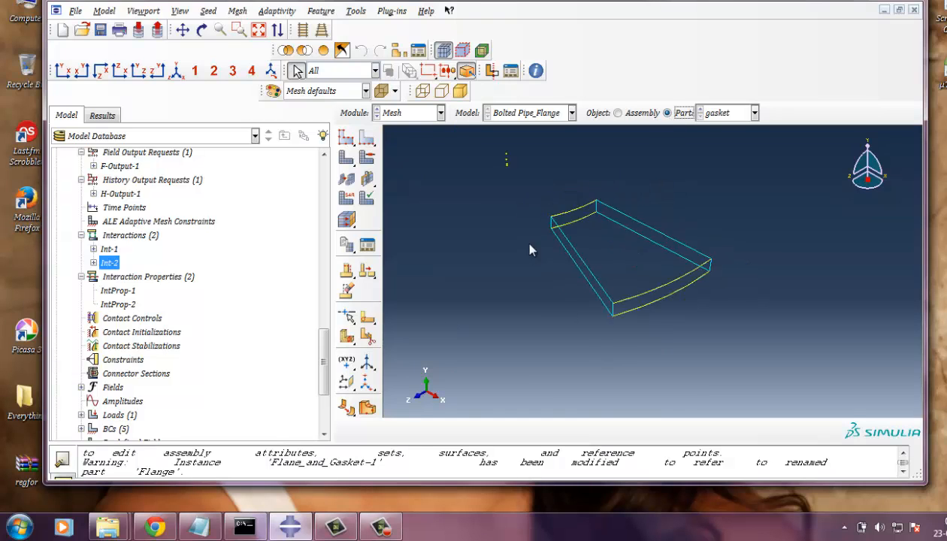
click(238, 10)
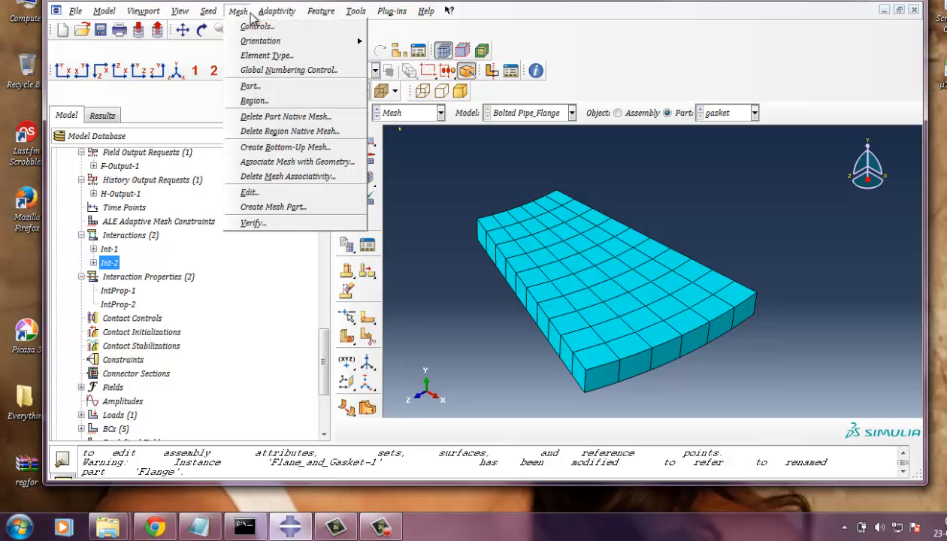
click(257, 26)
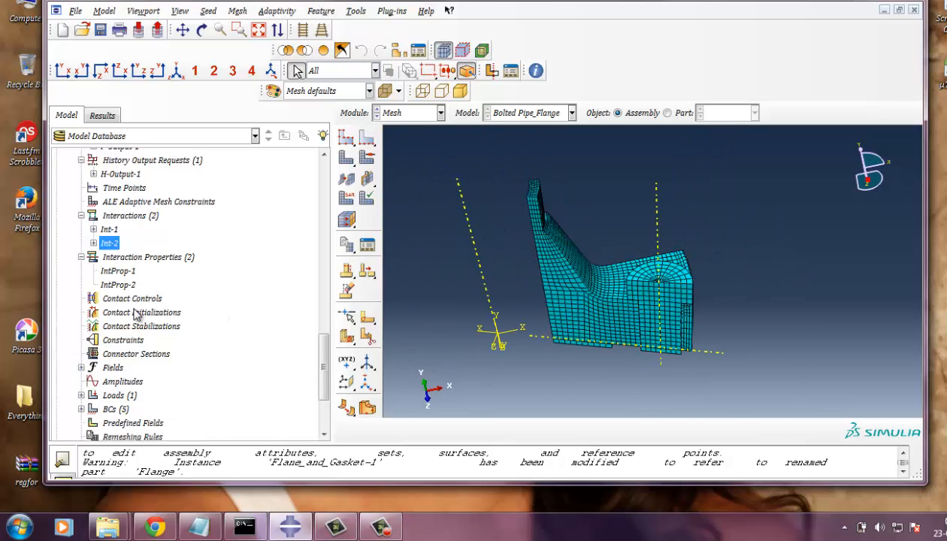
Step: Switch to the Load module and orbit the assembly to inspect the Bolt_load loads and BCs
scroll(down, 3)
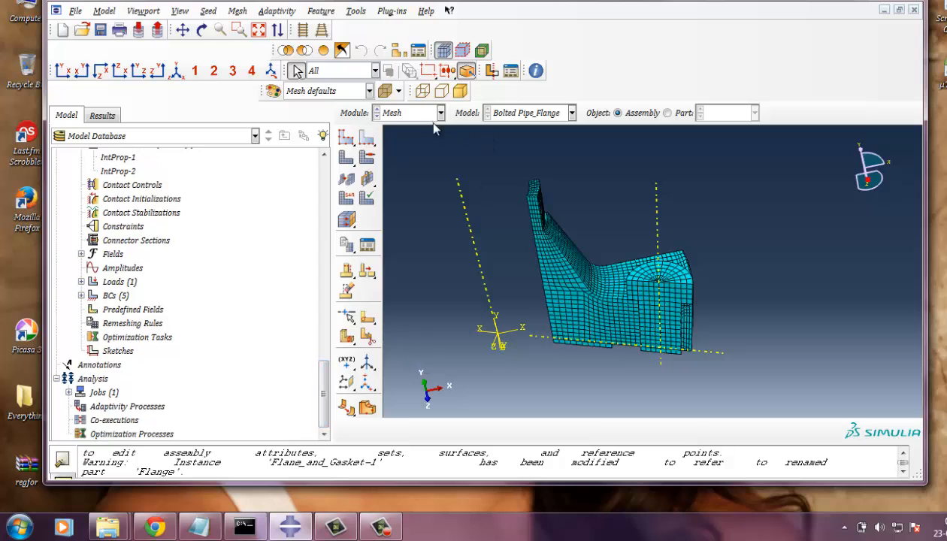
click(442, 112)
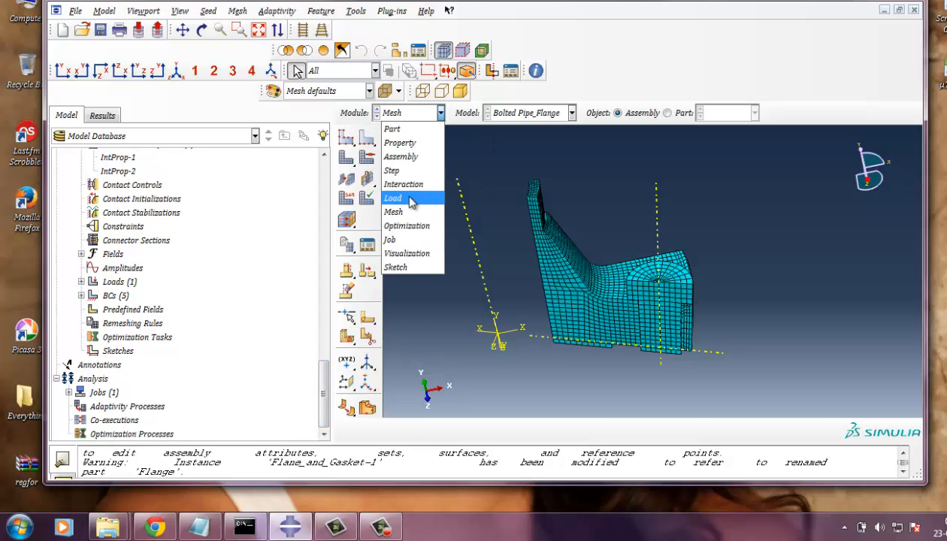
click(394, 198)
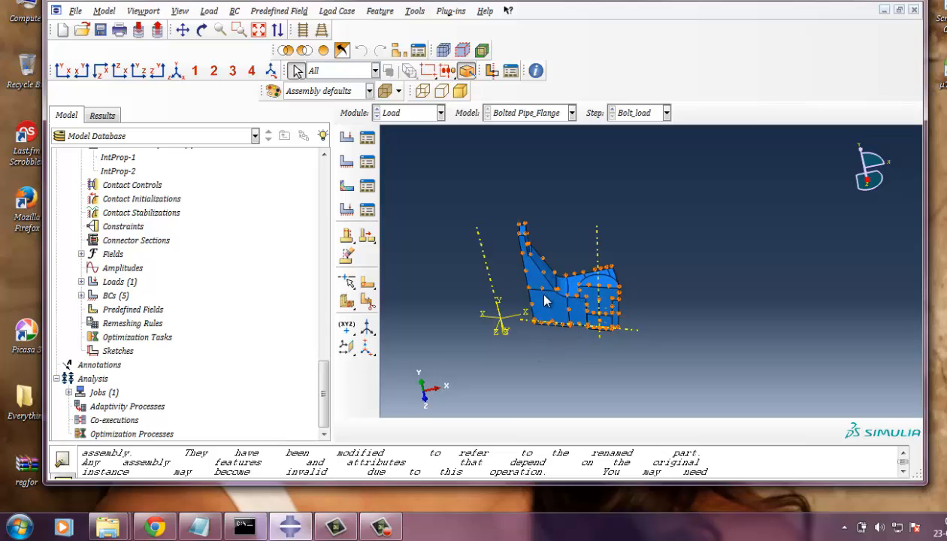
mouse_move(594, 315)
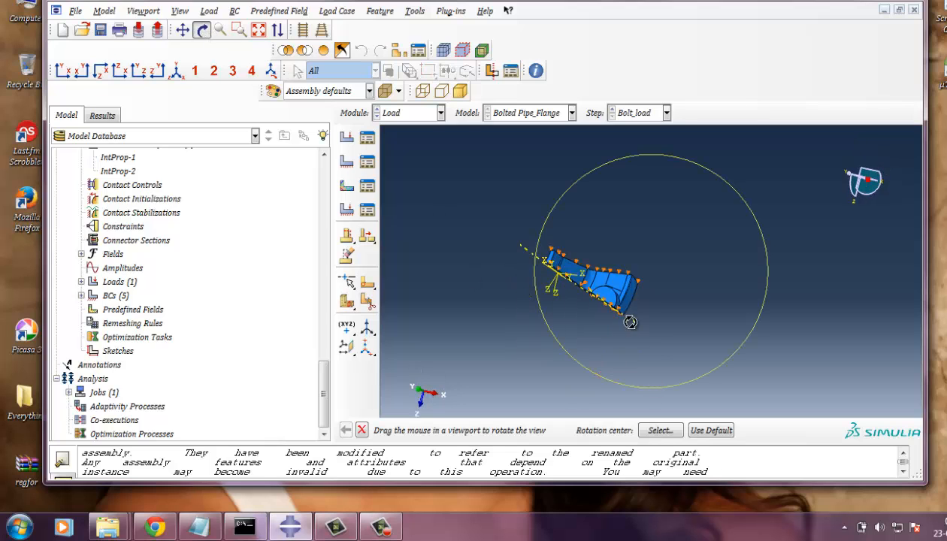
drag(630, 322, 688, 265)
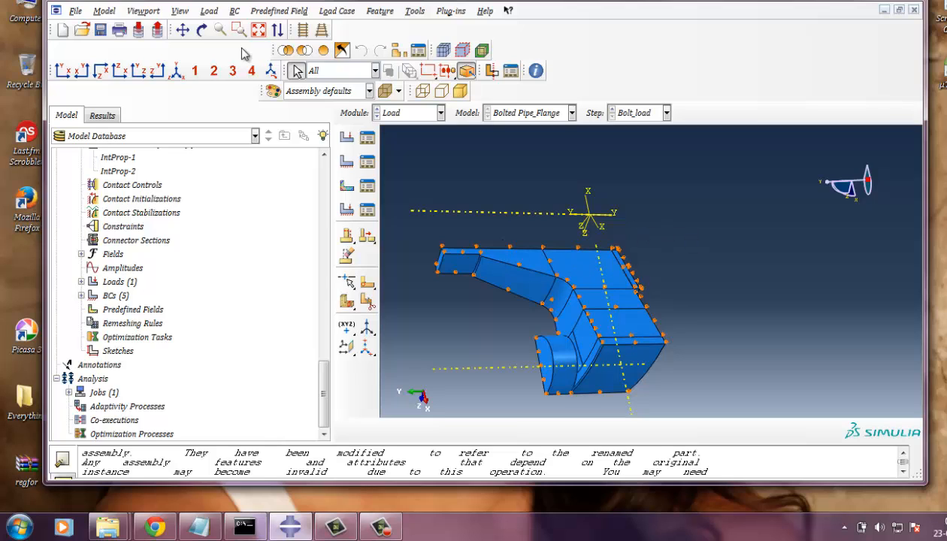
click(201, 30)
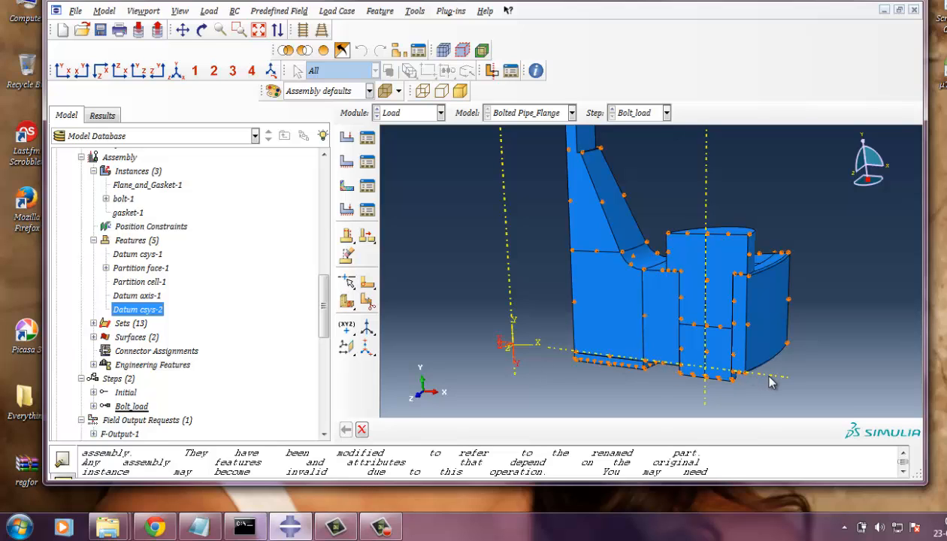
mouse_move(794, 365)
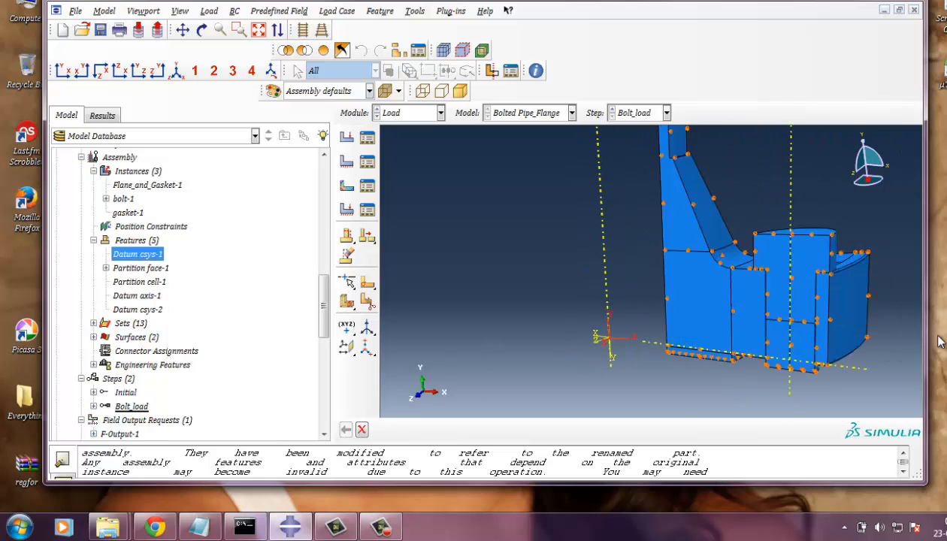
click(201, 30)
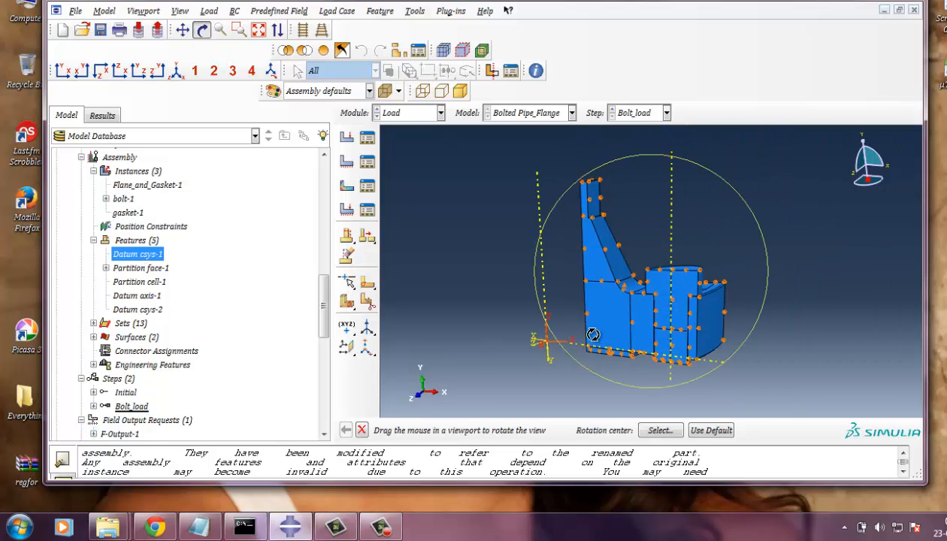
drag(592, 334, 629, 371)
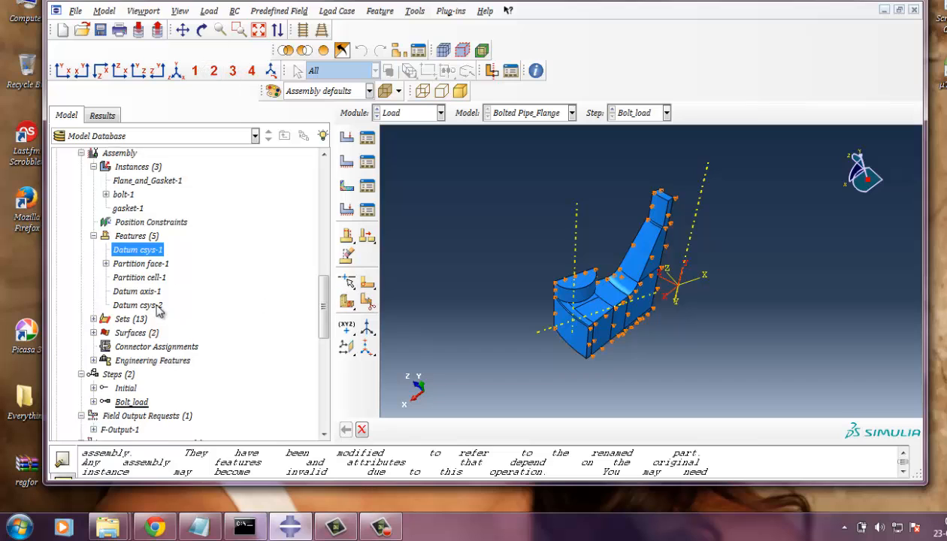
scroll(down, 3)
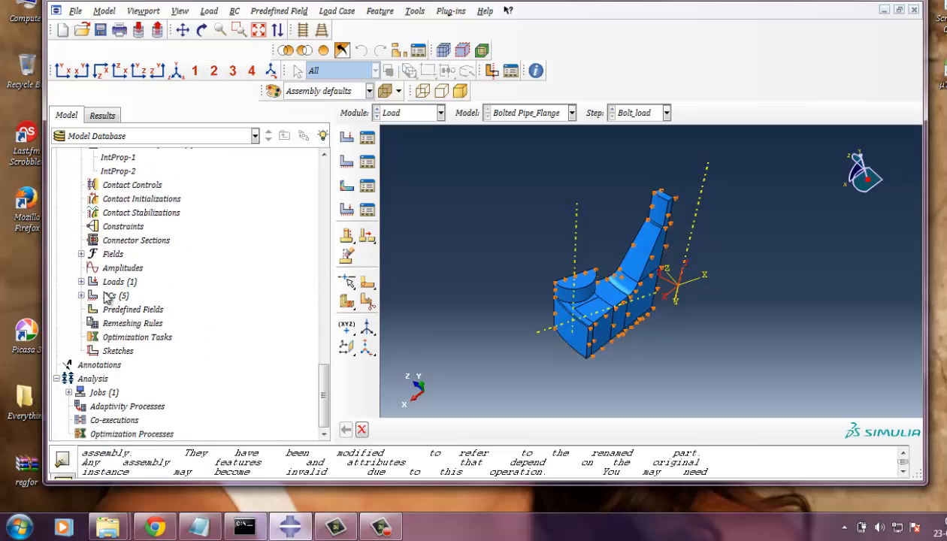
click(81, 294)
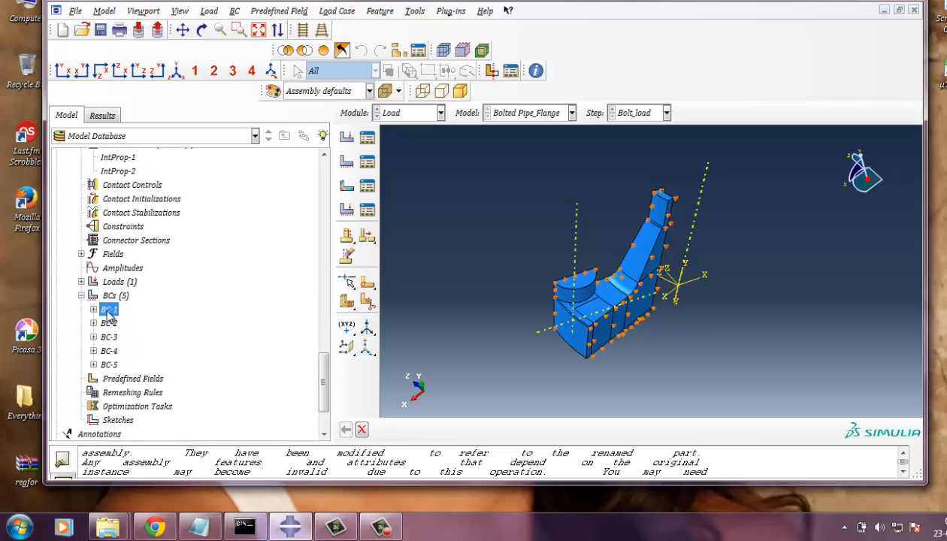
double_click(108, 310)
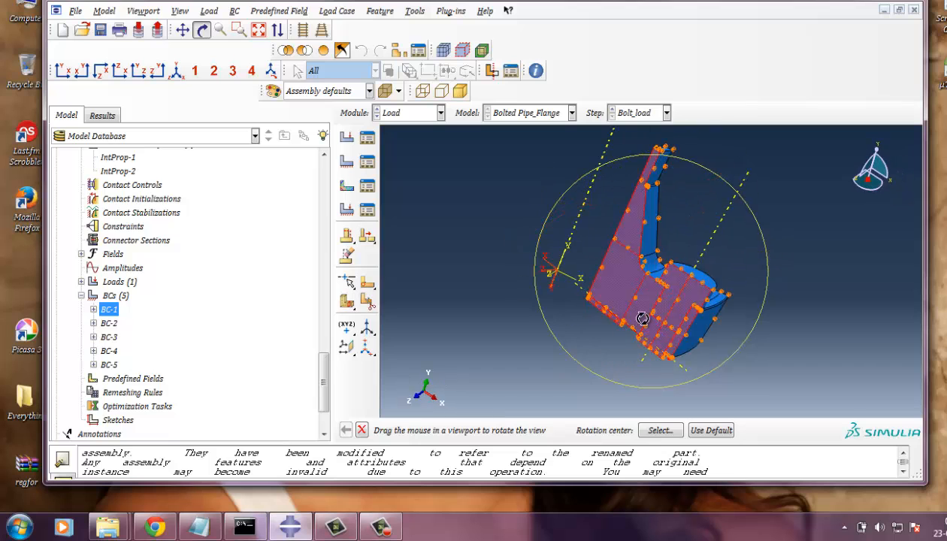
drag(643, 316, 617, 284)
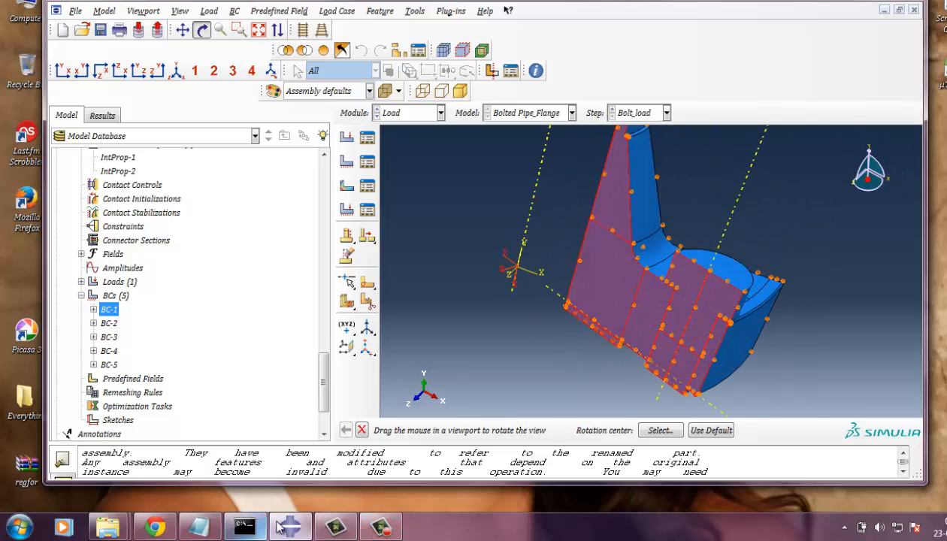
double_click(109, 310)
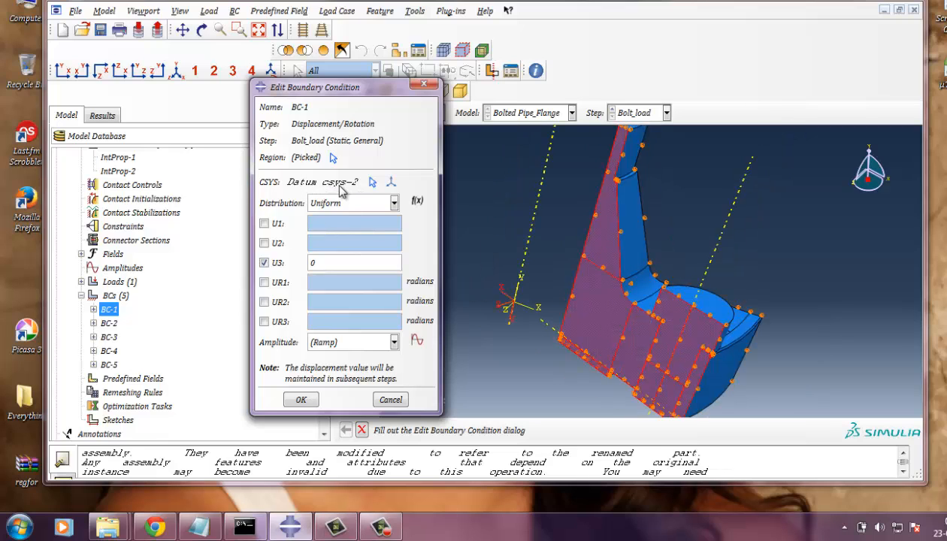
mouse_move(357, 198)
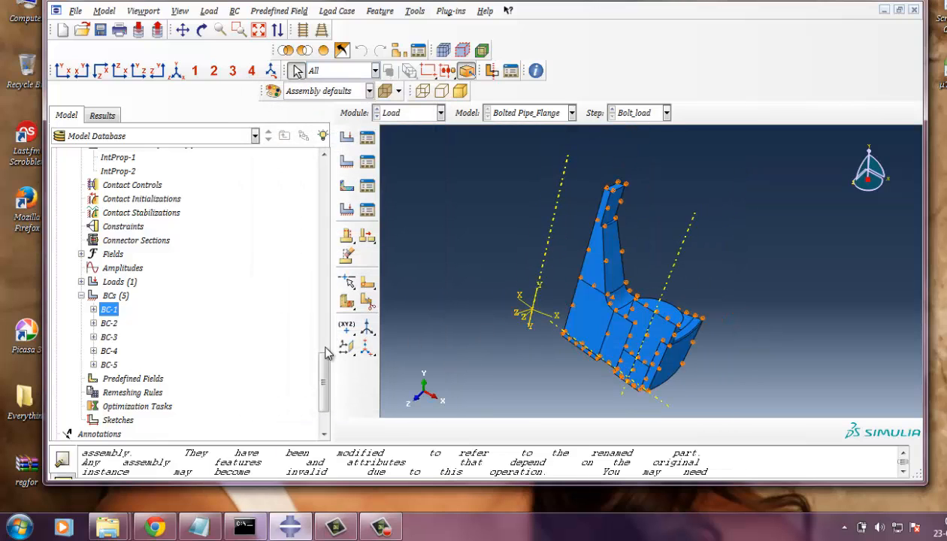
right_click(108, 321)
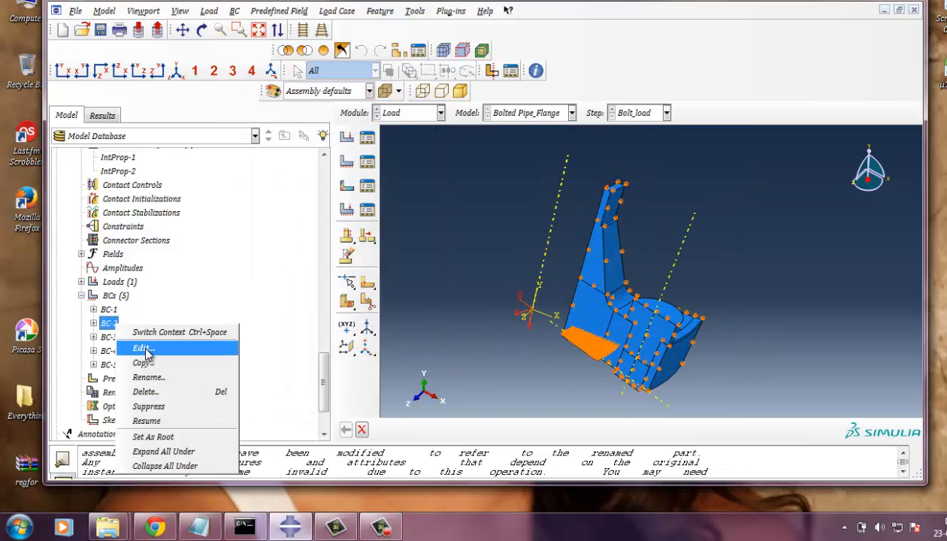
click(141, 348)
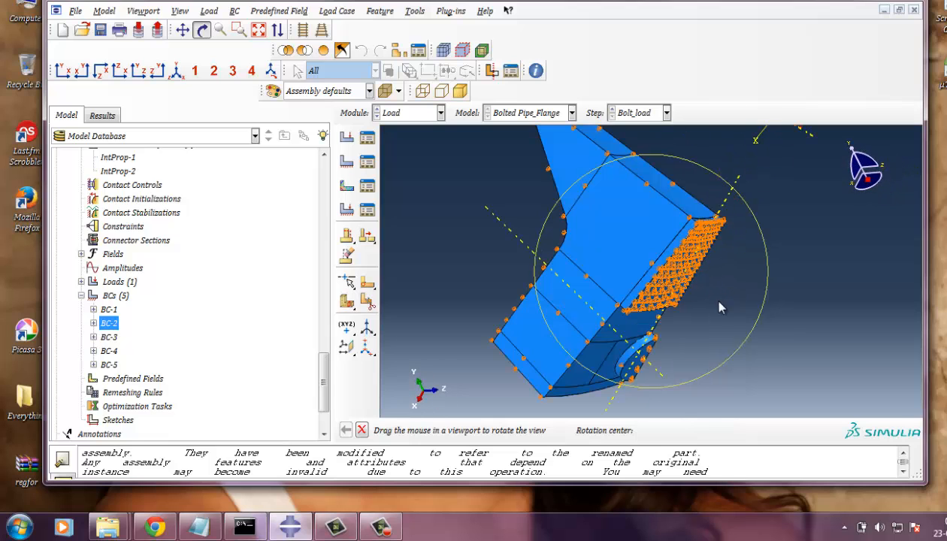
double_click(109, 322)
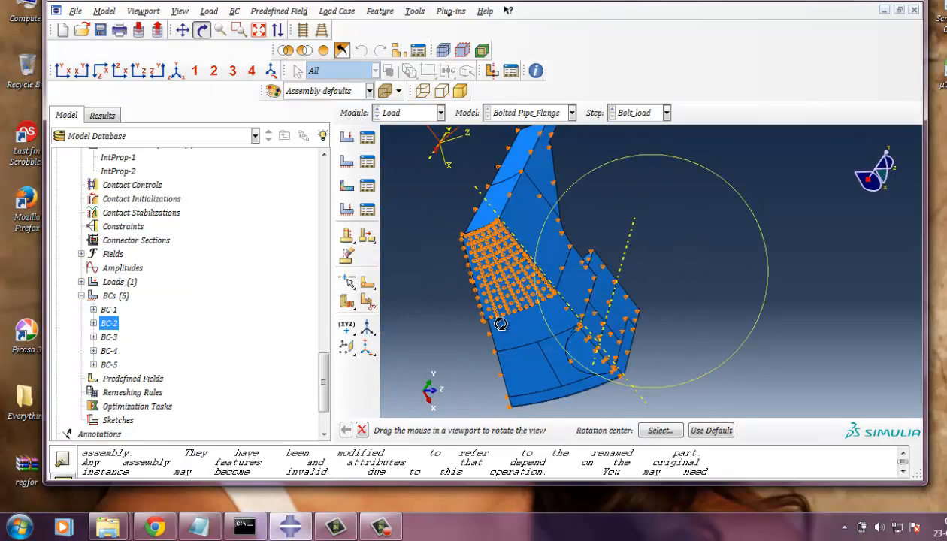
drag(499, 325, 451, 289)
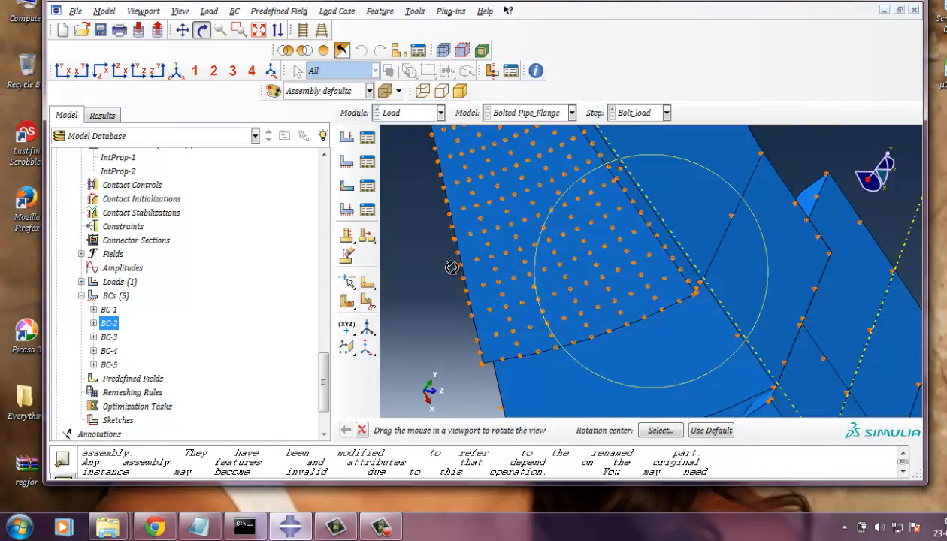
drag(451, 268, 579, 263)
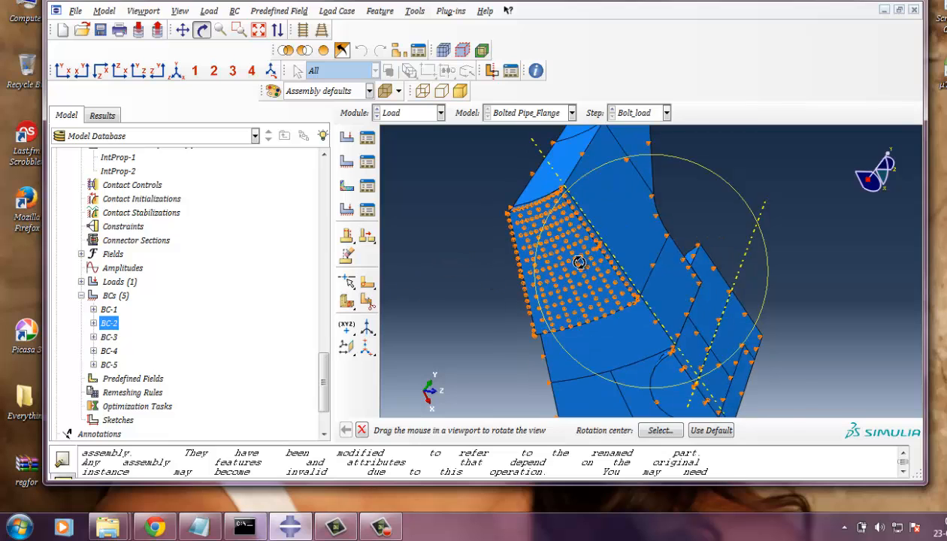
drag(579, 264, 574, 283)
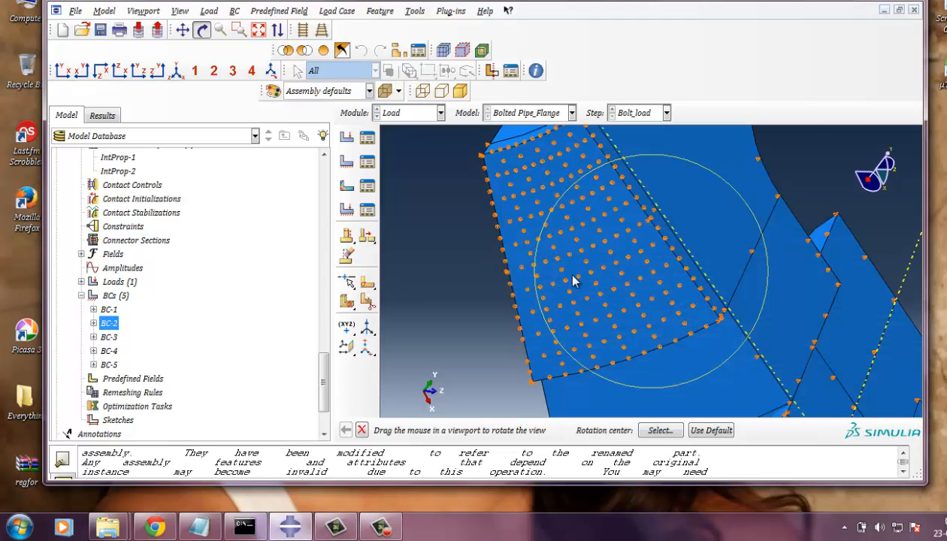
double_click(109, 322)
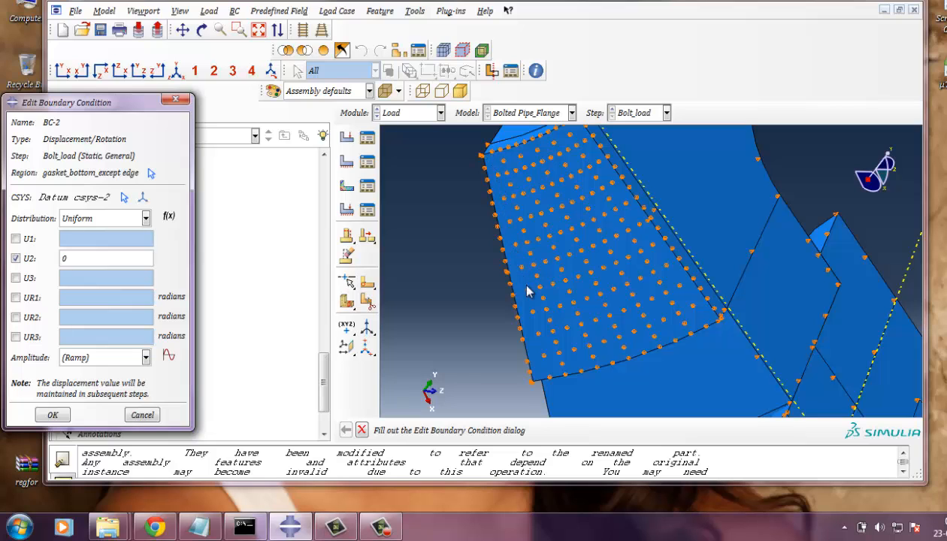
mouse_move(496, 162)
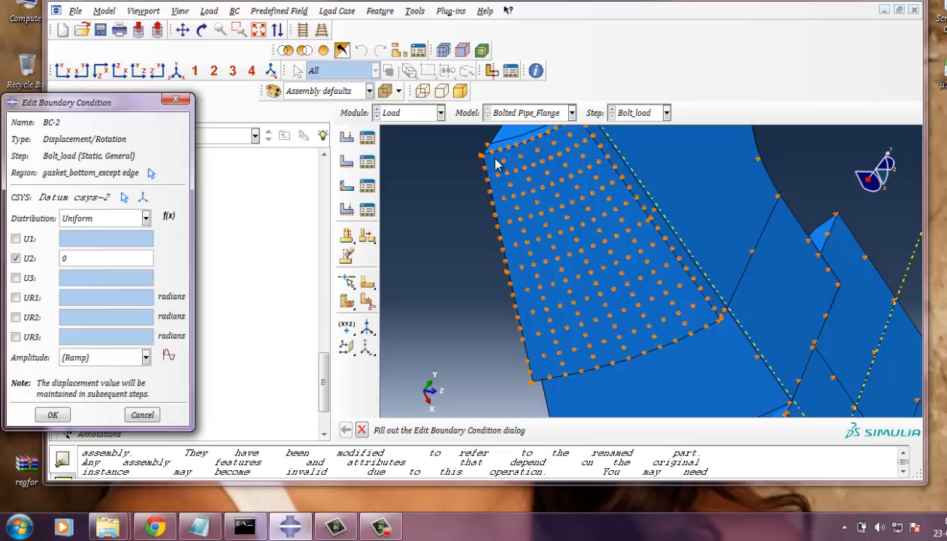
mouse_move(496, 153)
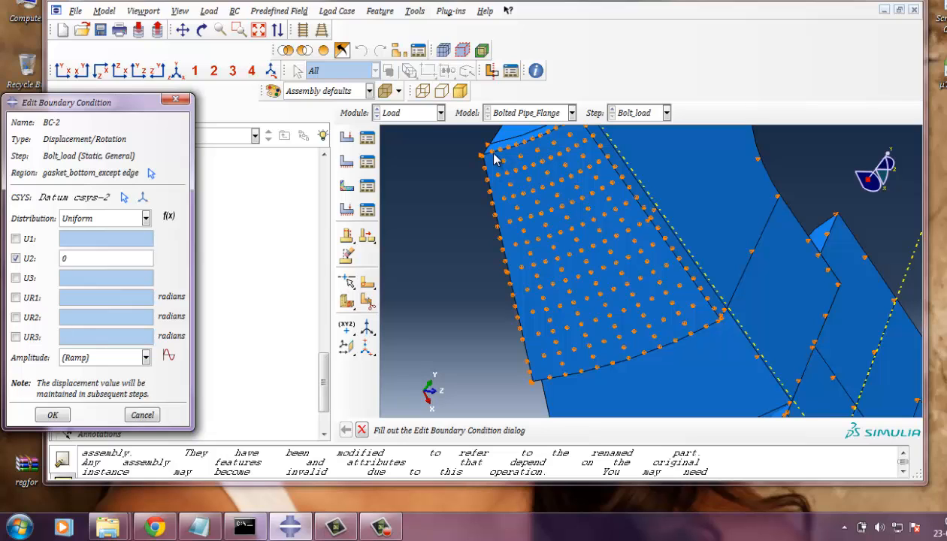
mouse_move(669, 258)
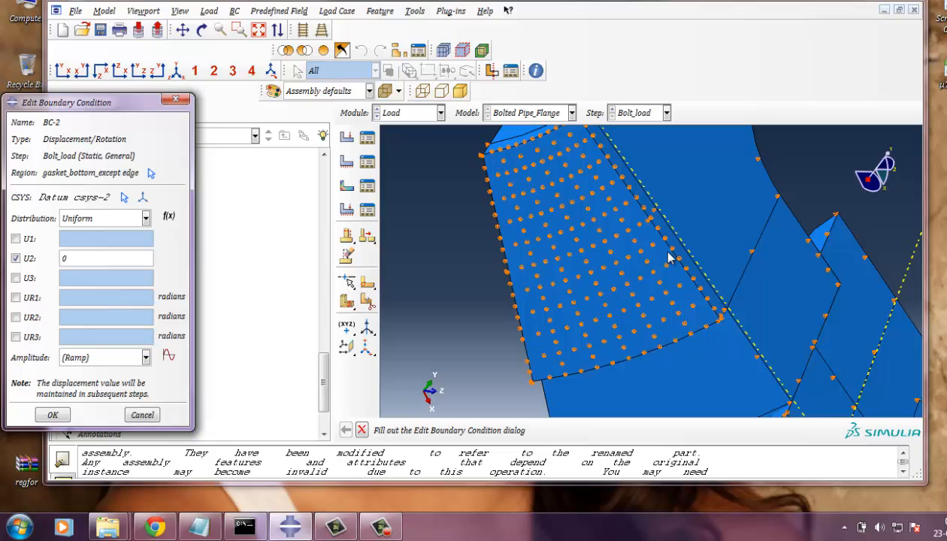
mouse_move(556, 139)
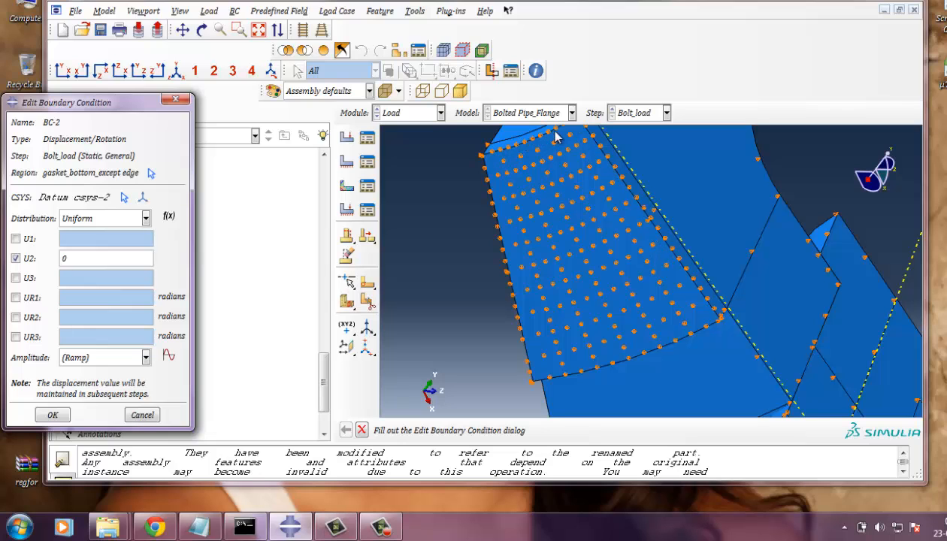
mouse_move(637, 358)
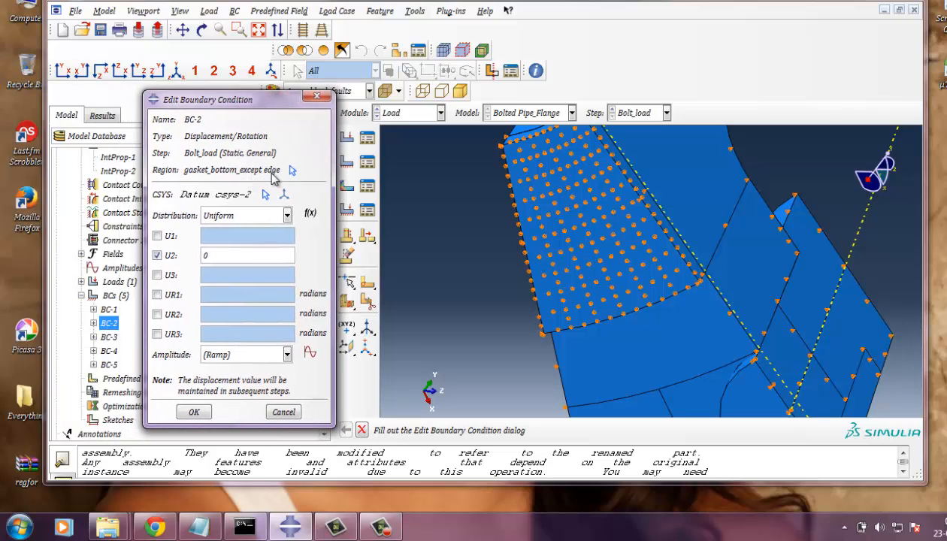
mouse_move(253, 184)
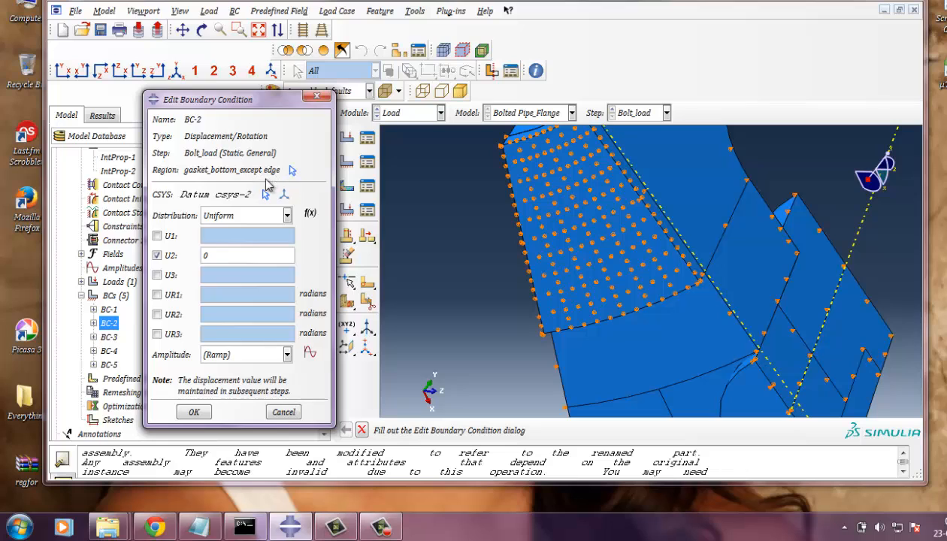
mouse_move(534, 284)
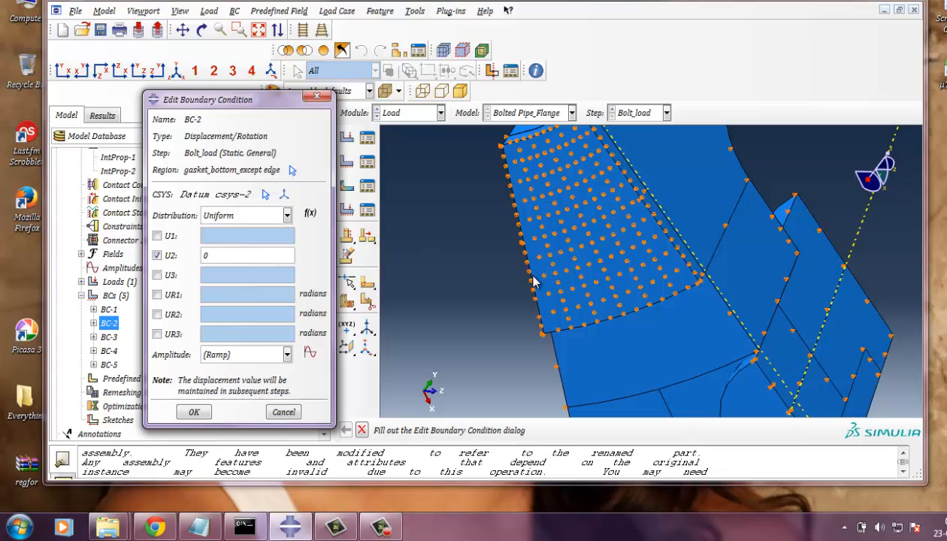
Step: Reposition the BC-2 editor showing U2 = 0 on the gasket bottom region in Bolt_load
drag(218, 99, 217, 83)
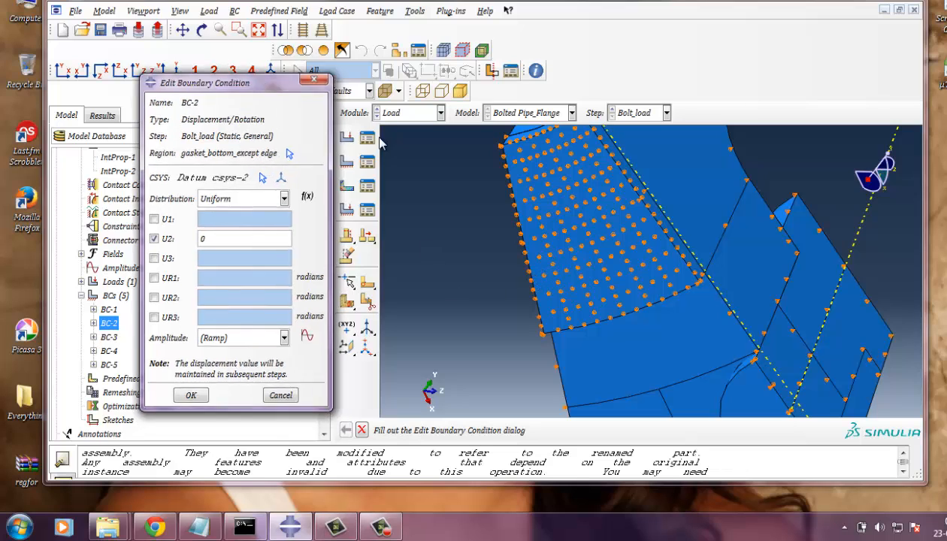
mouse_move(520, 184)
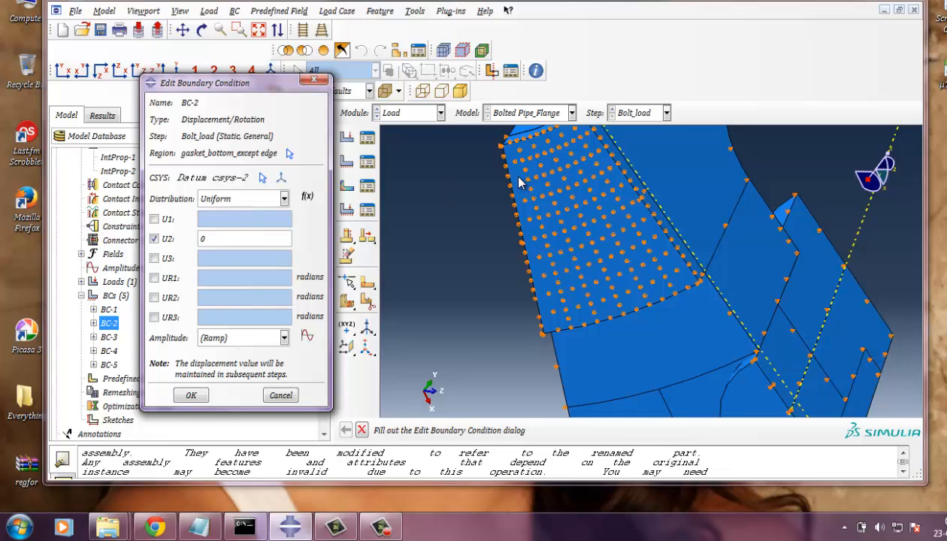
mouse_move(635, 288)
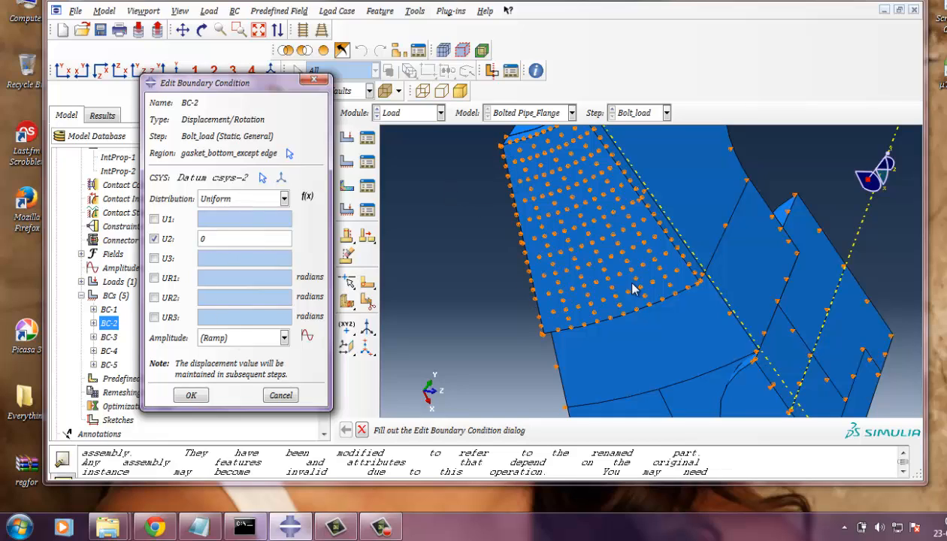
mouse_move(233, 194)
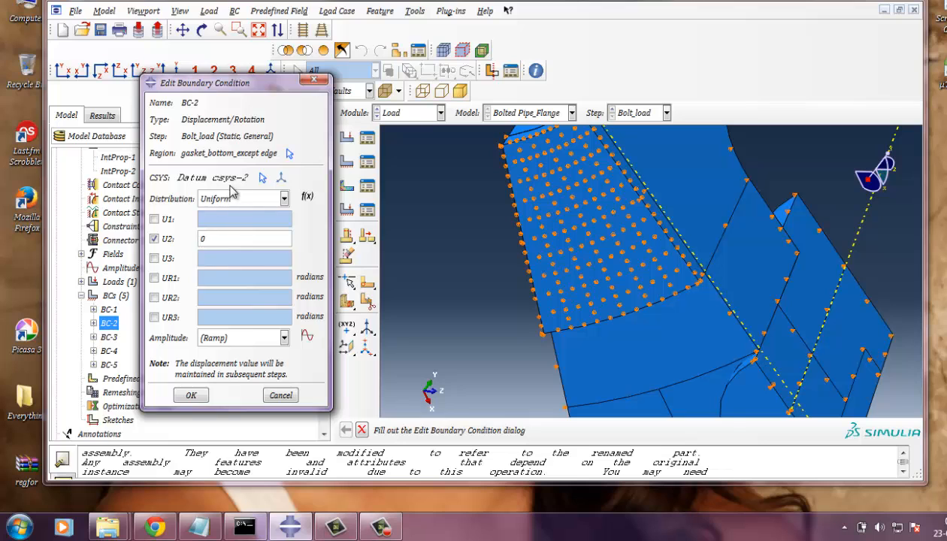
mouse_move(226, 190)
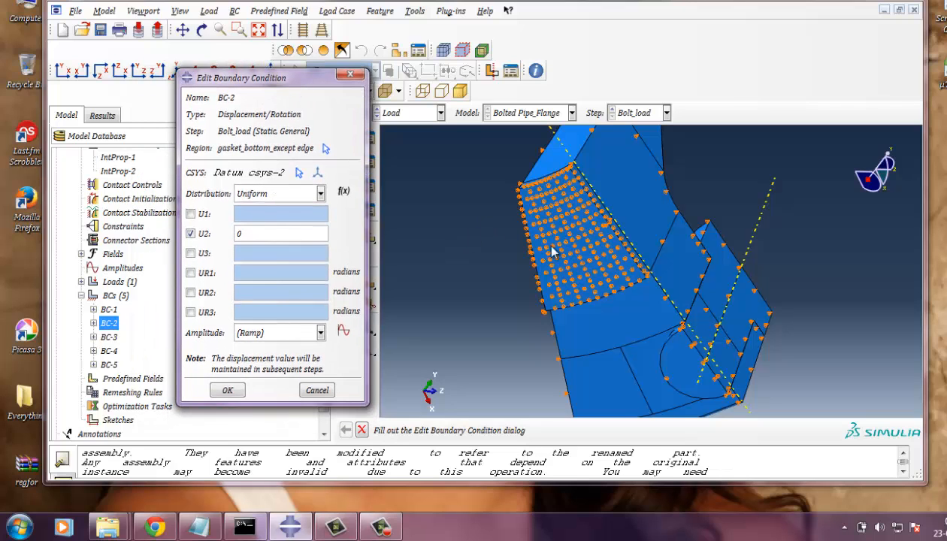
mouse_move(495, 315)
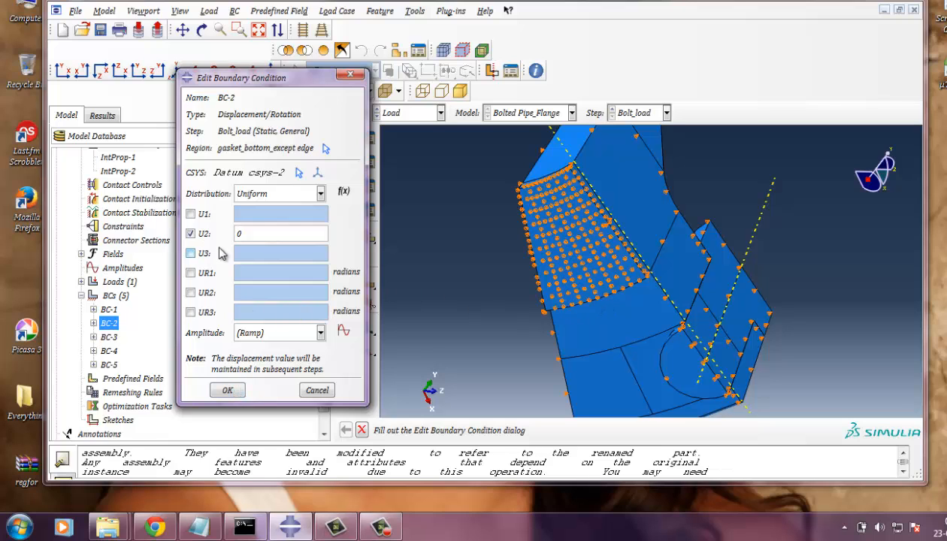
Step: Close BC-2, review BC-3 (U2 = 0 on Bolt_lower, Datum csys-2, Bolt_load) and close it
click(316, 390)
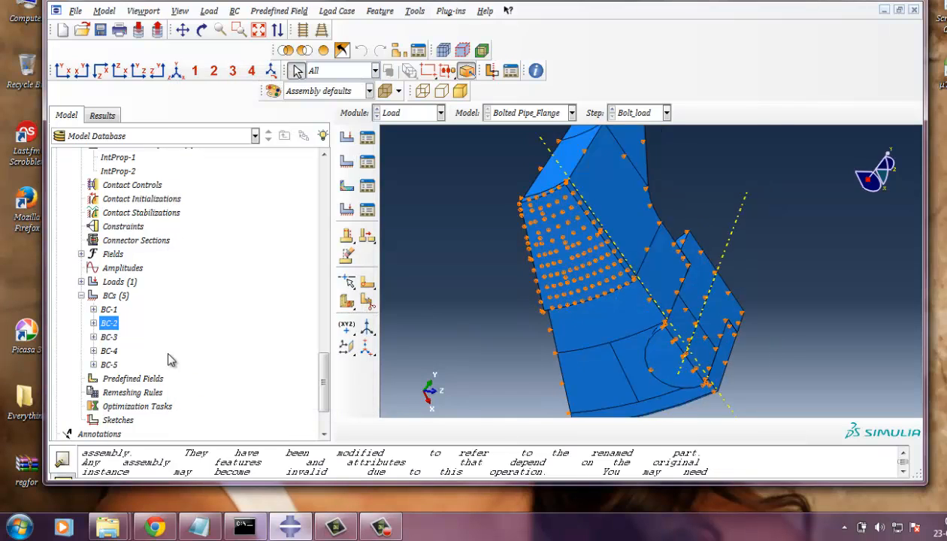
right_click(108, 336)
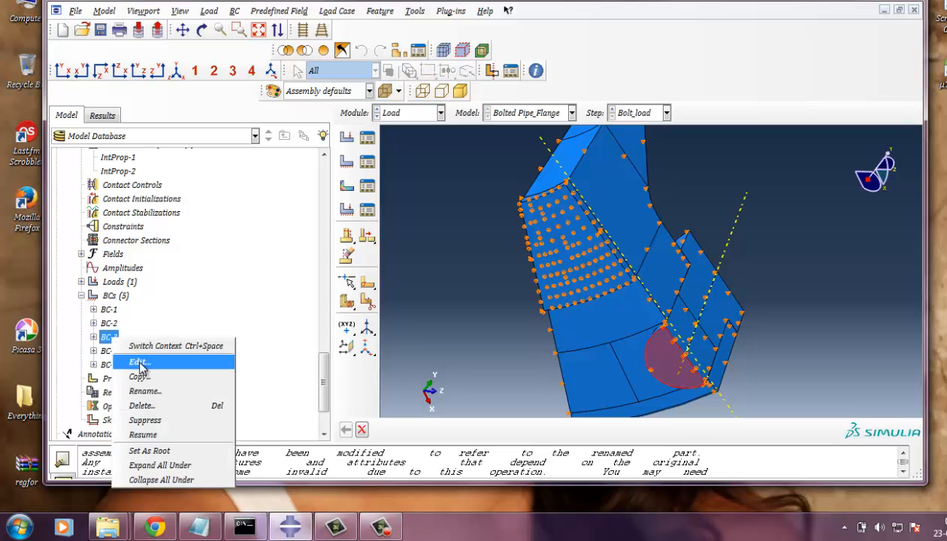
click(138, 362)
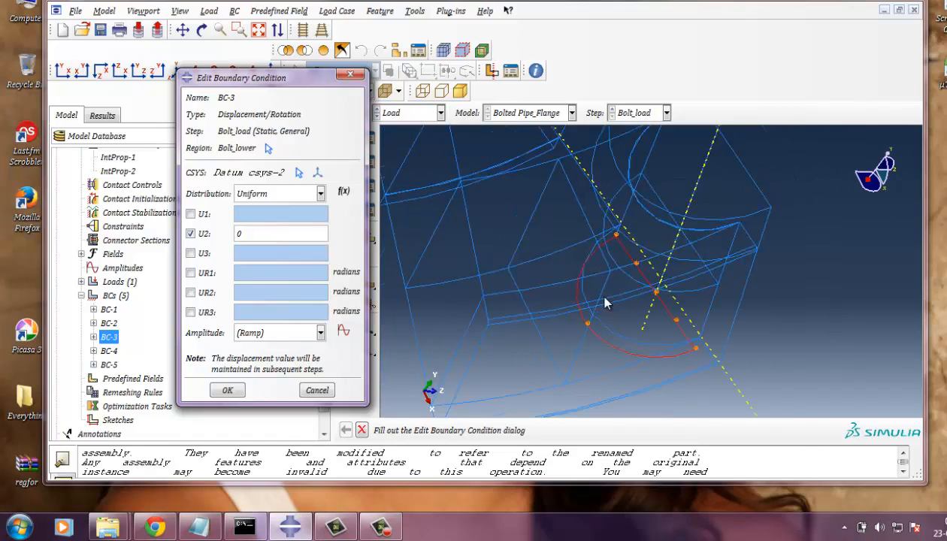
click(191, 233)
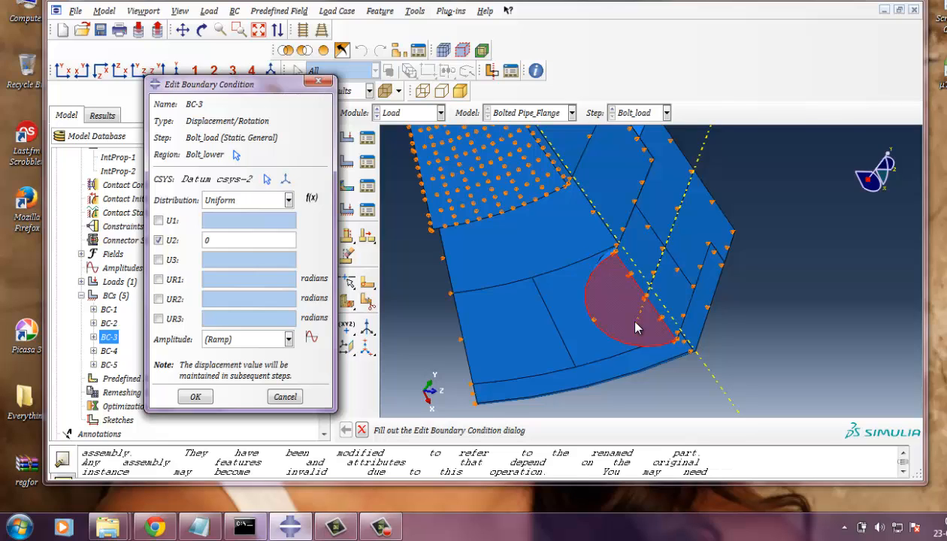
mouse_move(194, 412)
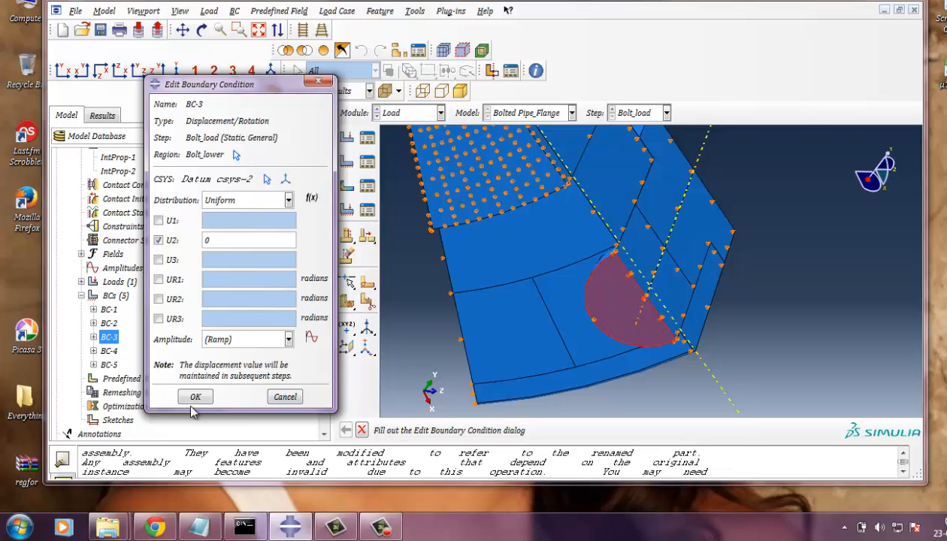
mouse_move(278, 220)
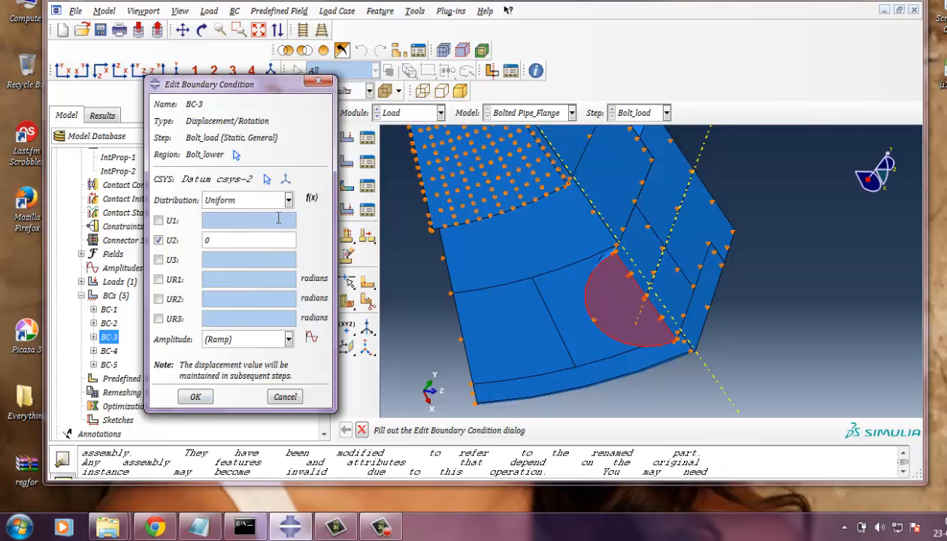
mouse_move(256, 190)
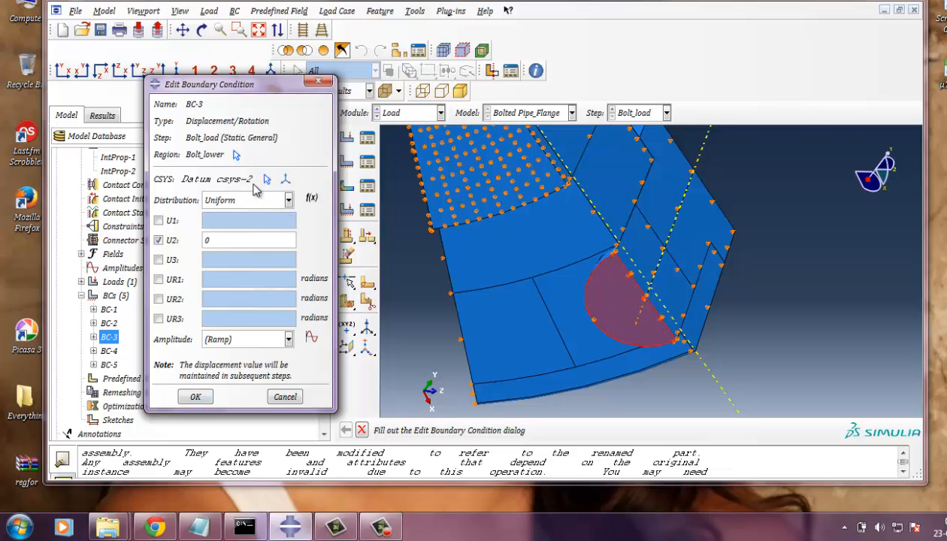
mouse_move(218, 427)
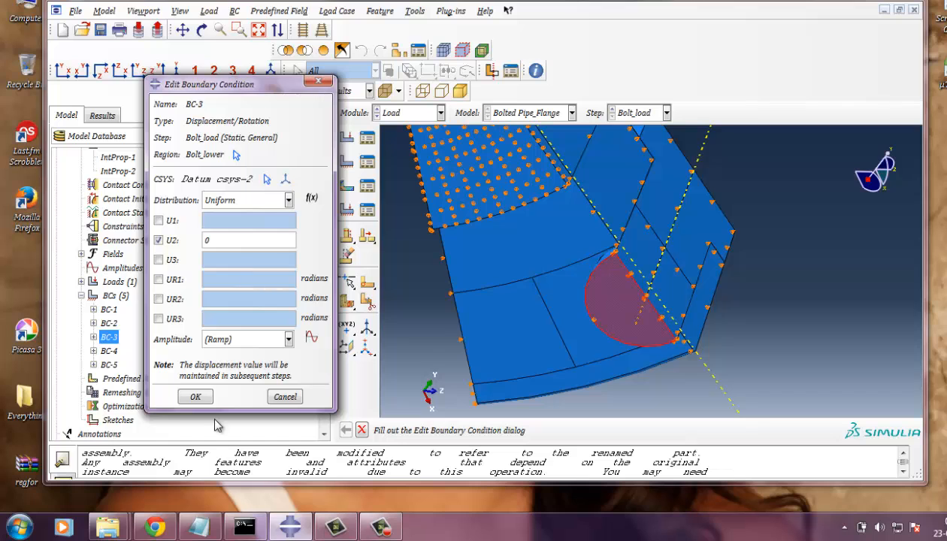
click(196, 397)
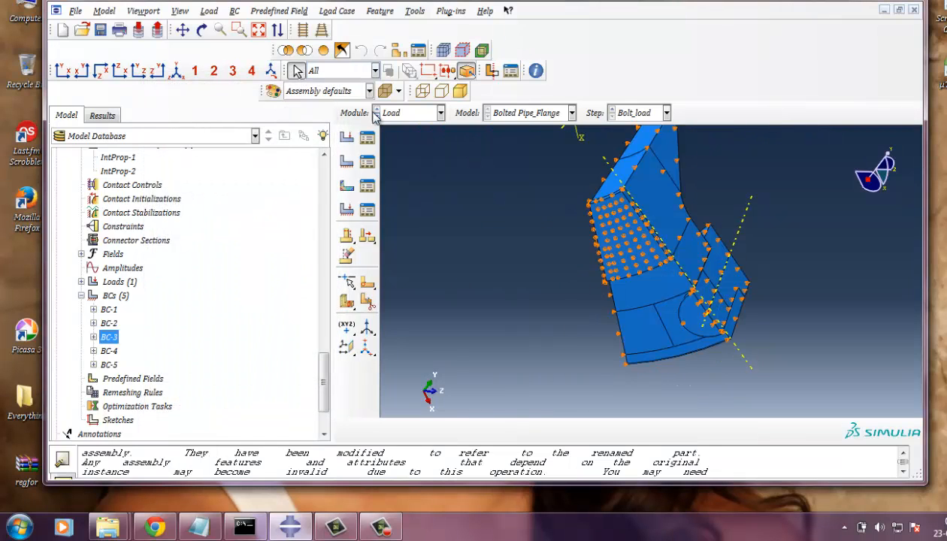
Step: Review BC-4 (U3 = 0 on its picked region, global CSYS, Bolt_load) and accept it unchanged
click(108, 365)
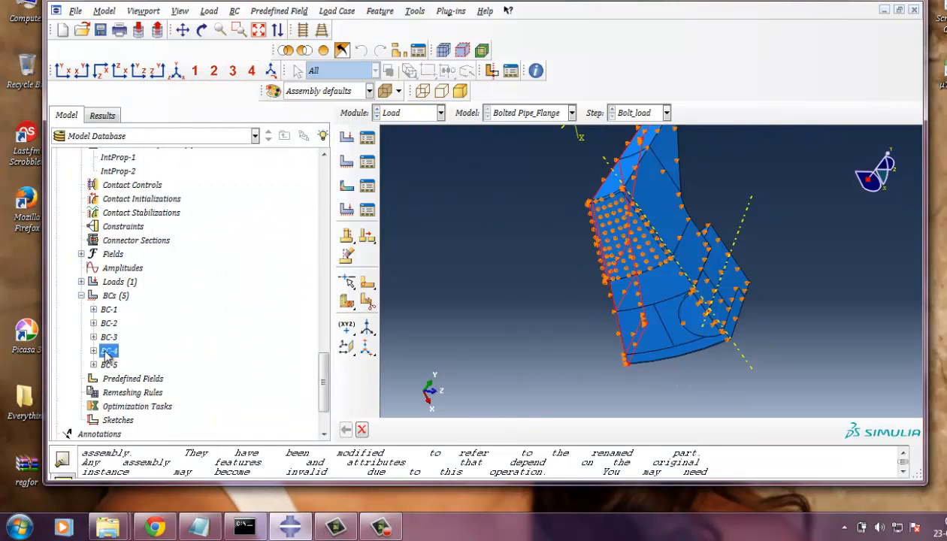
double_click(108, 350)
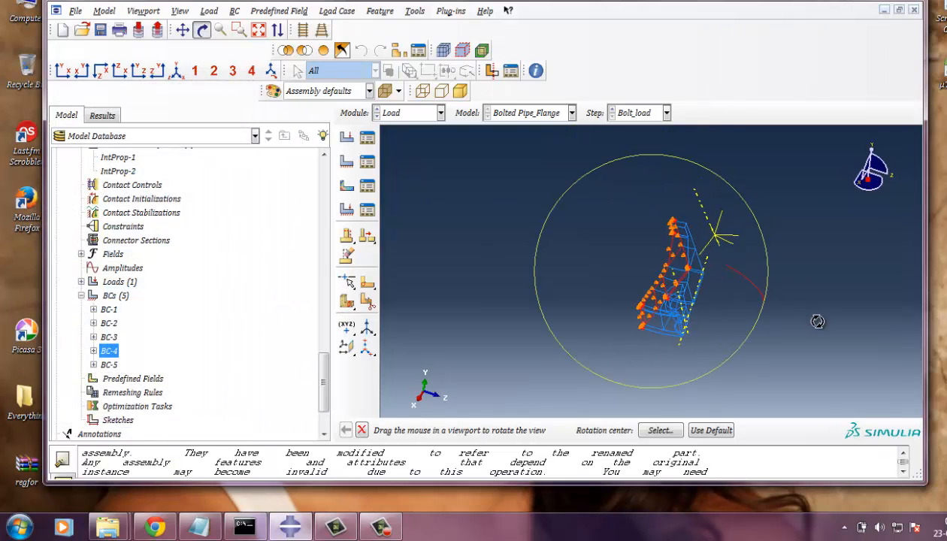
drag(818, 322, 692, 307)
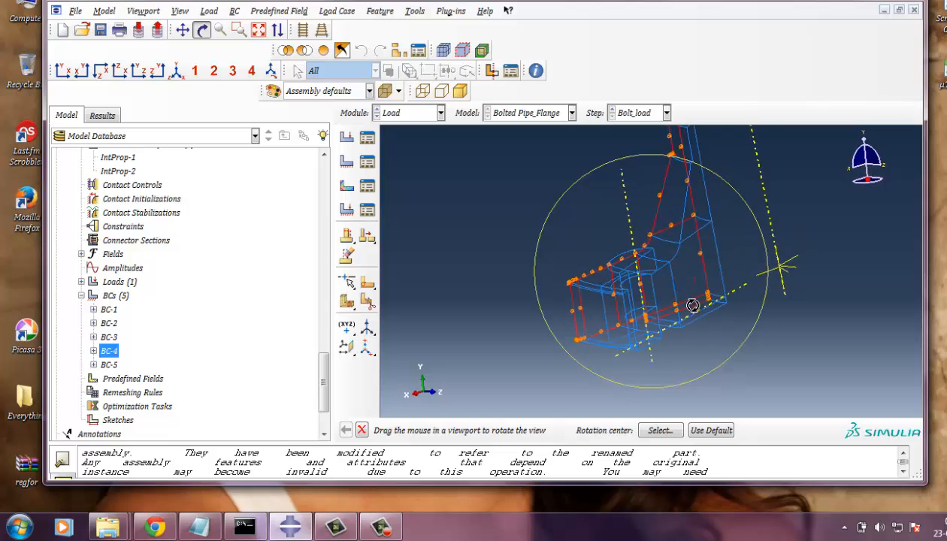
drag(691, 306, 731, 331)
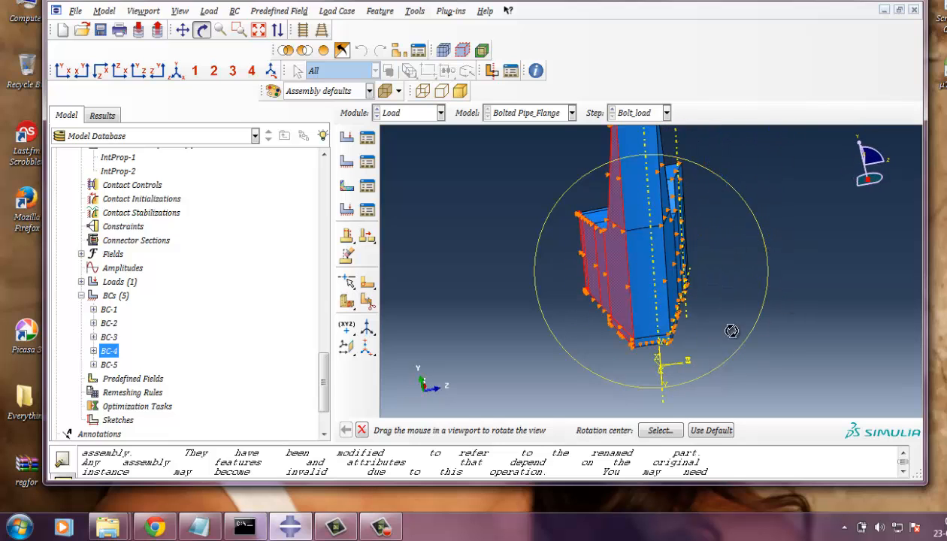
double_click(109, 350)
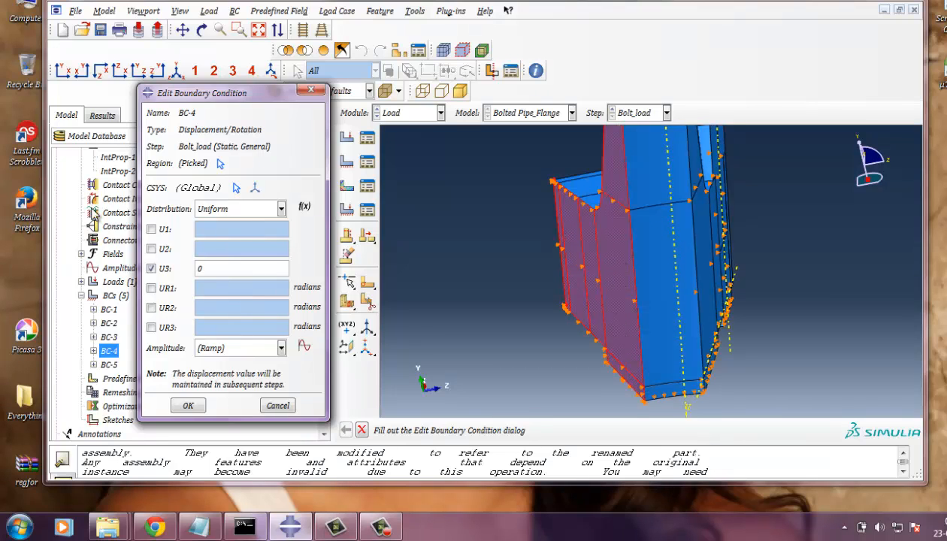
mouse_move(269, 99)
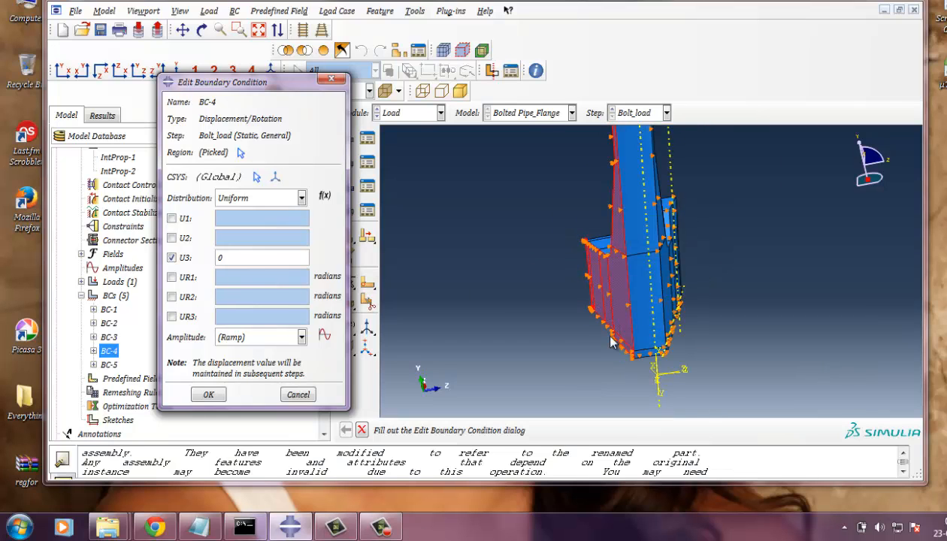
drag(610, 343, 690, 376)
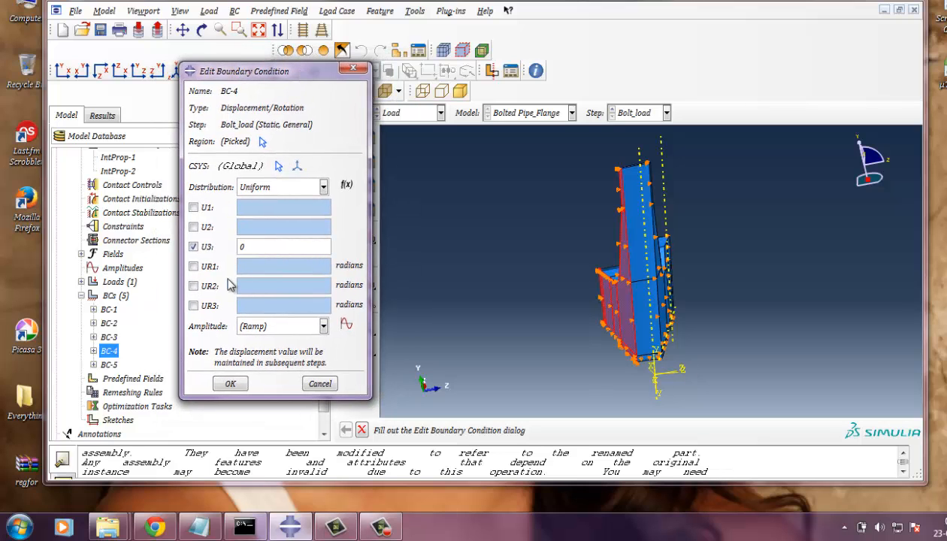
mouse_move(515, 309)
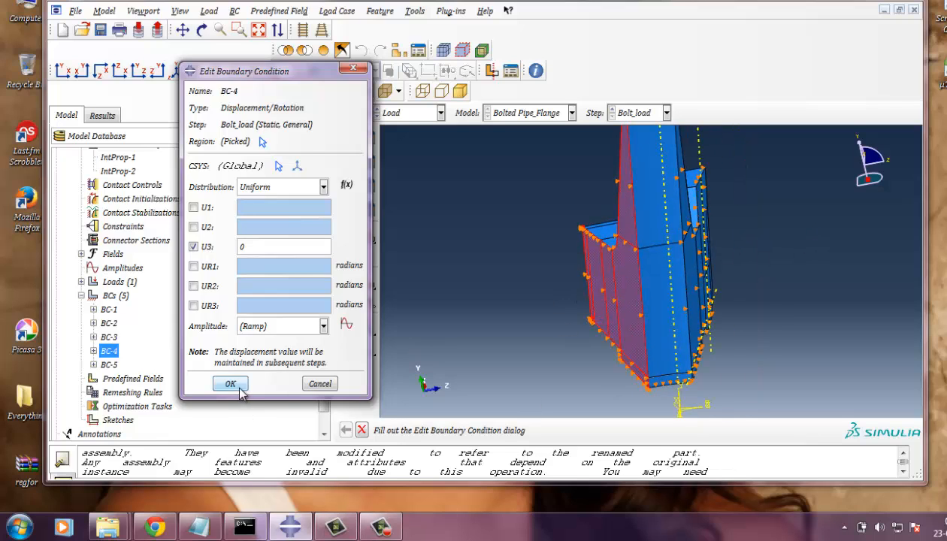
click(230, 383)
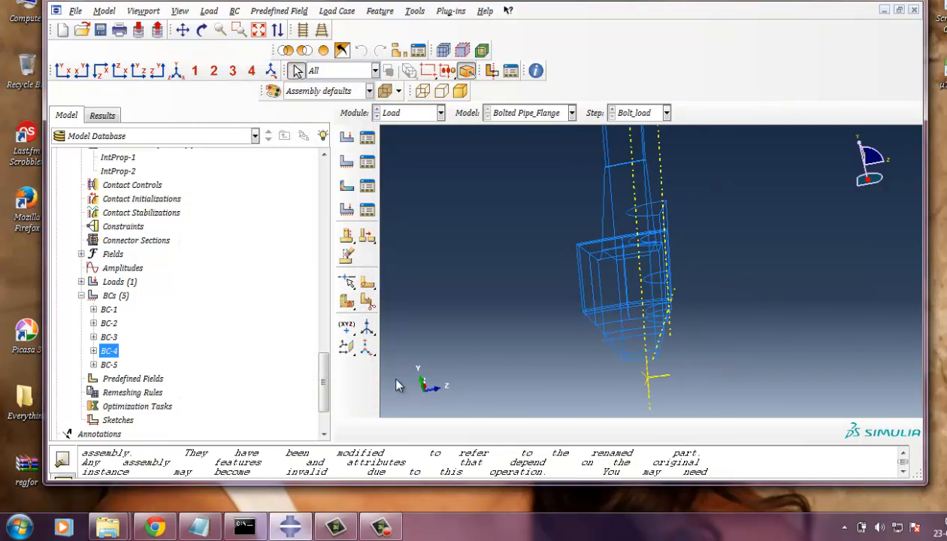
Step: Review BC-5, keep set 'edge' as its region, confirm U2 = 0 in Bolt_load and close it
right_click(108, 365)
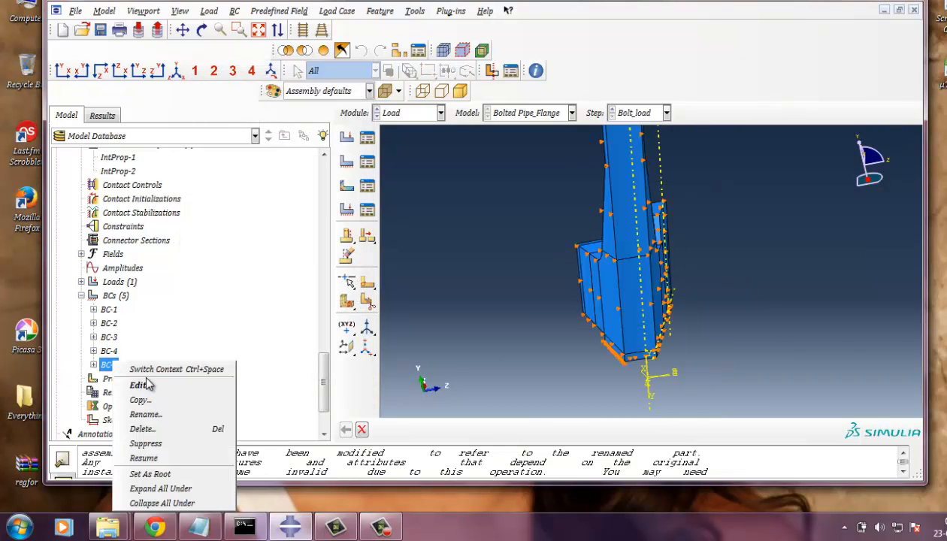
click(138, 385)
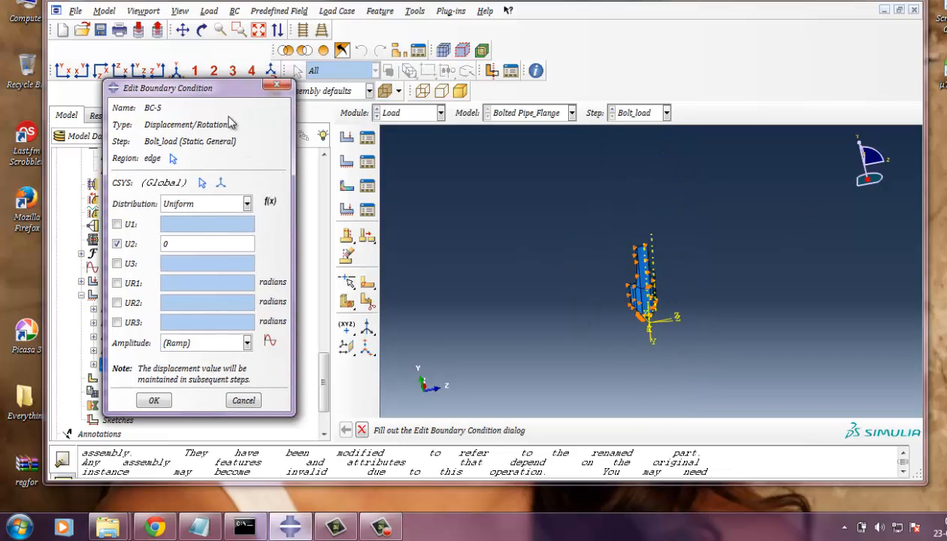
click(154, 400)
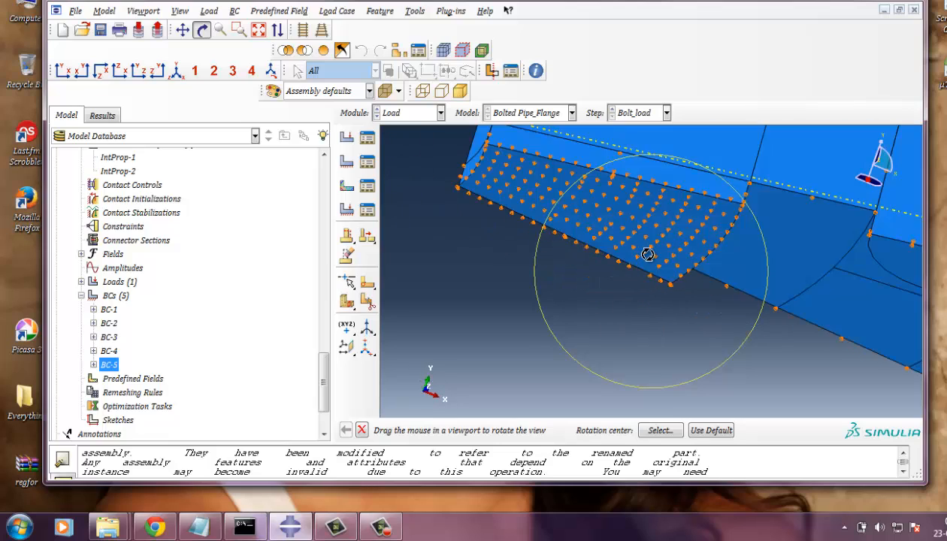
drag(648, 255, 599, 306)
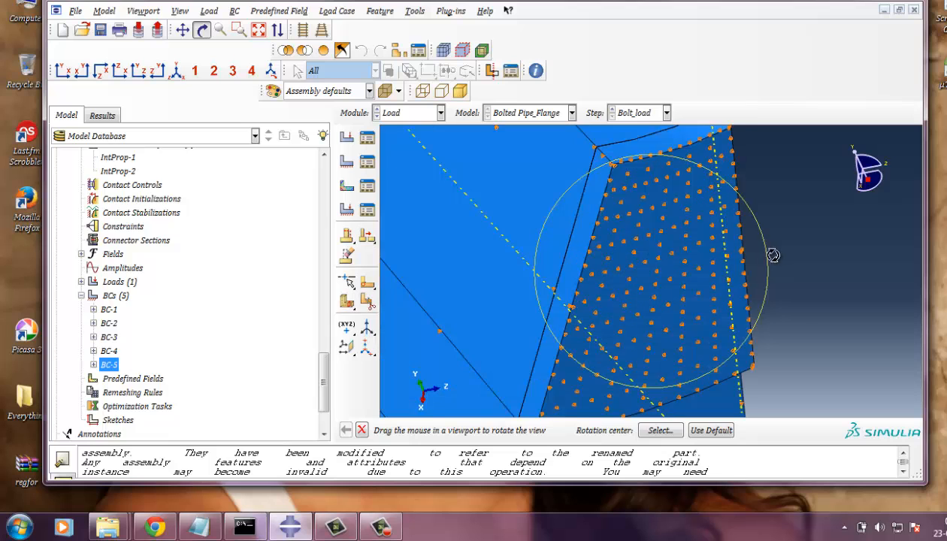
double_click(108, 365)
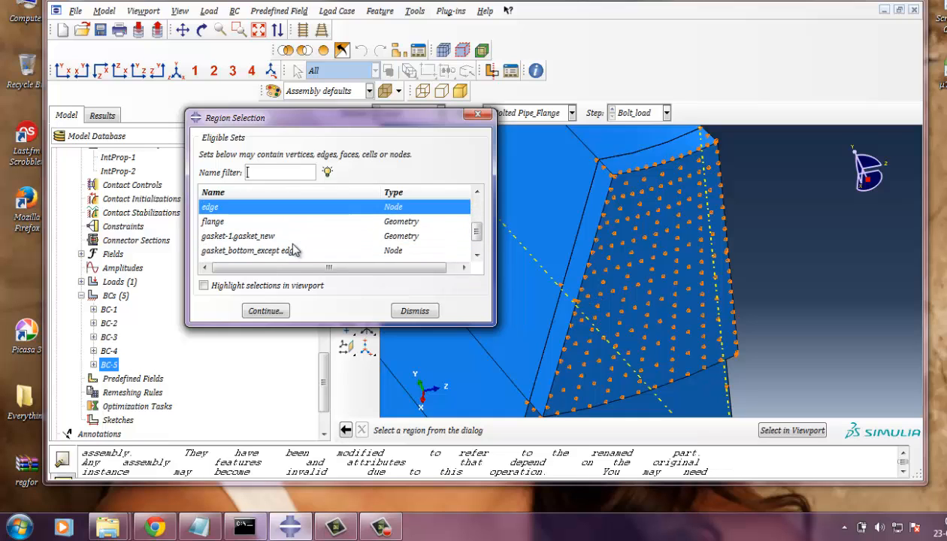
click(265, 310)
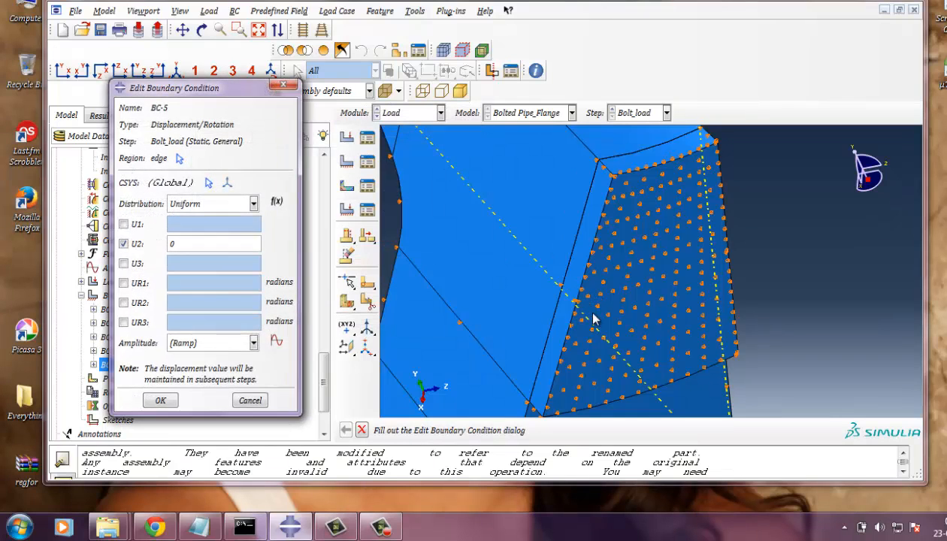
mouse_move(589, 250)
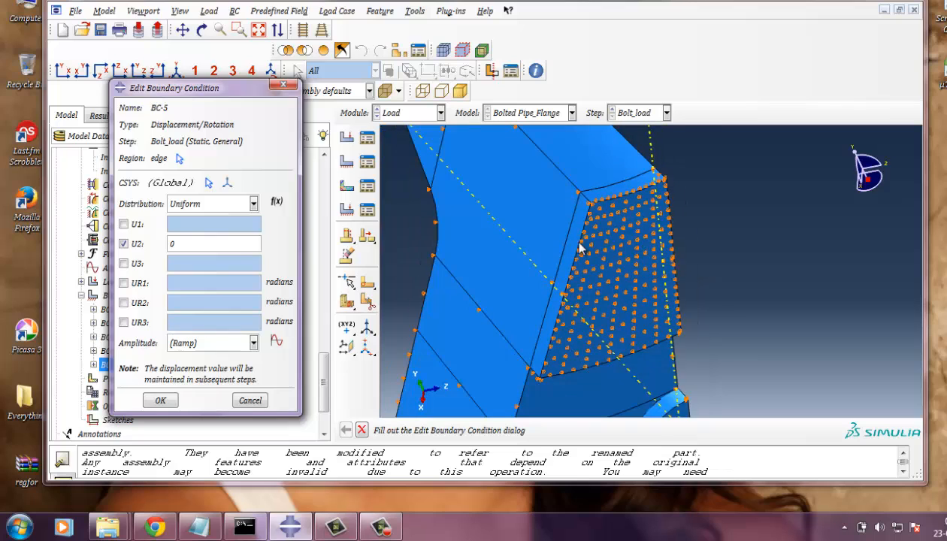
mouse_move(589, 242)
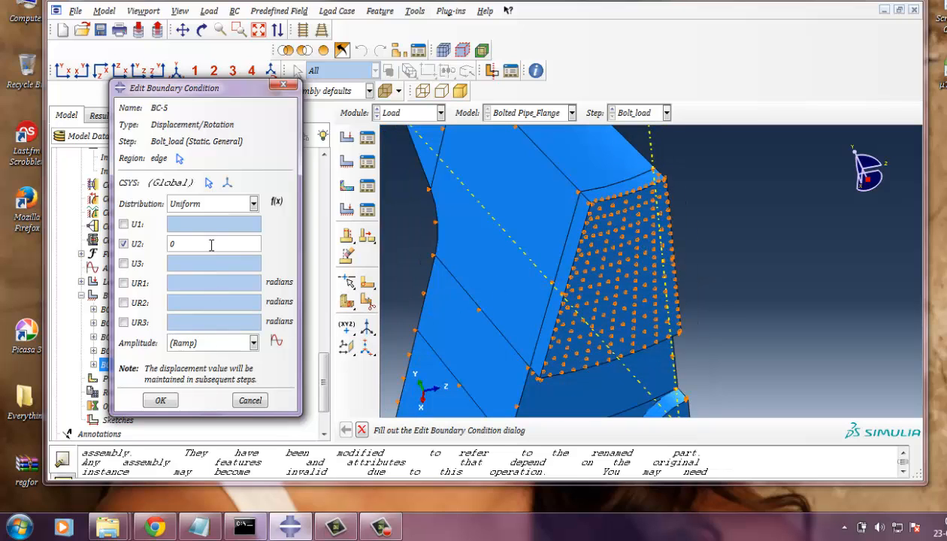
drag(175, 87, 216, 68)
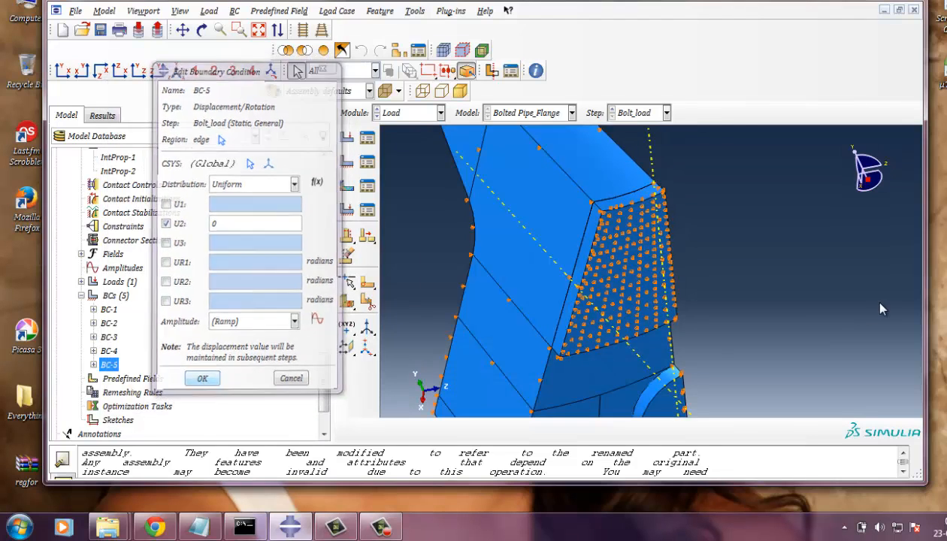
click(202, 379)
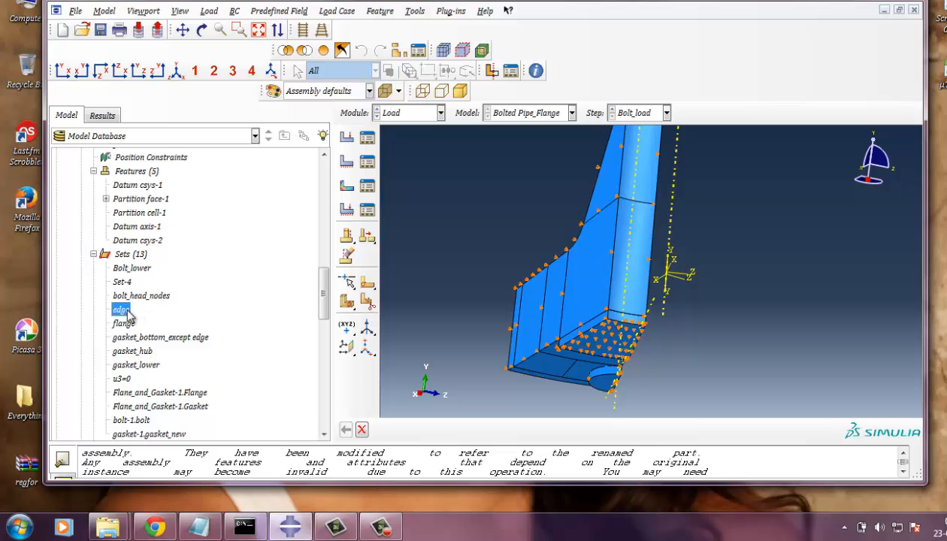
Step: Reselect the 'edge' set nodes along the flange's lower edge, checking from several angles, and finish the pick
double_click(120, 309)
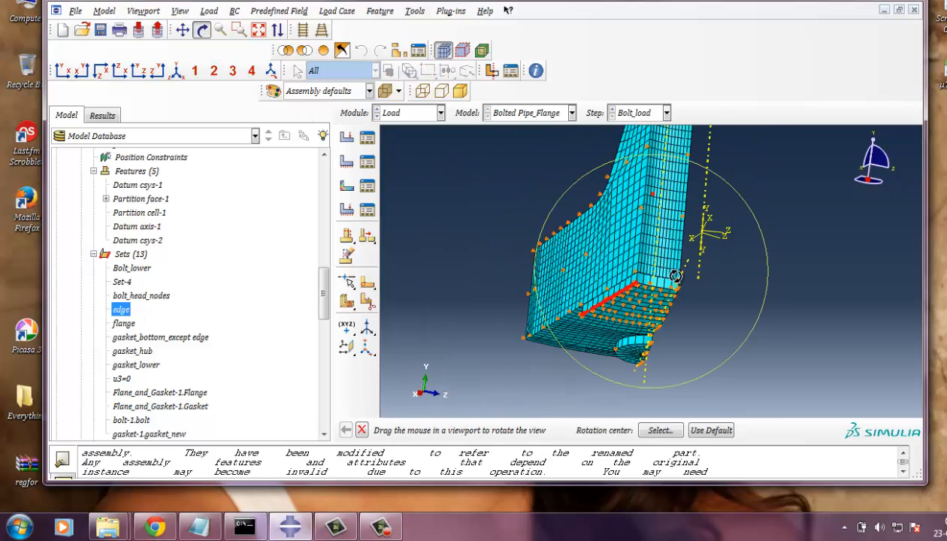
drag(662, 277, 631, 294)
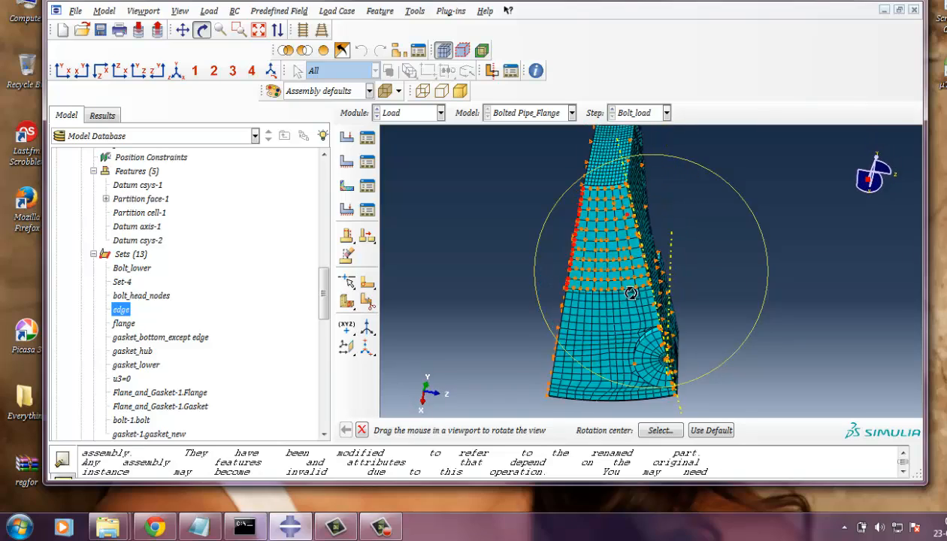
drag(632, 294, 761, 294)
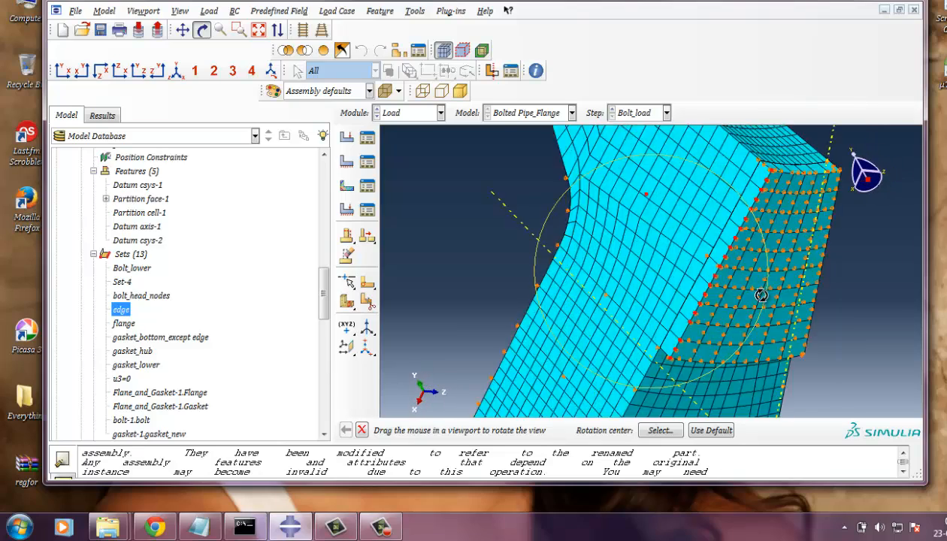
drag(761, 294, 618, 310)
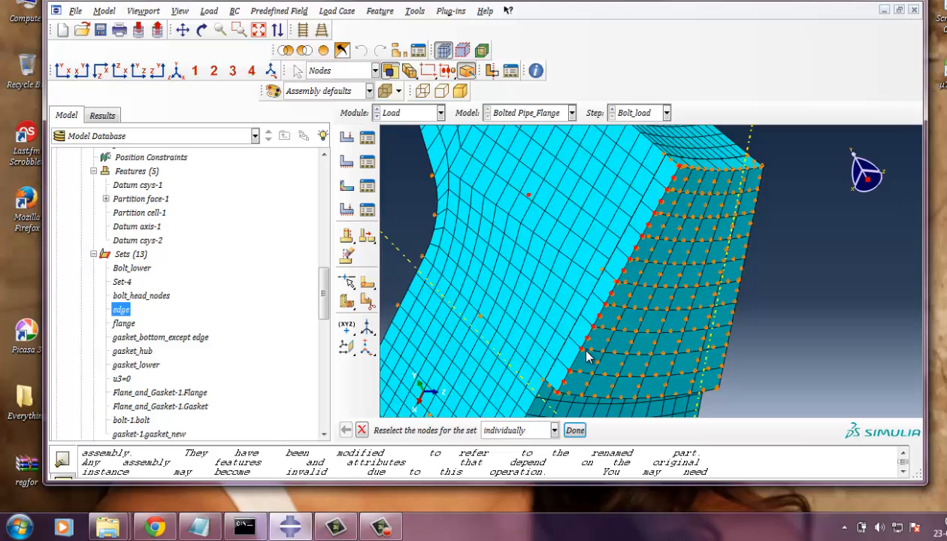
mouse_move(617, 334)
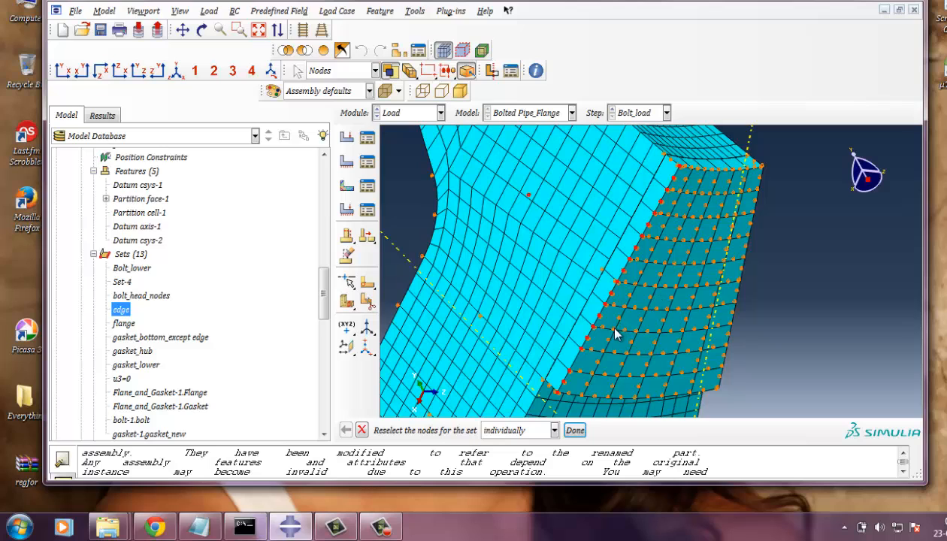
mouse_move(579, 373)
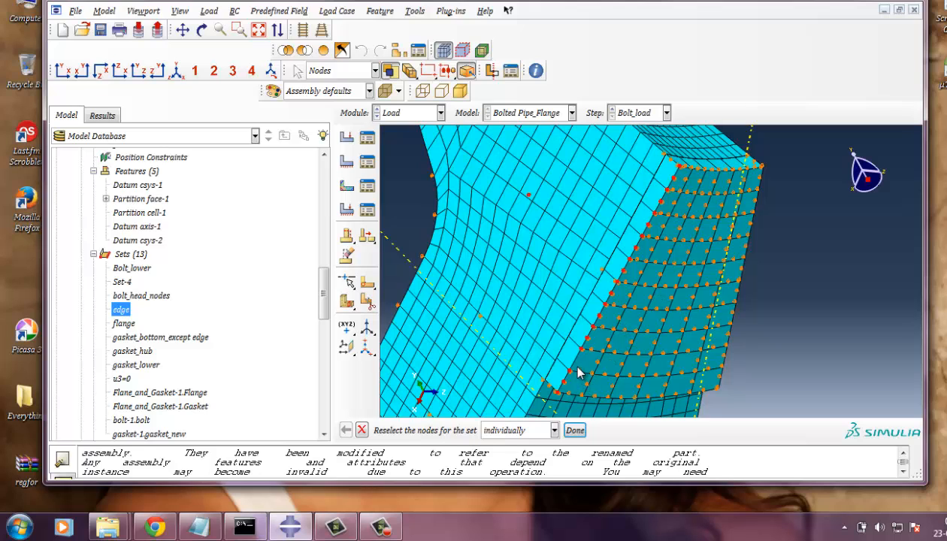
mouse_move(643, 292)
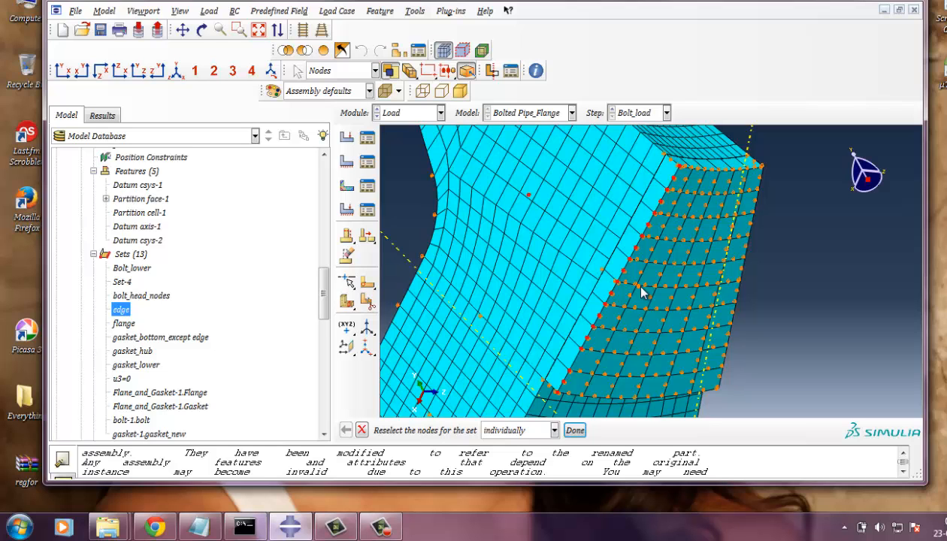
drag(639, 293, 752, 157)
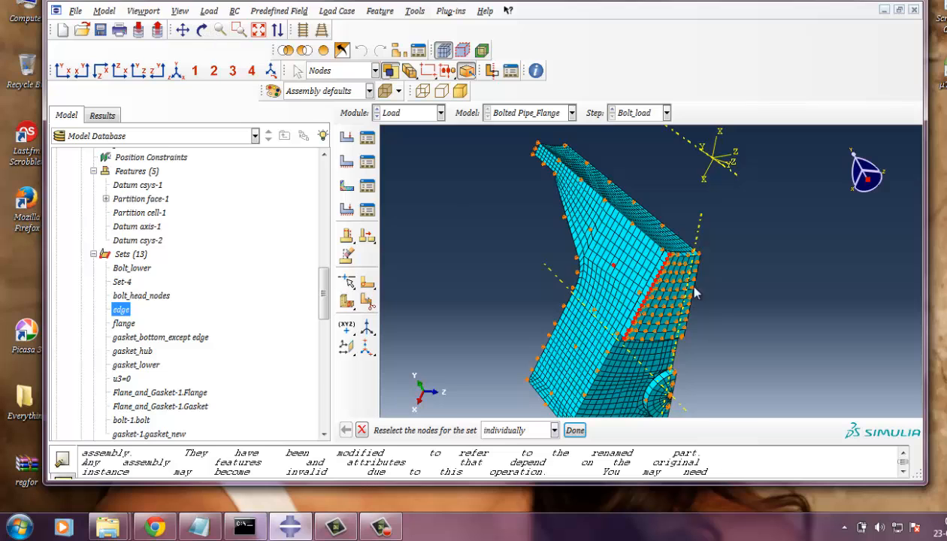
click(202, 30)
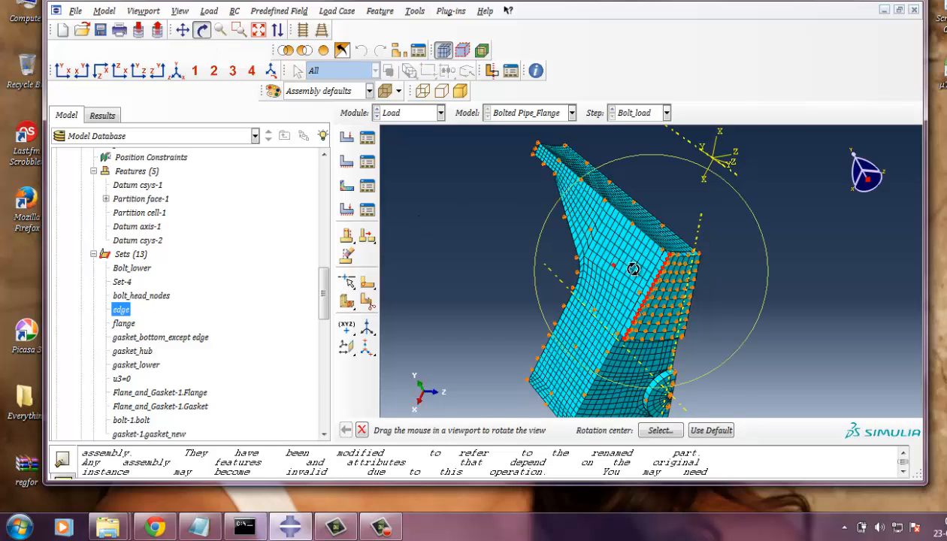
drag(633, 267, 625, 358)
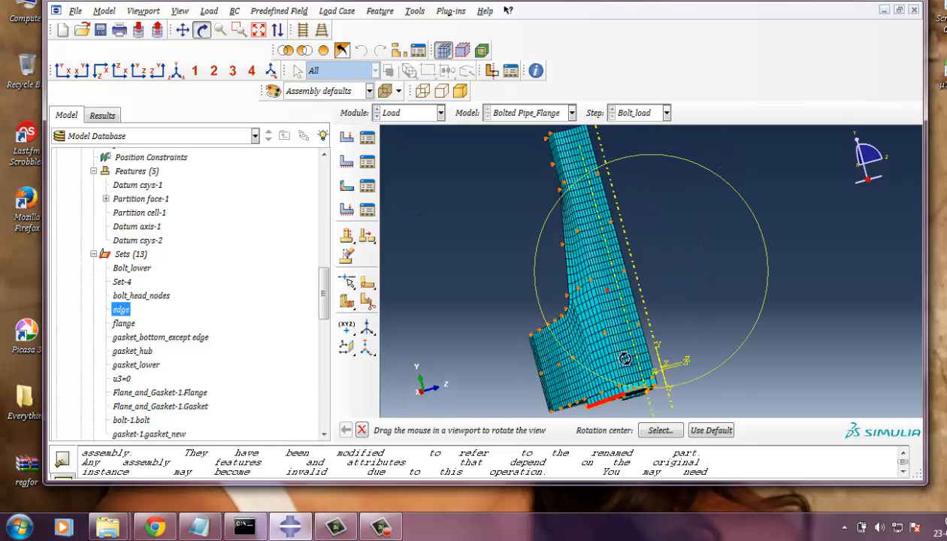
drag(624, 353, 634, 394)
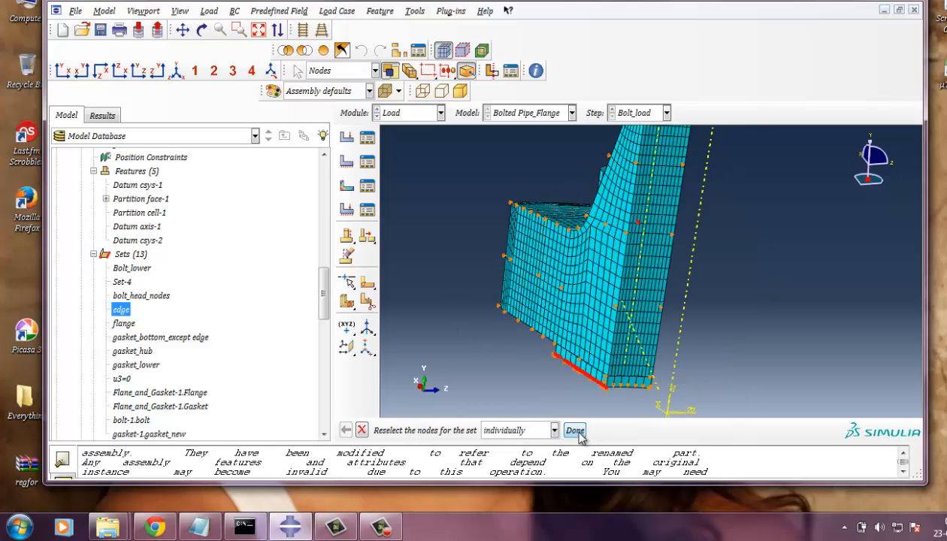
click(575, 430)
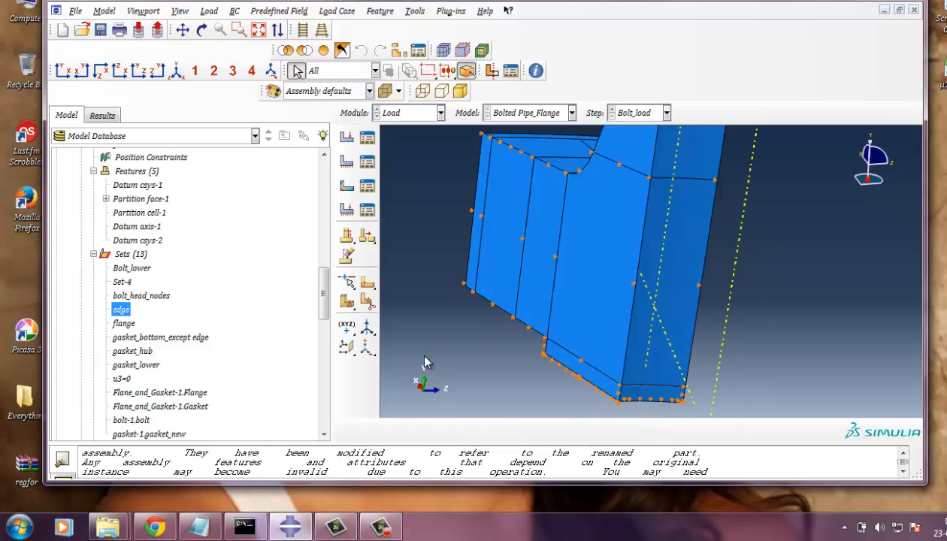
Step: Reopen BC-2 to confirm U2 = 0 on its region and cancel without changes
right_click(159, 337)
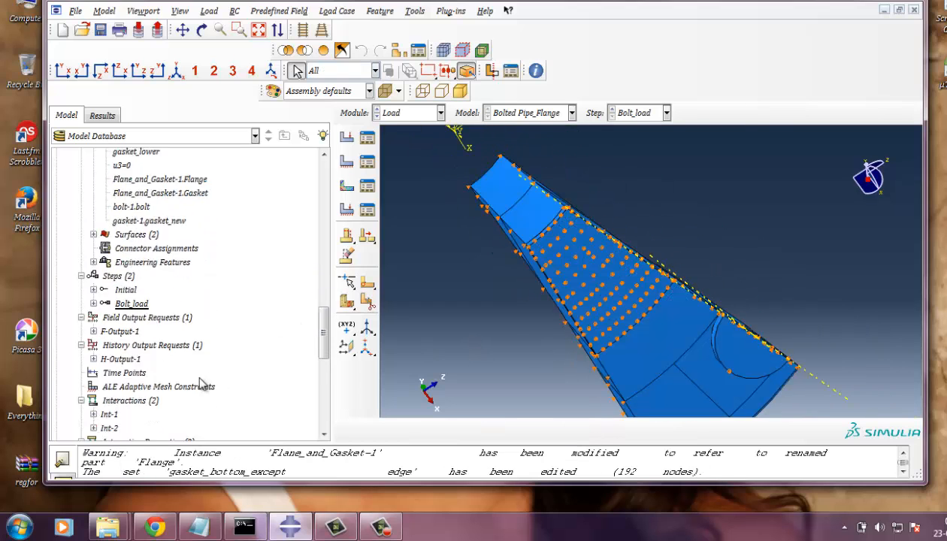
scroll(down, 3)
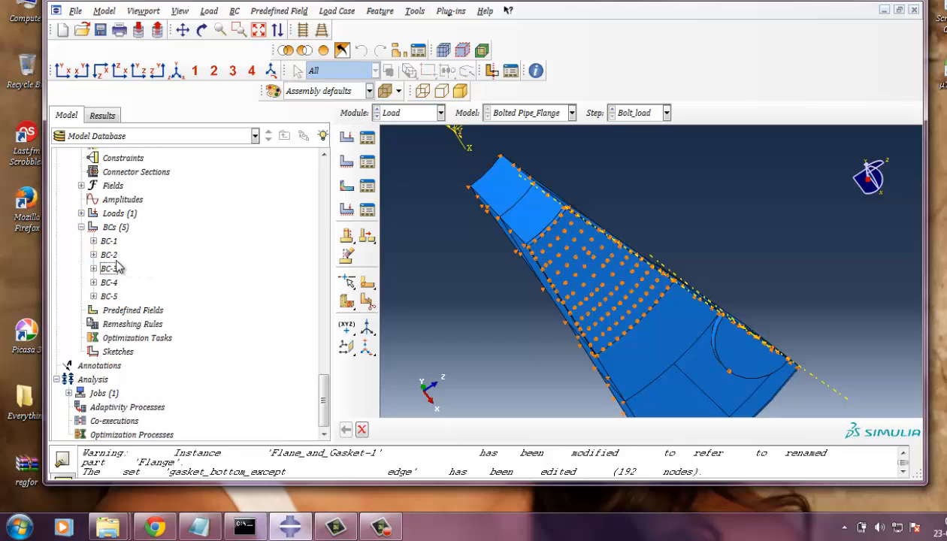
click(109, 254)
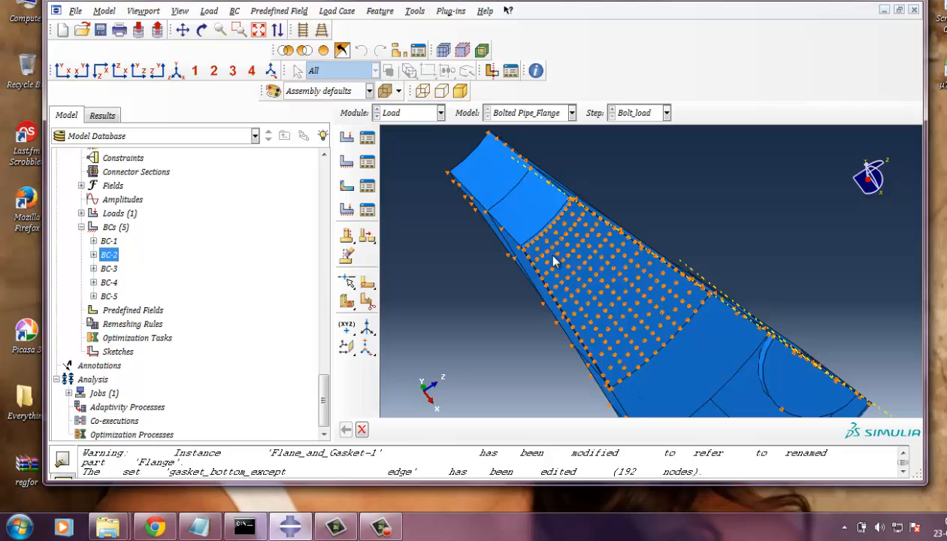
click(94, 254)
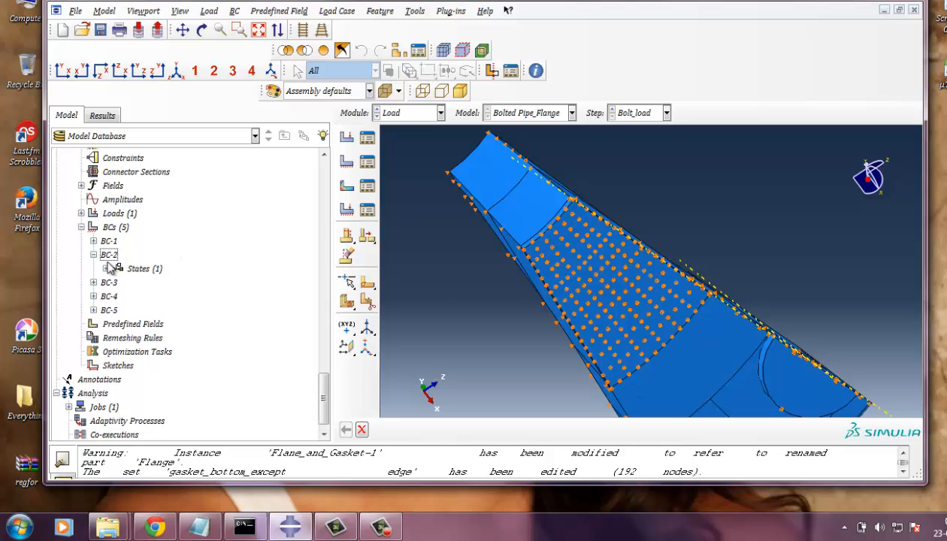
double_click(108, 254)
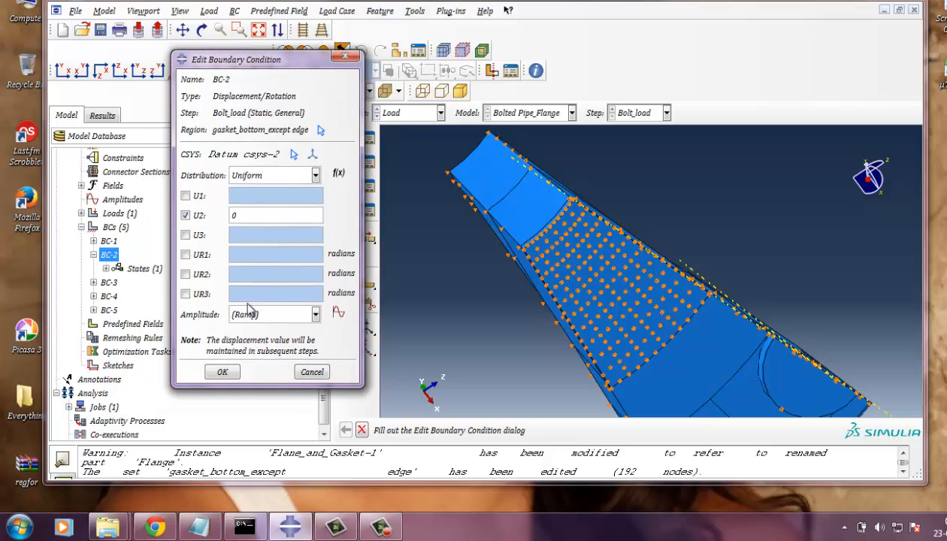
click(223, 372)
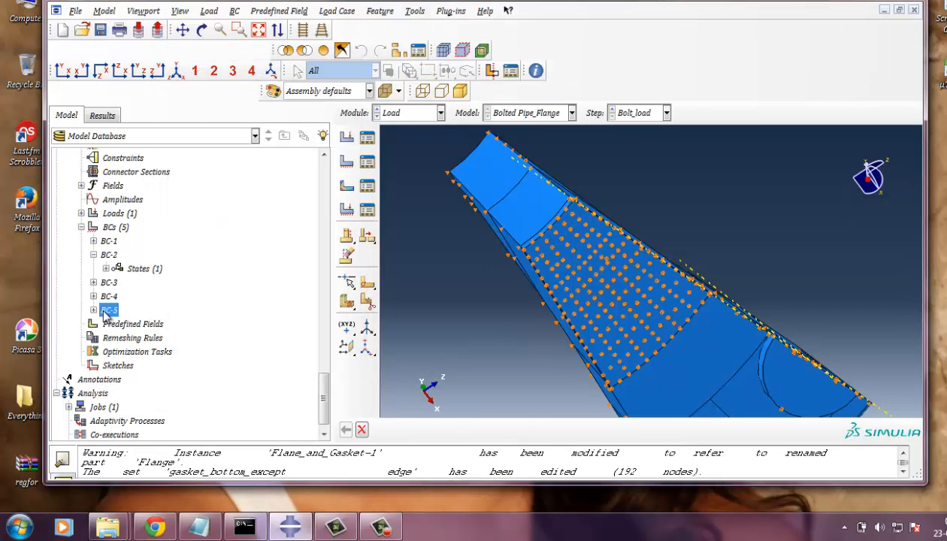
Step: Reopen BC-5 to confirm U2 = 0 on the 192-node edge set and accept it
double_click(108, 309)
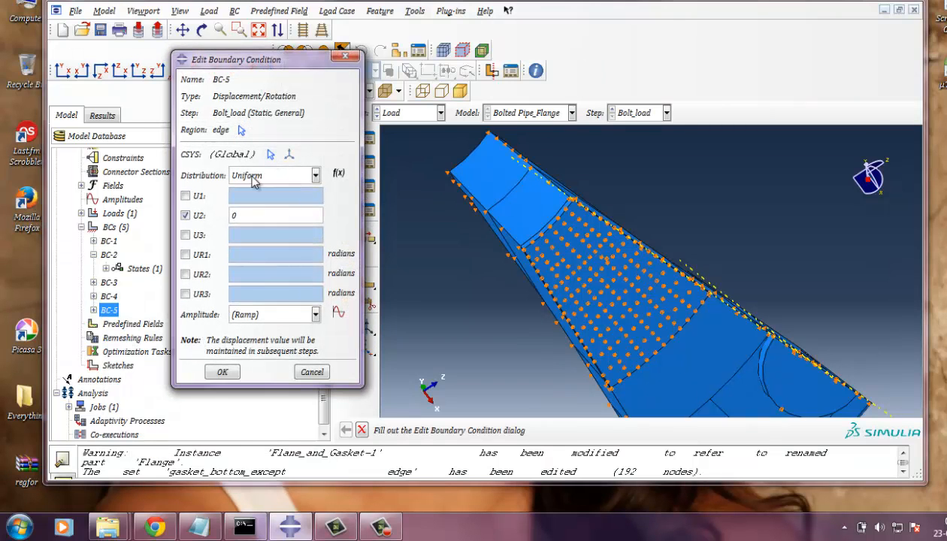
mouse_move(234, 164)
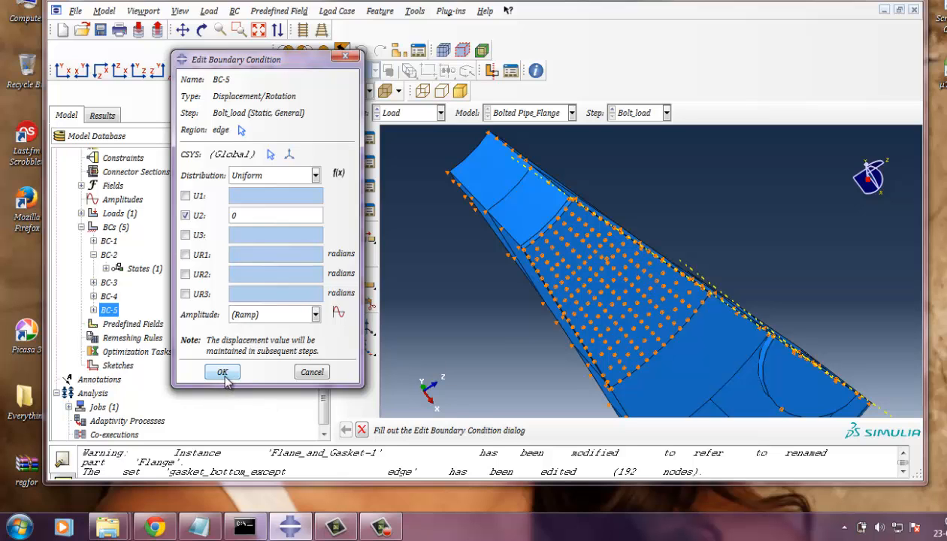
click(222, 373)
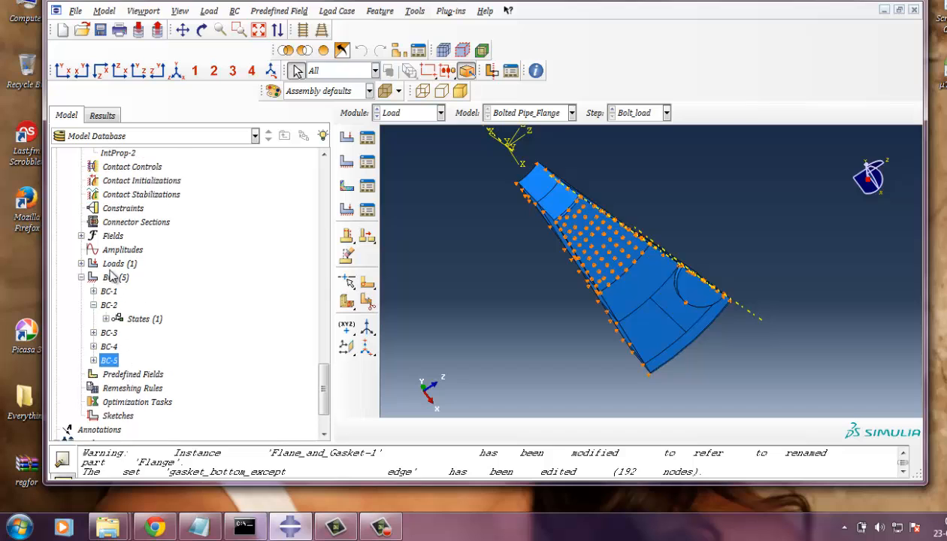
Step: Review Load-1 bolt load (Apply force 7500 on surface_bolt, ramp amplitude, Bolt_load) and confirm it
right_click(111, 310)
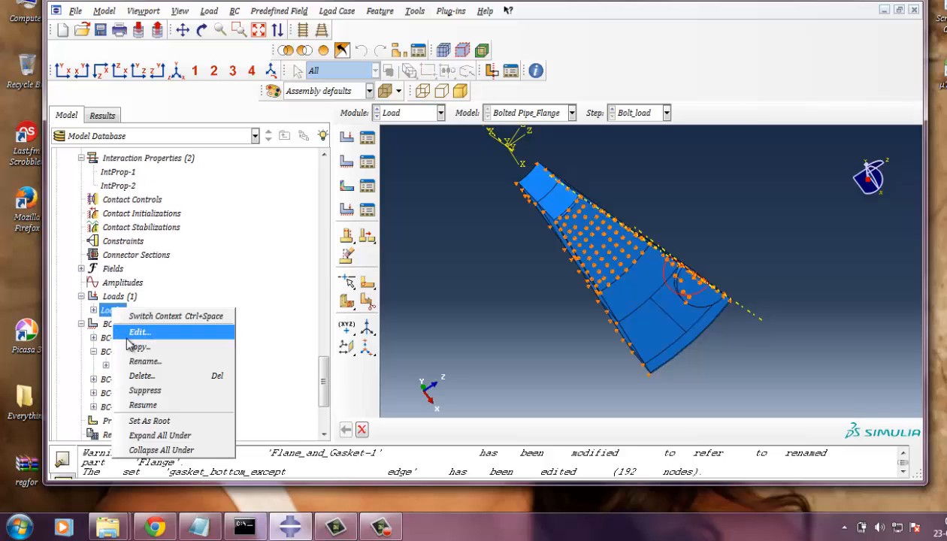
click(140, 332)
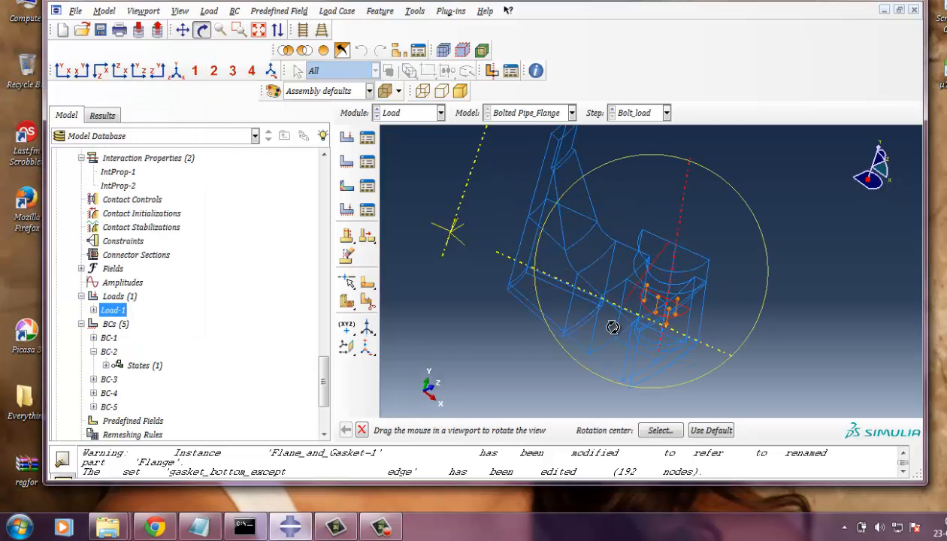
drag(613, 328, 504, 250)
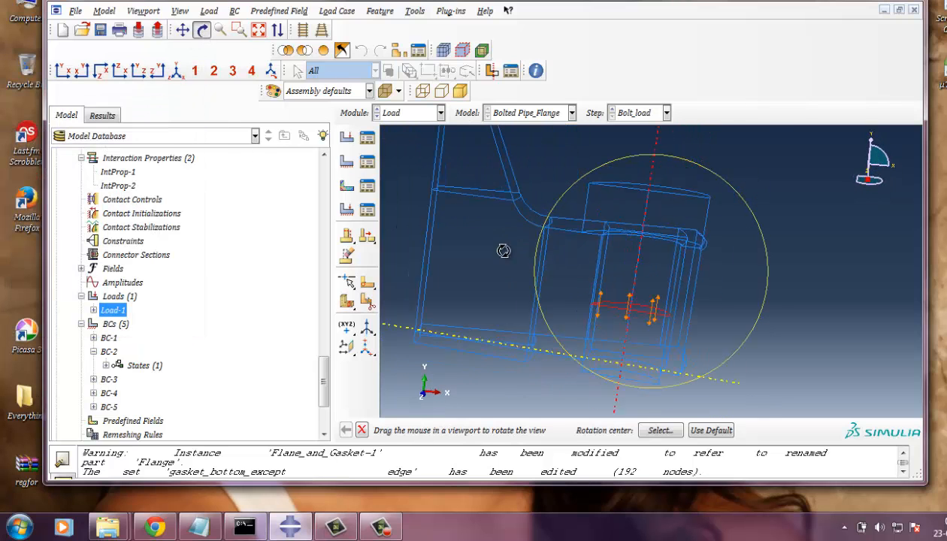
double_click(113, 309)
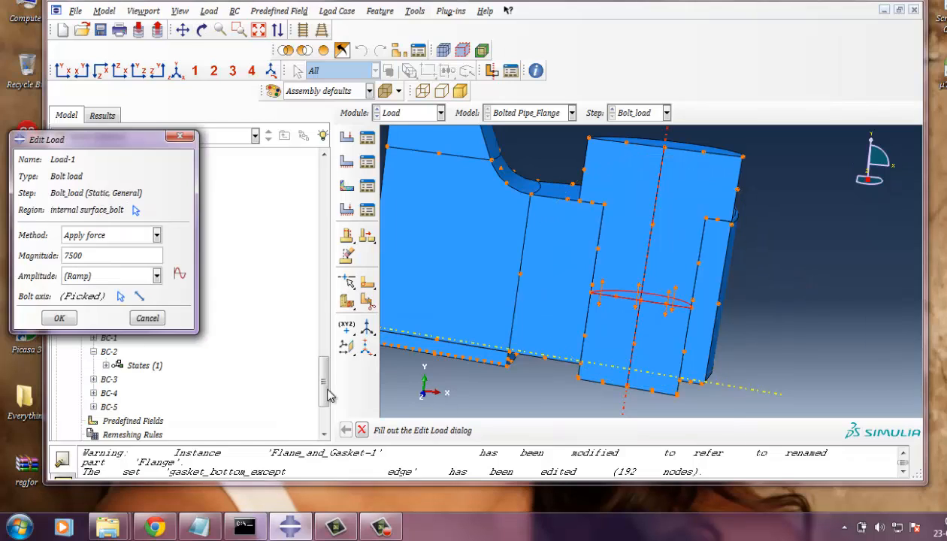
drag(103, 138, 172, 132)
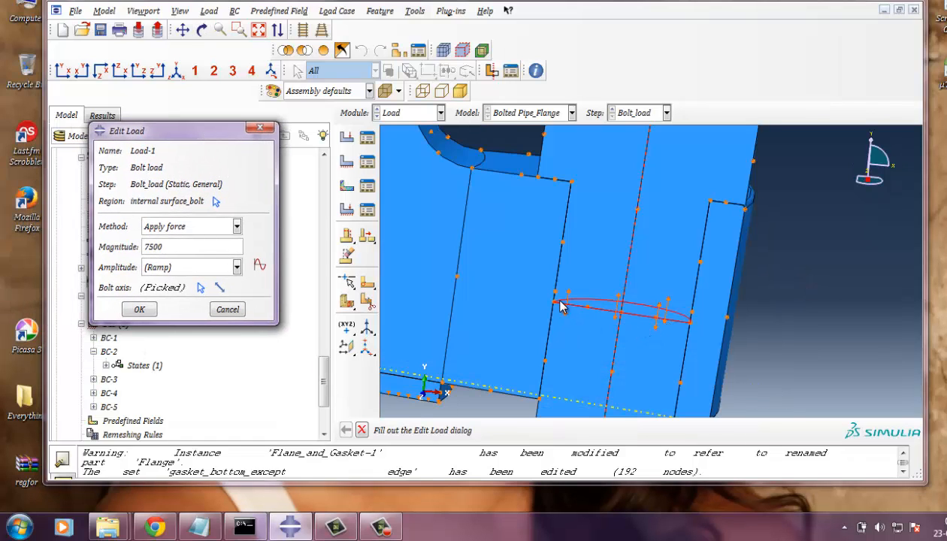
mouse_move(574, 331)
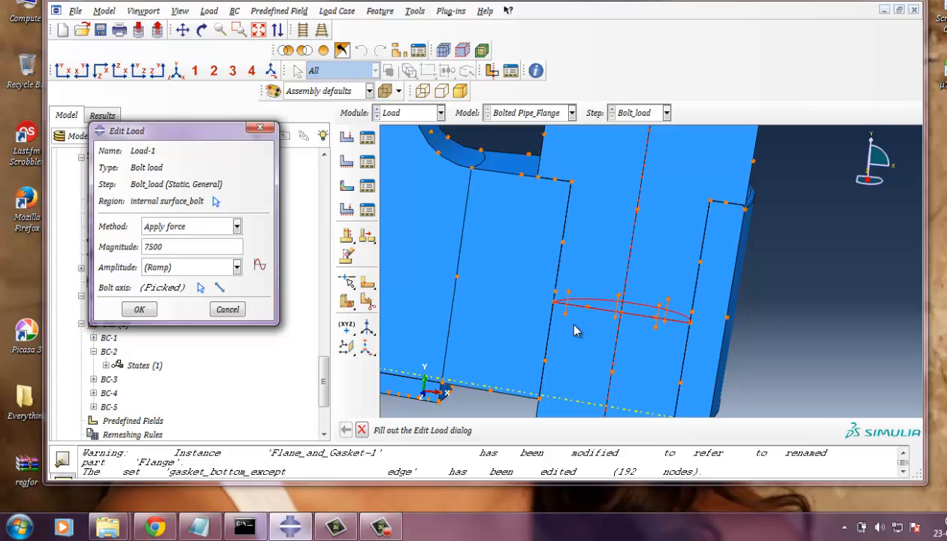
mouse_move(574, 339)
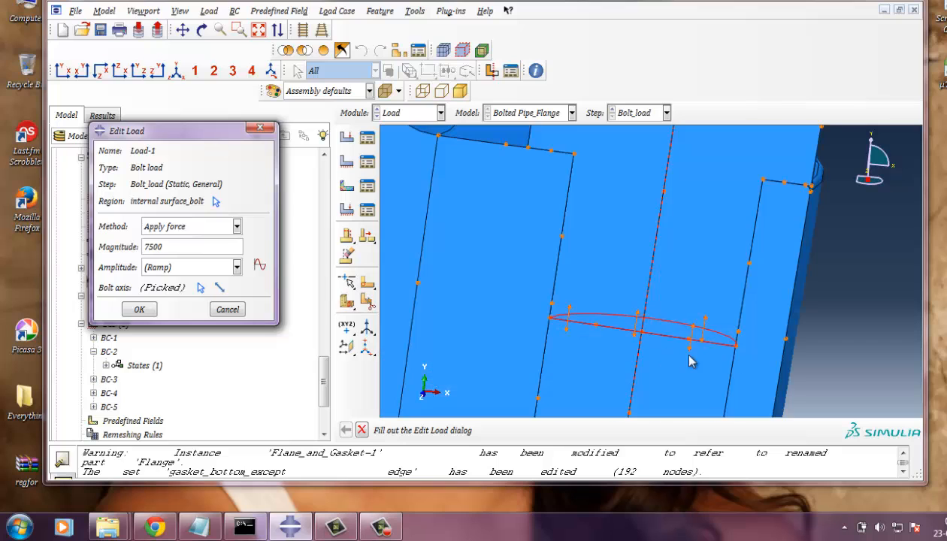
mouse_move(729, 354)
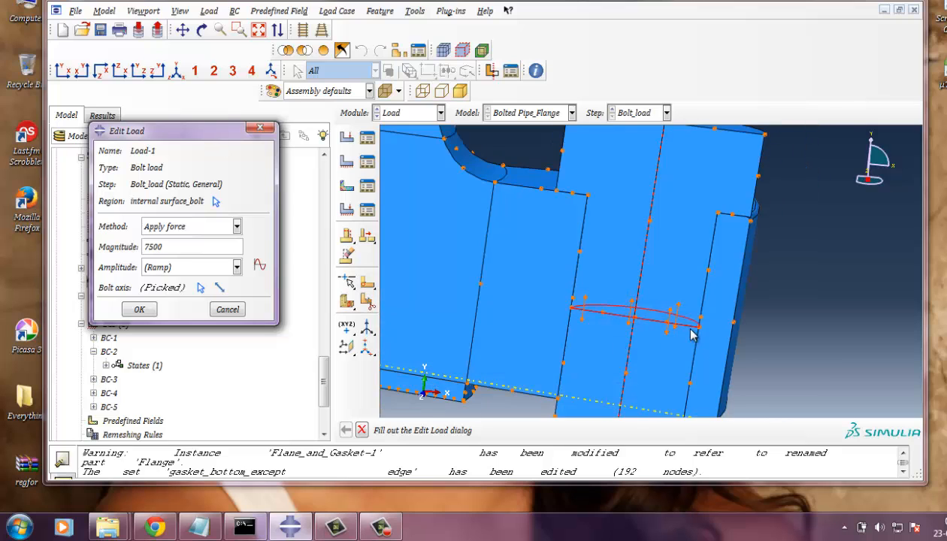
mouse_move(650, 322)
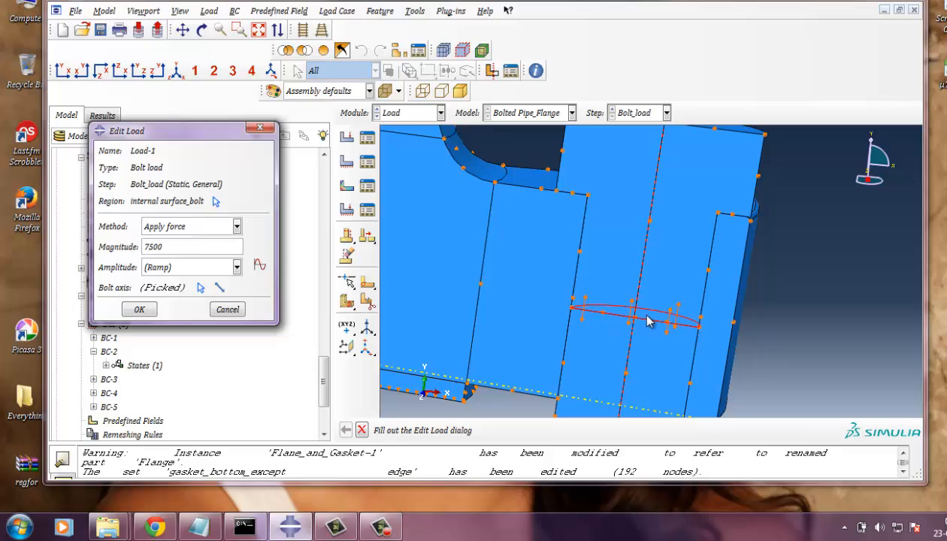
mouse_move(617, 333)
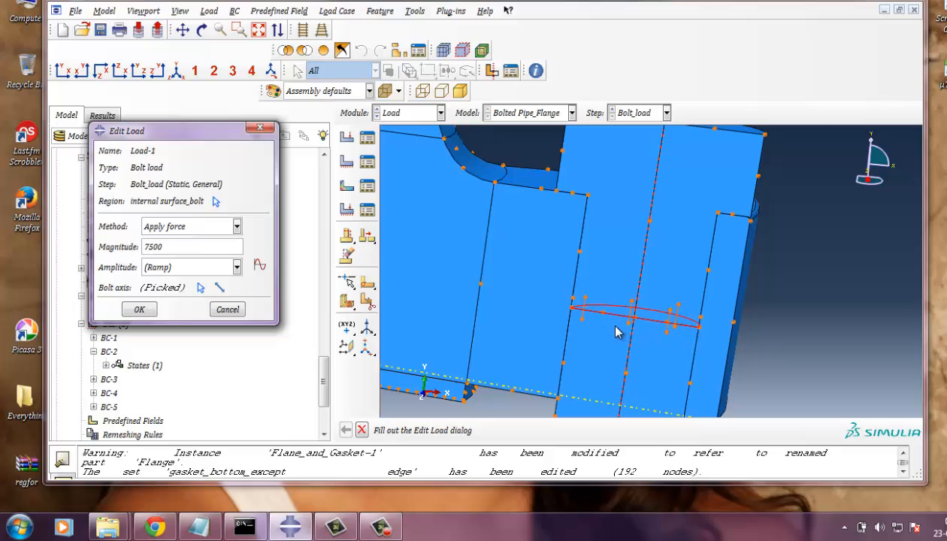
mouse_move(629, 328)
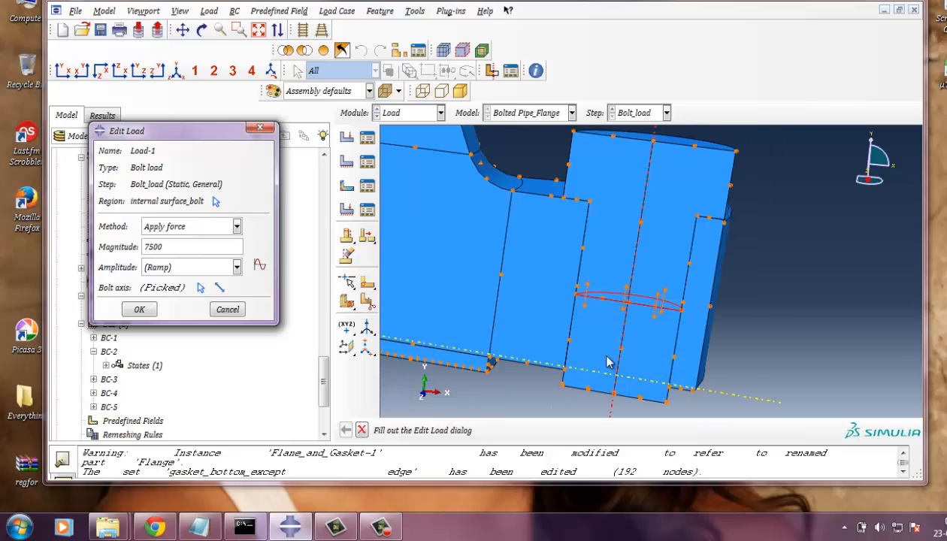
mouse_move(659, 364)
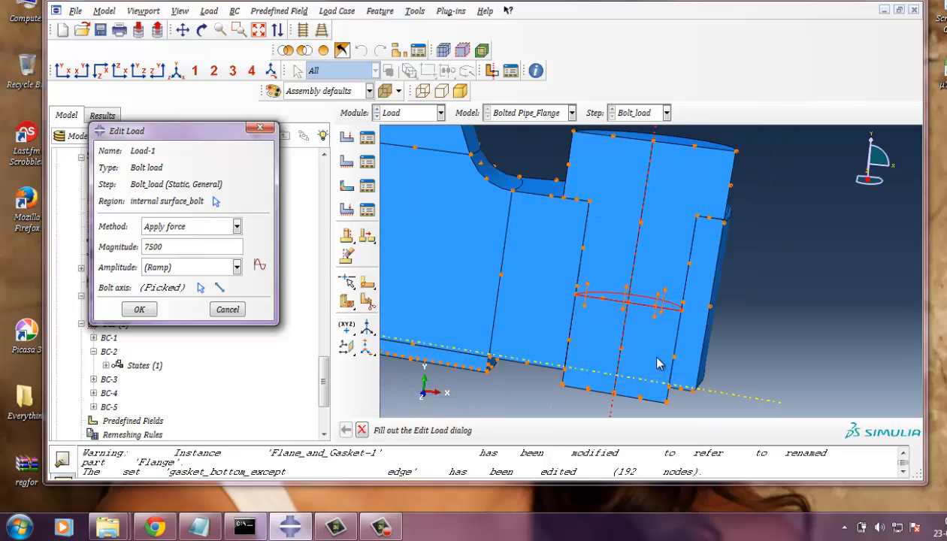
mouse_move(150, 347)
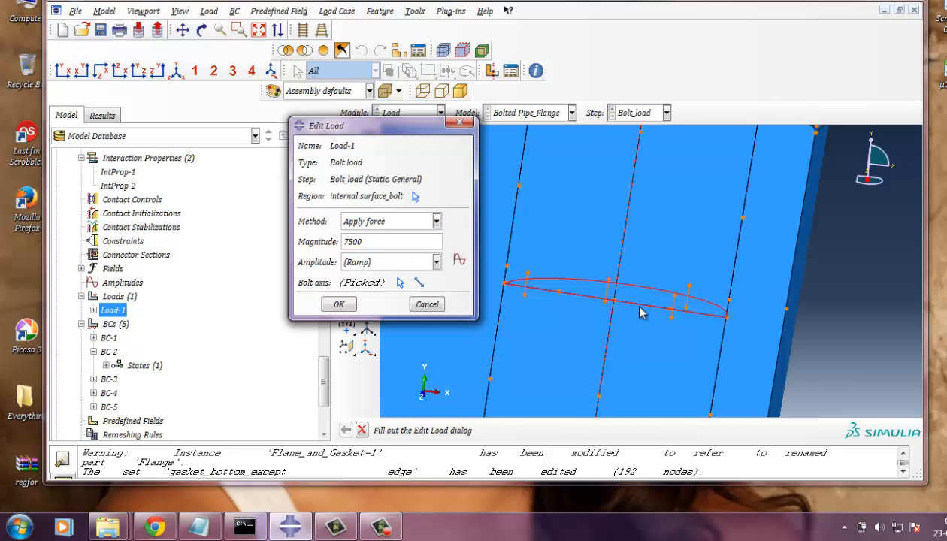
drag(382, 127, 307, 122)
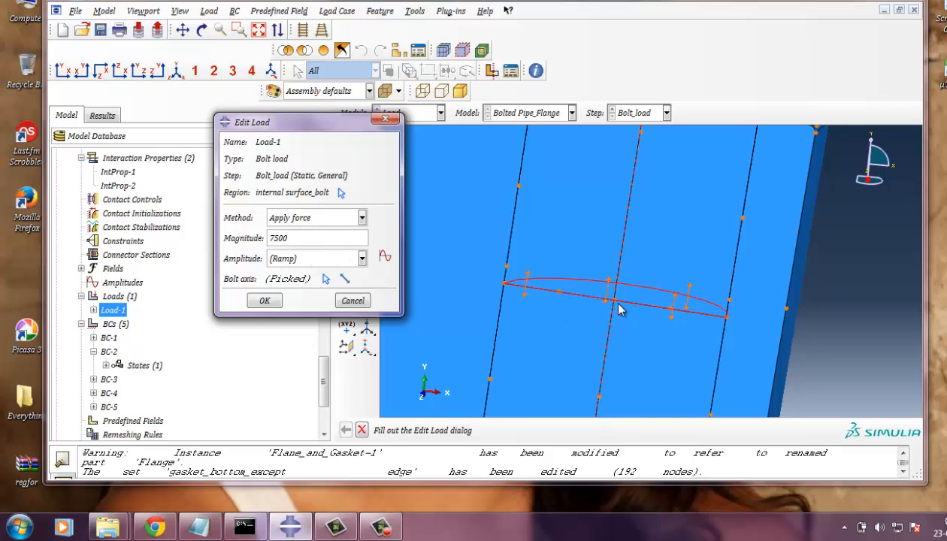
mouse_move(641, 344)
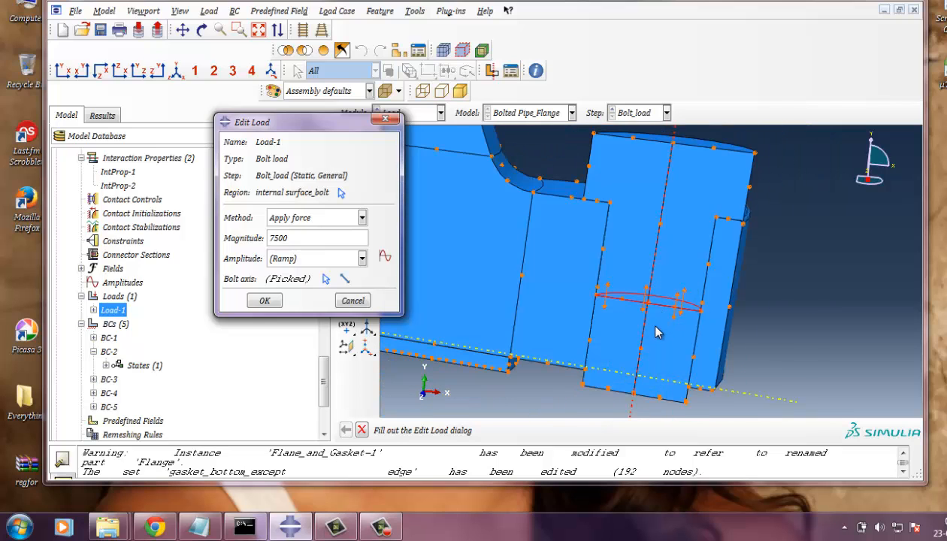
mouse_move(659, 337)
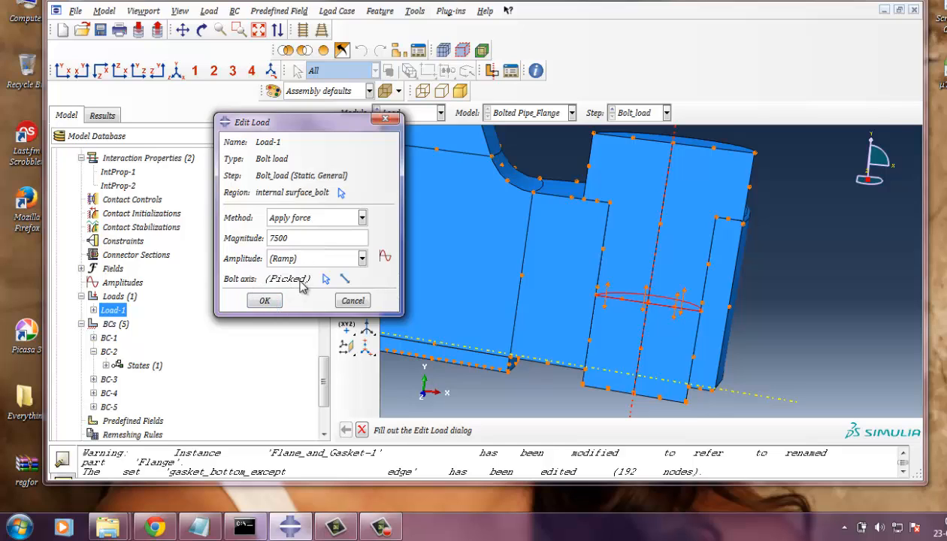
mouse_move(332, 283)
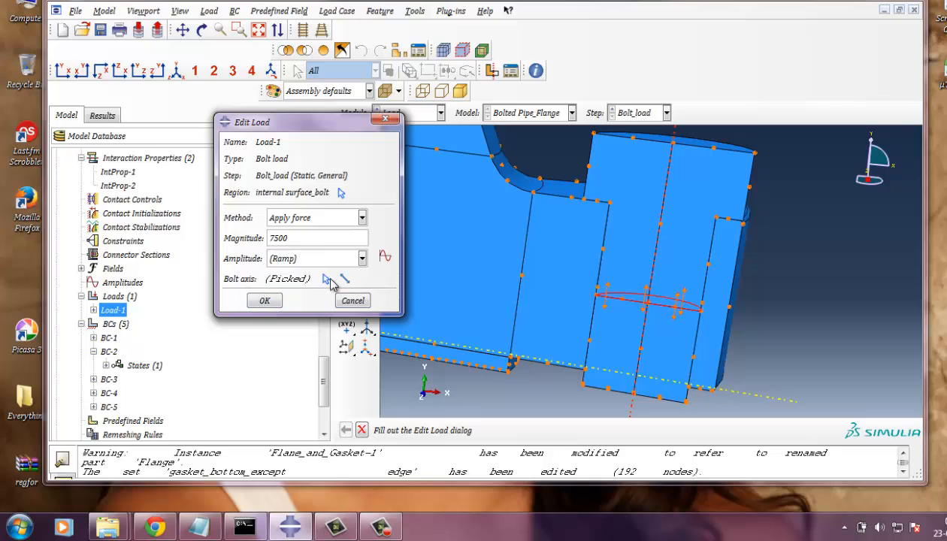
mouse_move(673, 340)
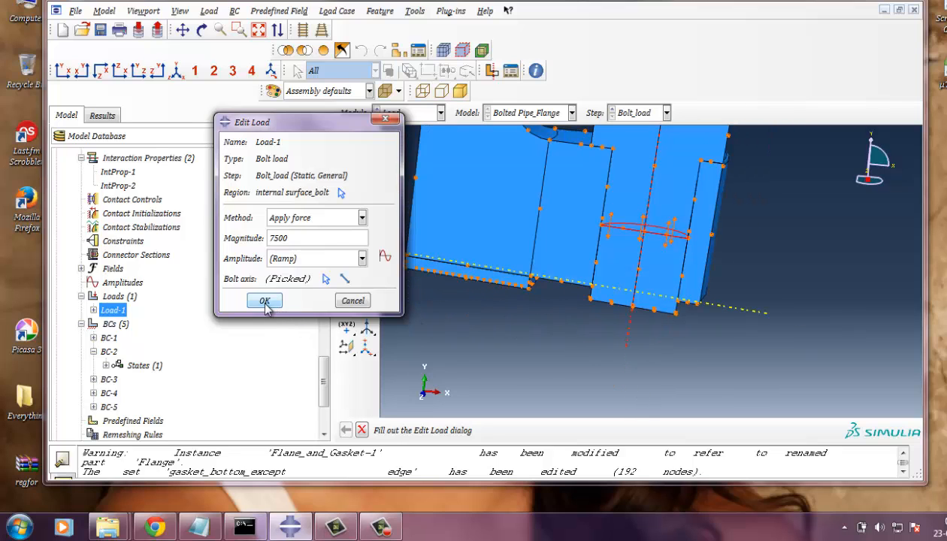
click(264, 301)
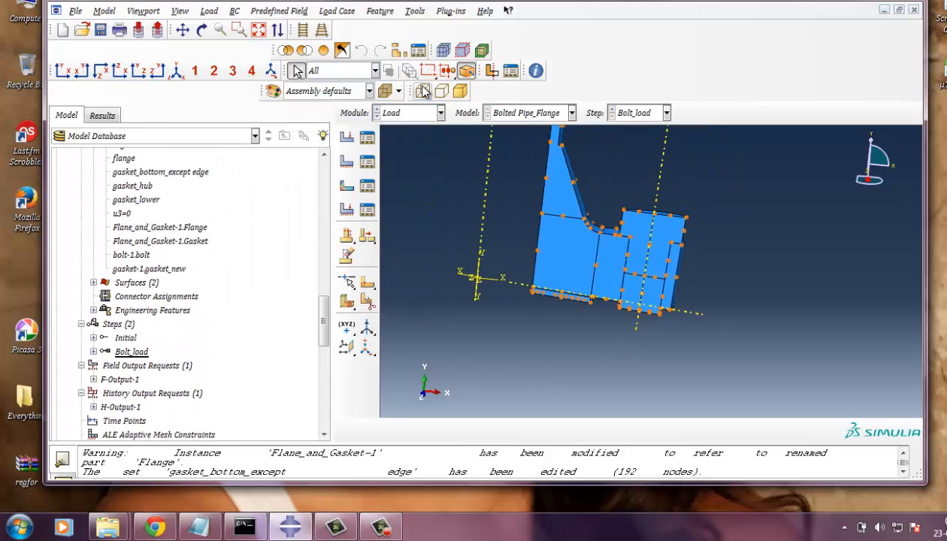
Step: Switch to the Job module and open the completed Job-1 results in Visualization
click(418, 113)
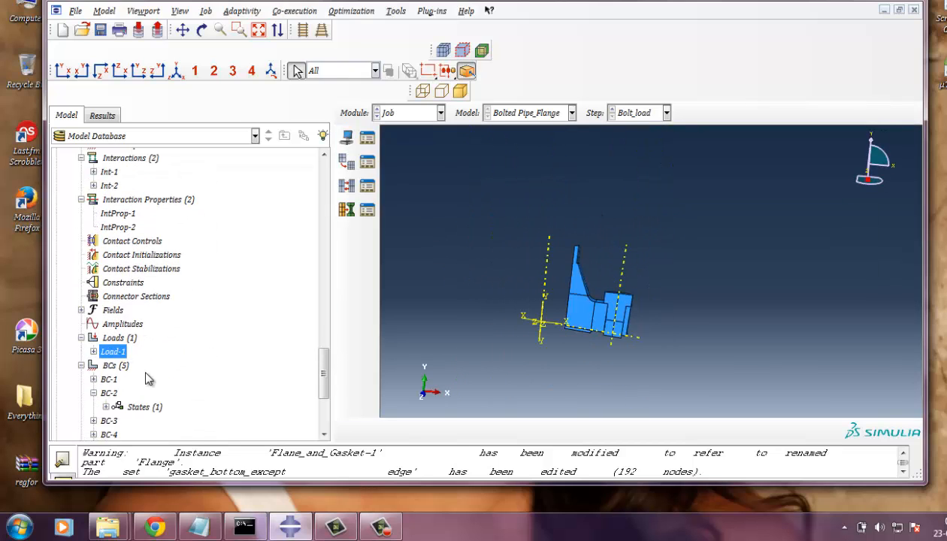
scroll(down, 3)
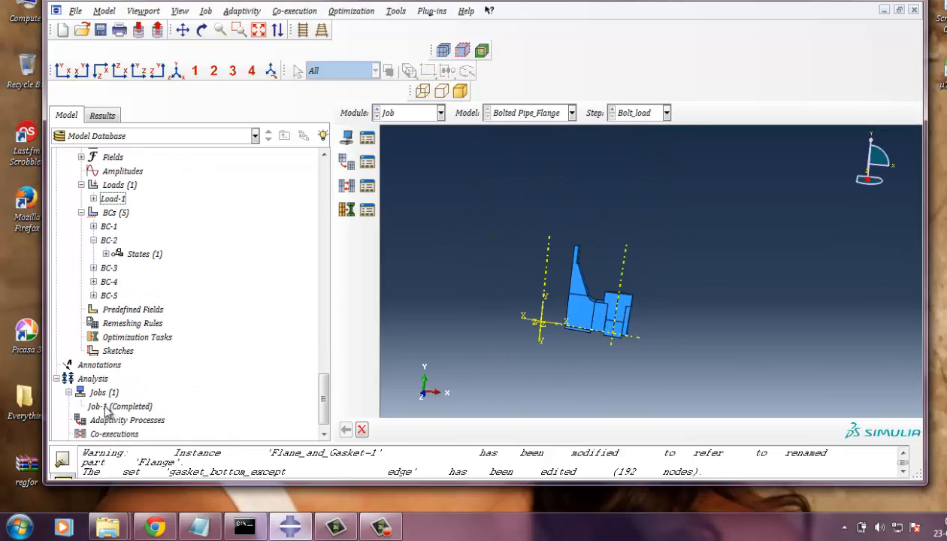
right_click(103, 406)
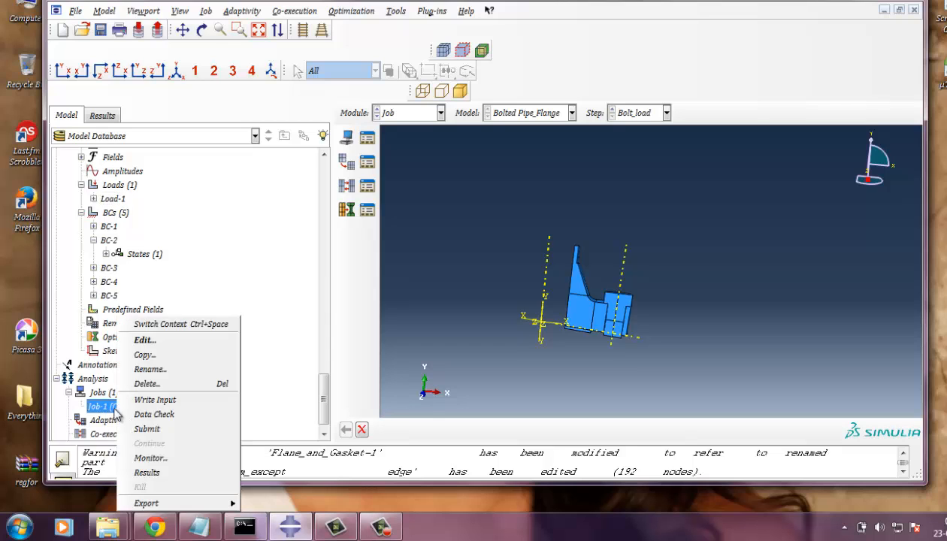
click(147, 472)
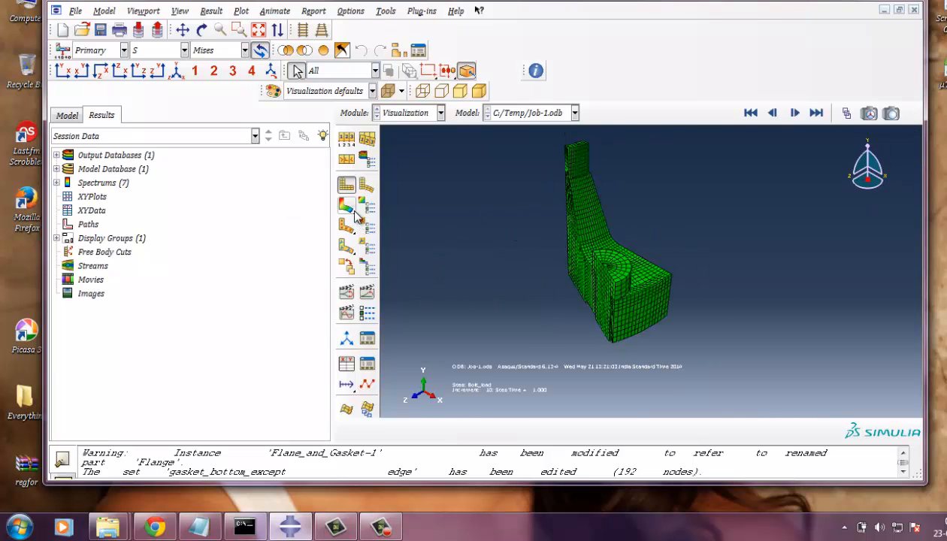
Step: Plot Mises stress contours on the deformed flange, rotate face-on, and animate through Bolt_load
click(346, 205)
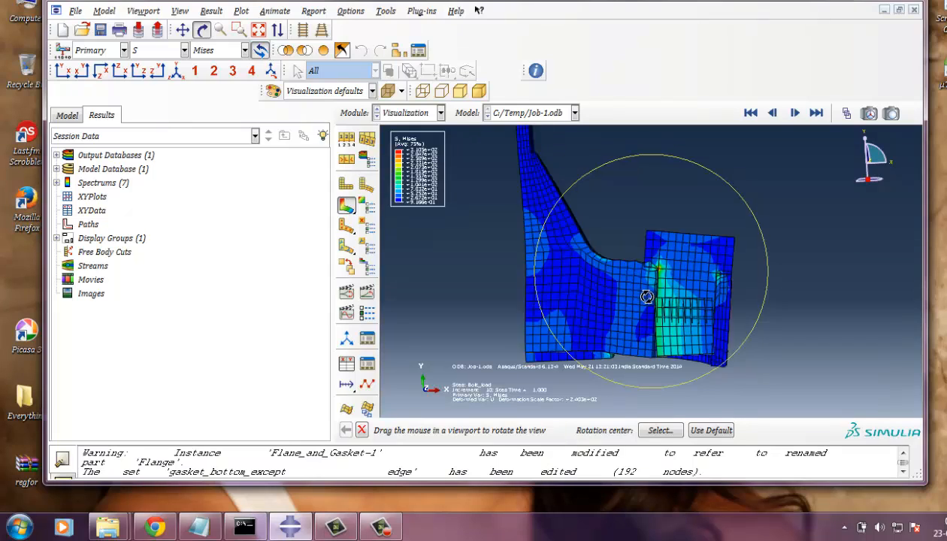
drag(646, 298, 721, 263)
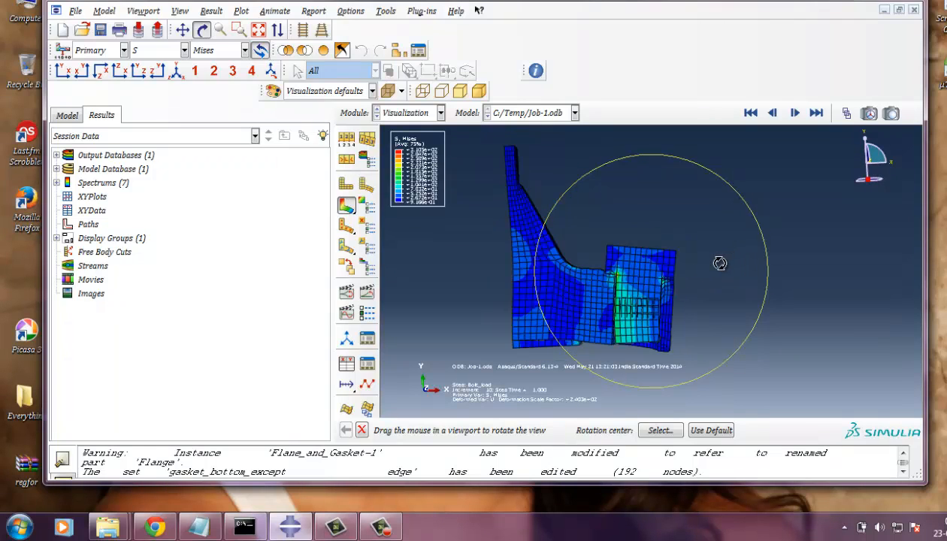
drag(720, 264, 756, 315)
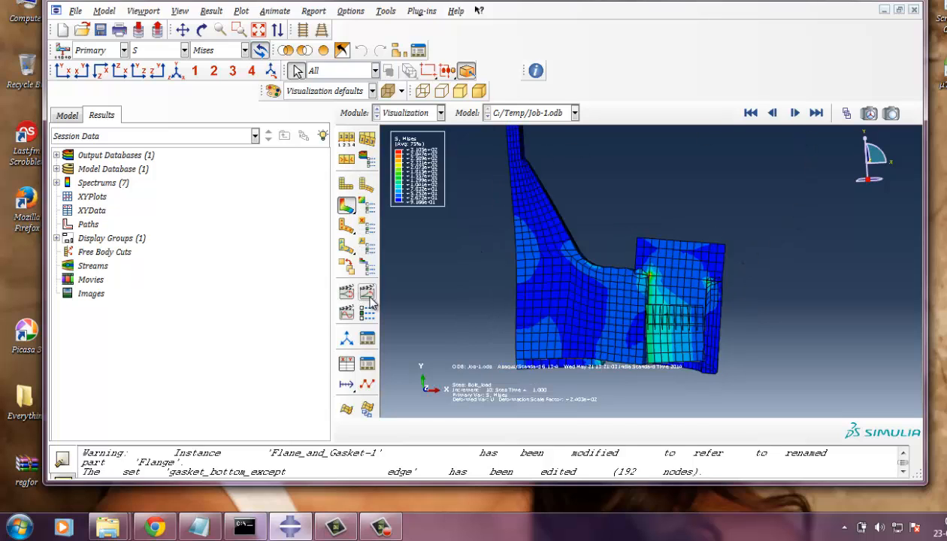
click(794, 113)
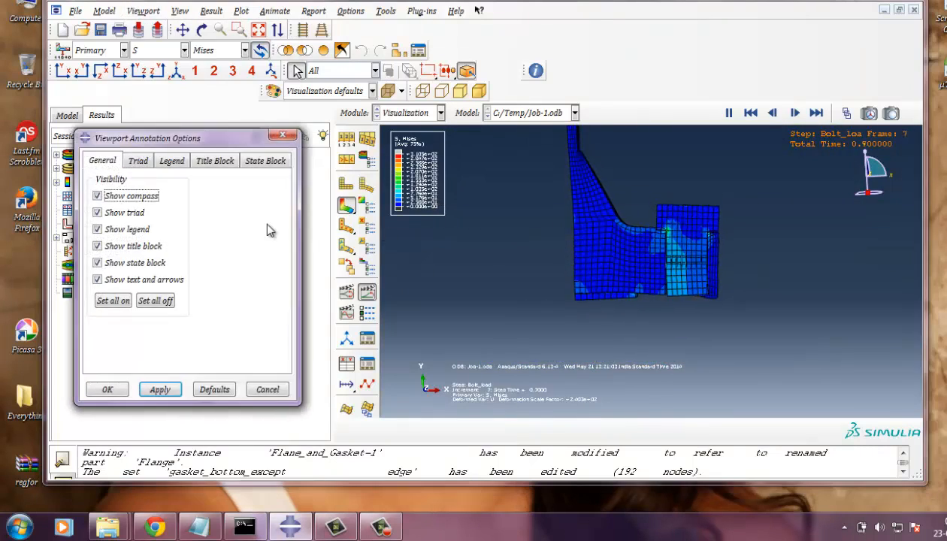
Step: Choose Arial, size 12 for the legend text font
click(171, 159)
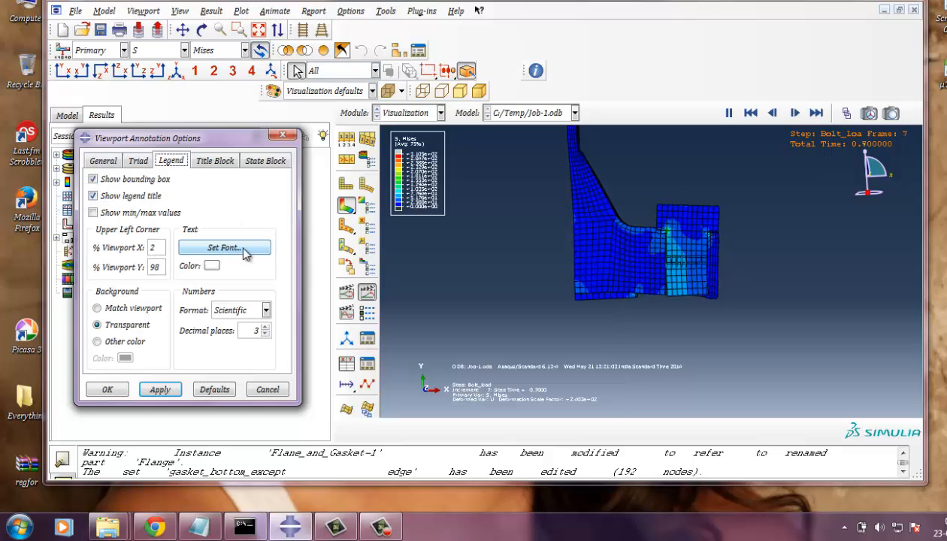
click(224, 247)
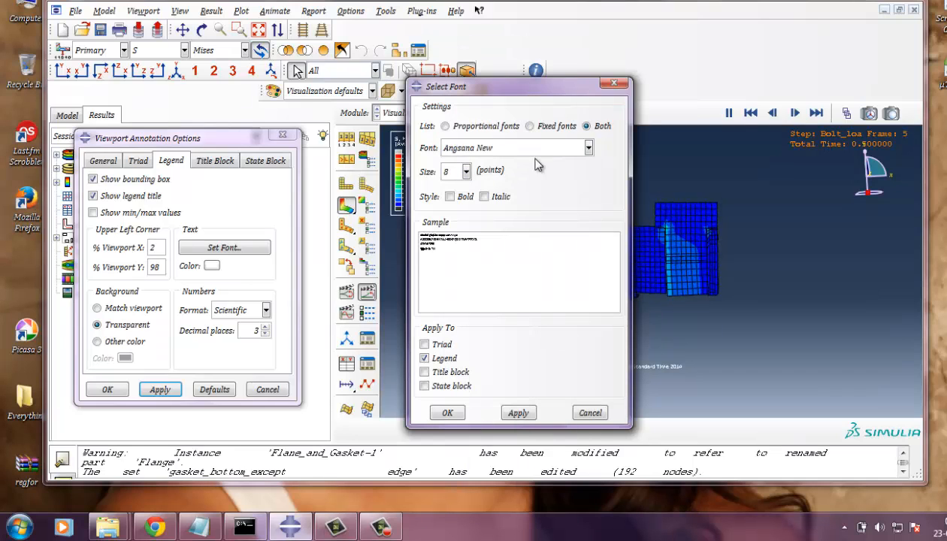
click(530, 126)
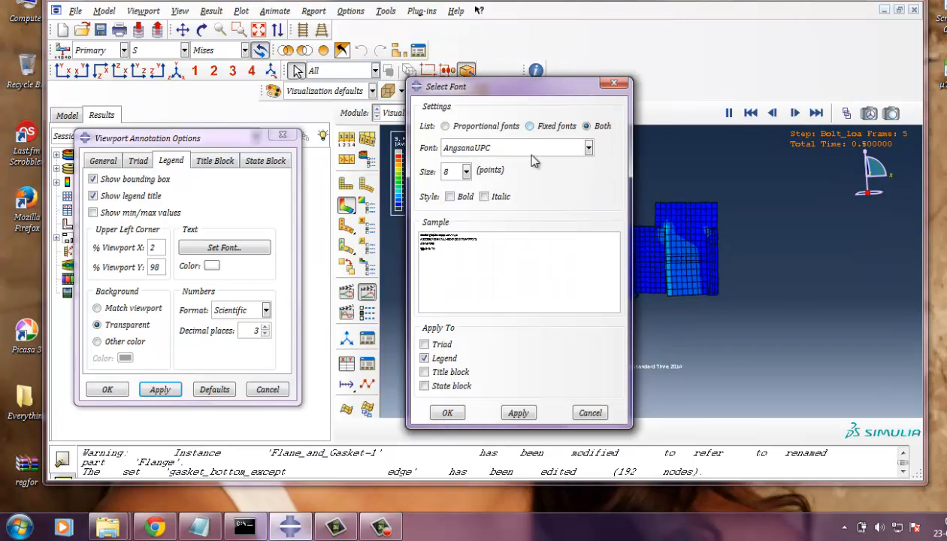
click(590, 148)
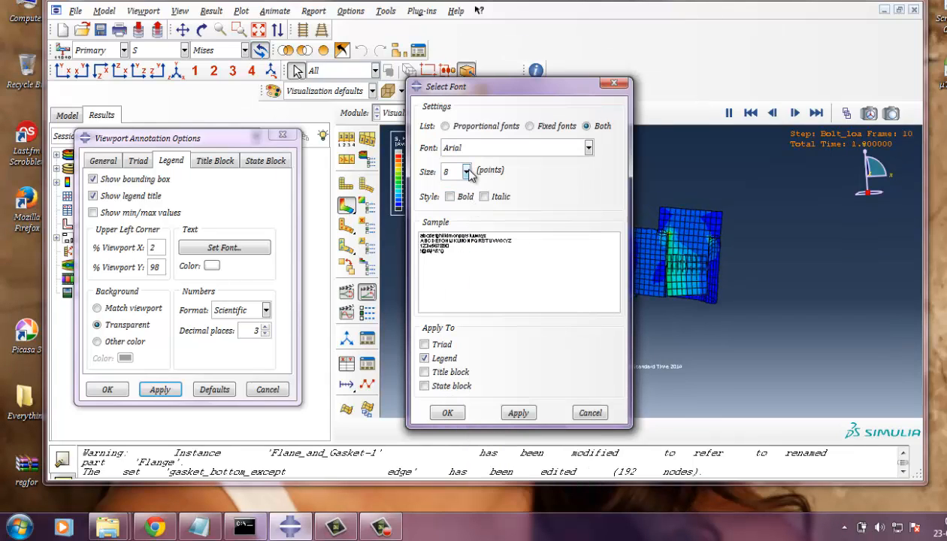
click(466, 168)
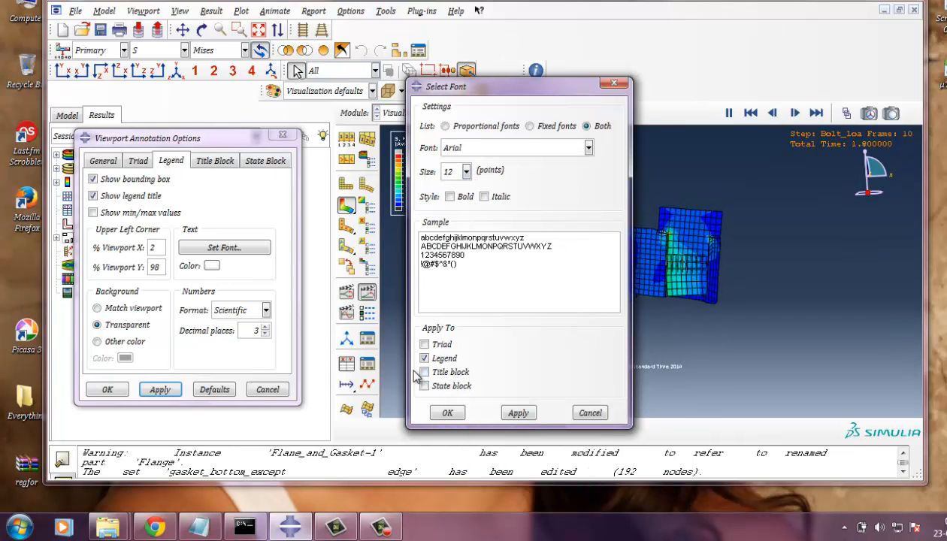
Step: Apply the font to the other annotation blocks and accept the annotation changes
click(466, 171)
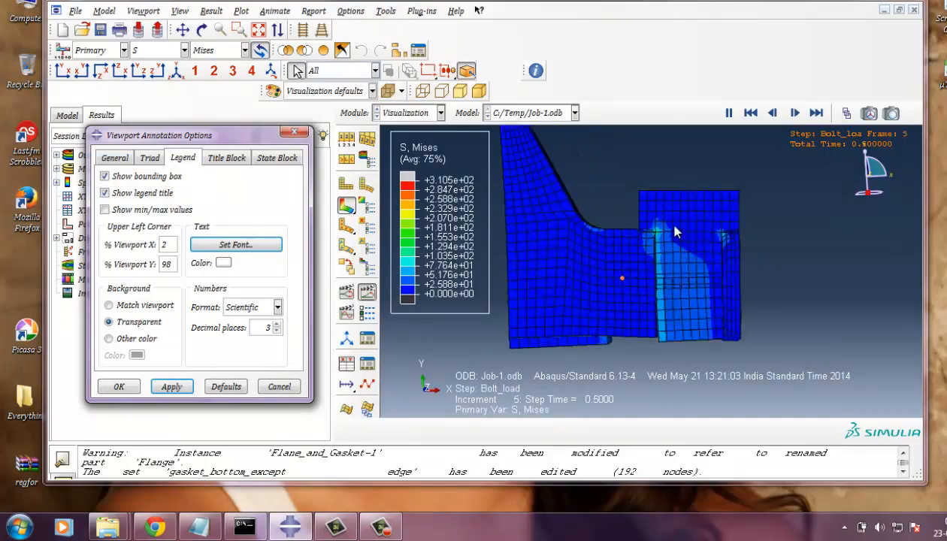
click(773, 113)
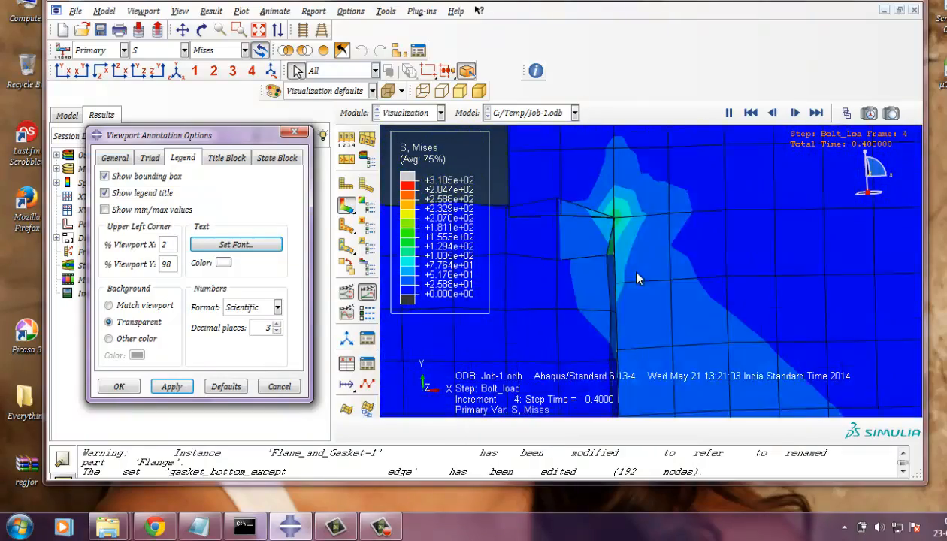
click(750, 113)
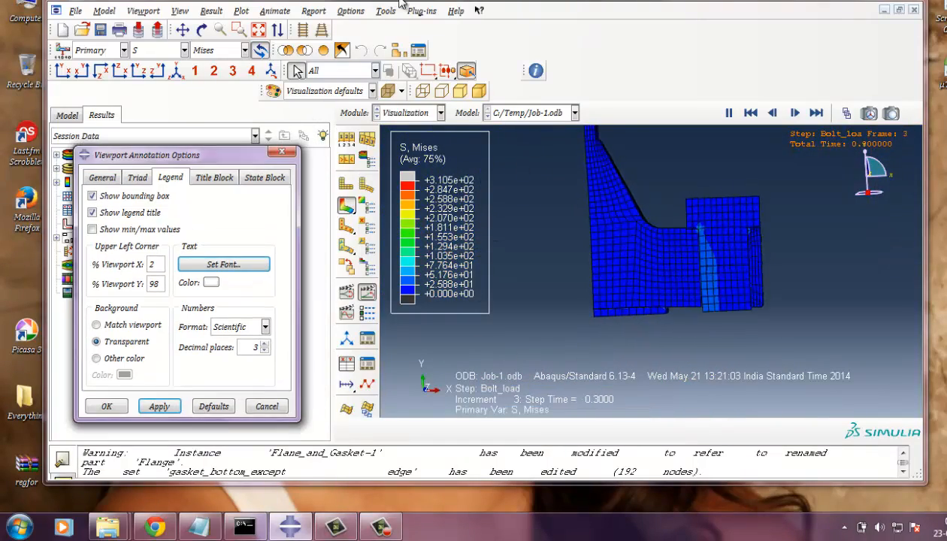
click(352, 11)
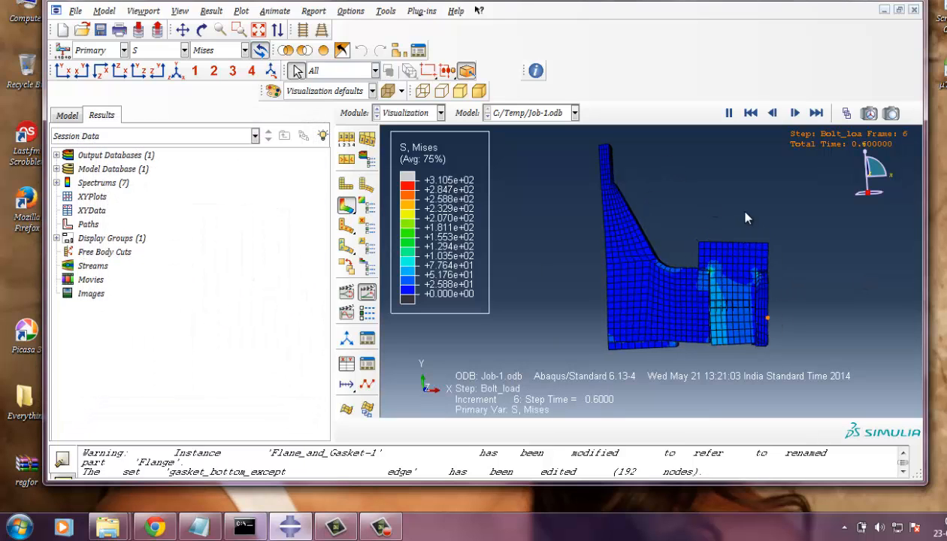
Step: Switch the primary field variable from S to U magnitude and resume the animation
click(794, 113)
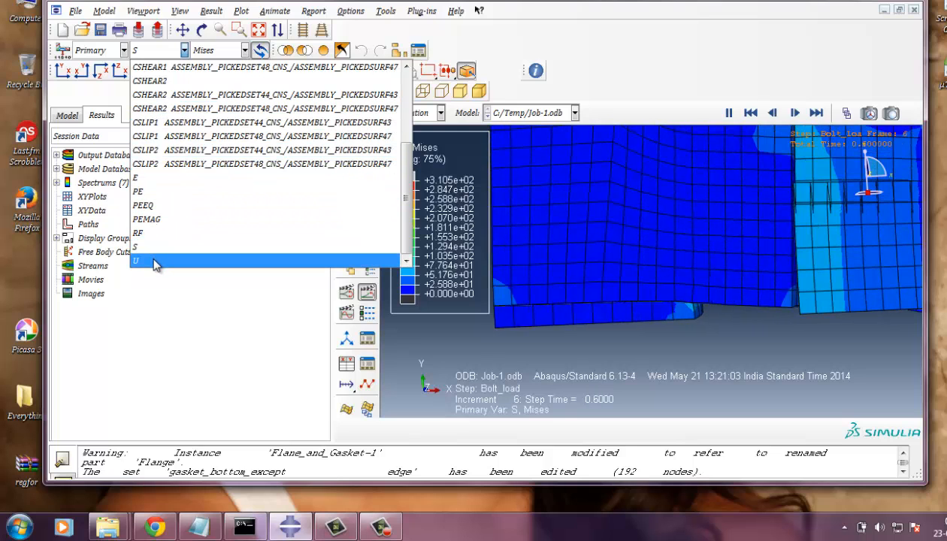
click(135, 260)
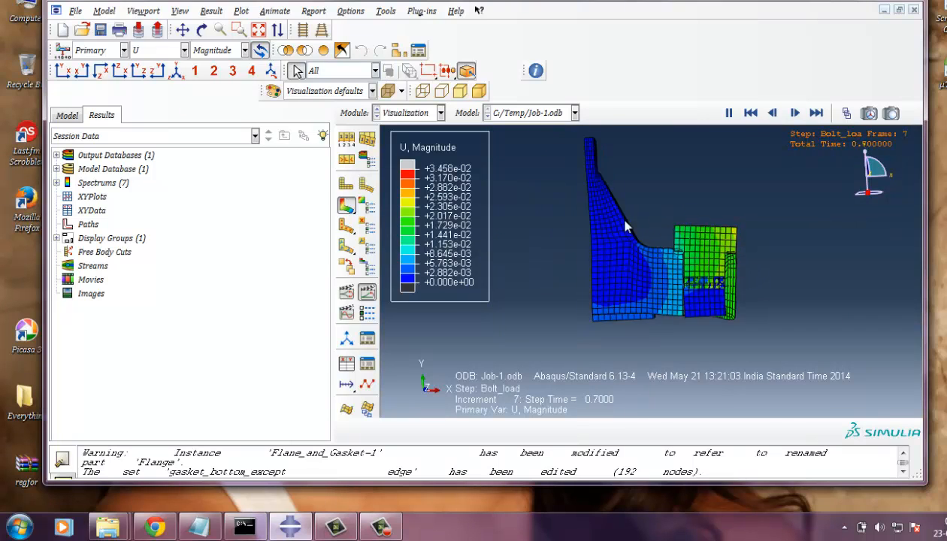
click(749, 113)
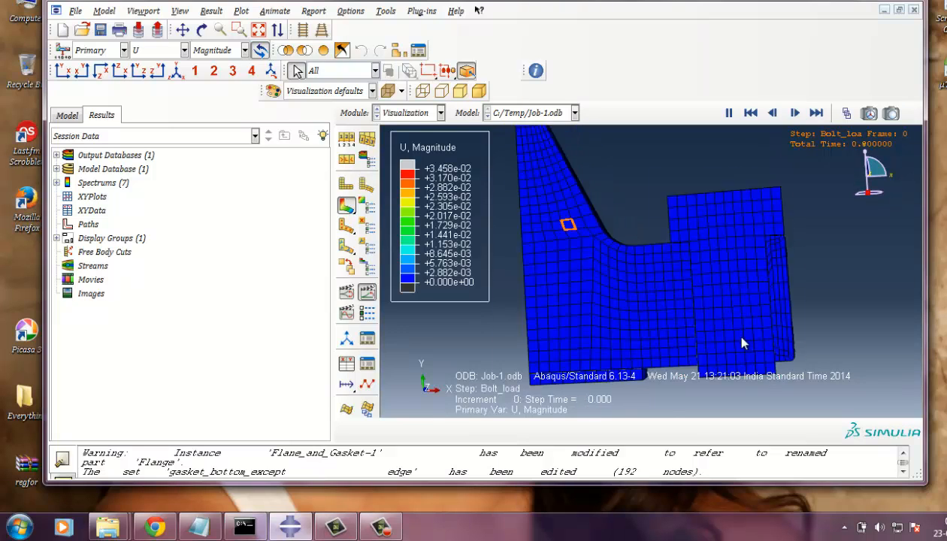